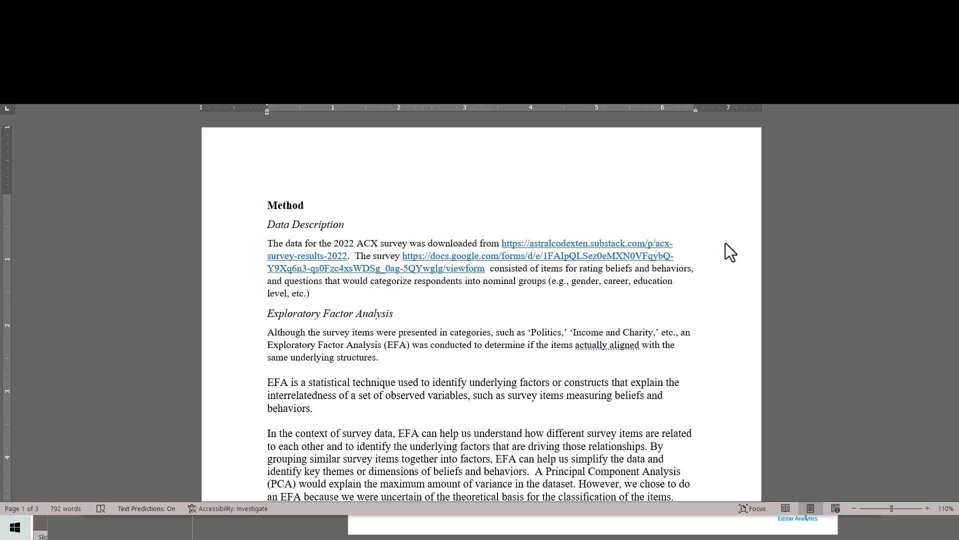
mouse_move(740, 347)
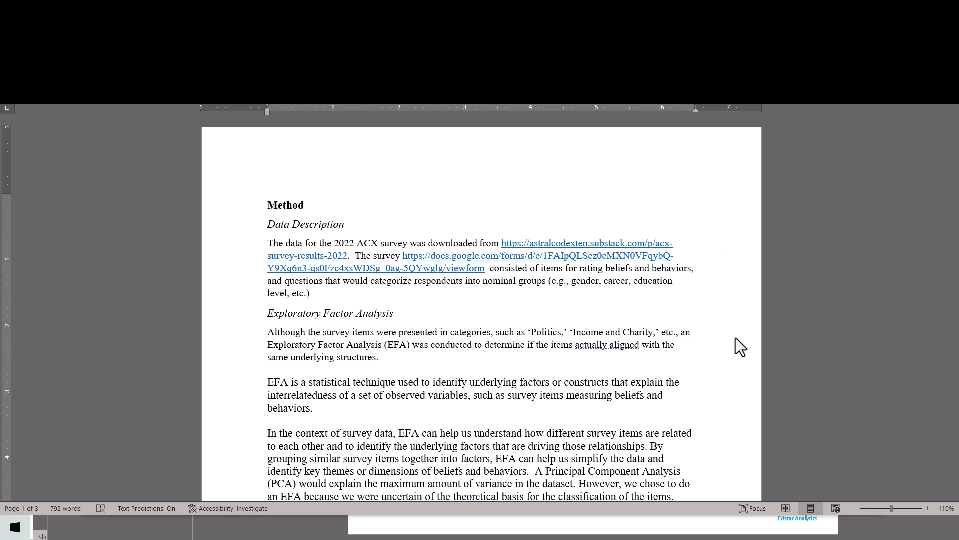
mouse_move(348, 247)
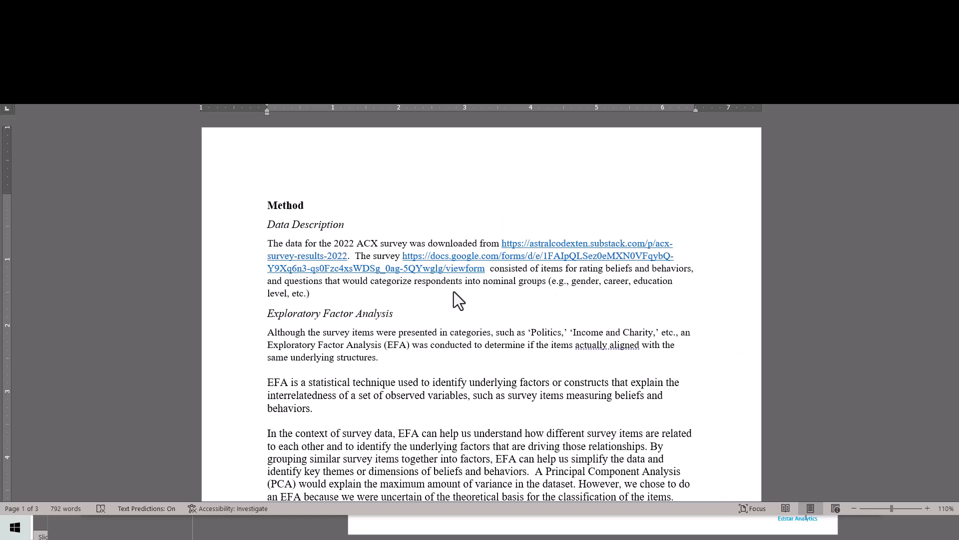
mouse_move(616, 355)
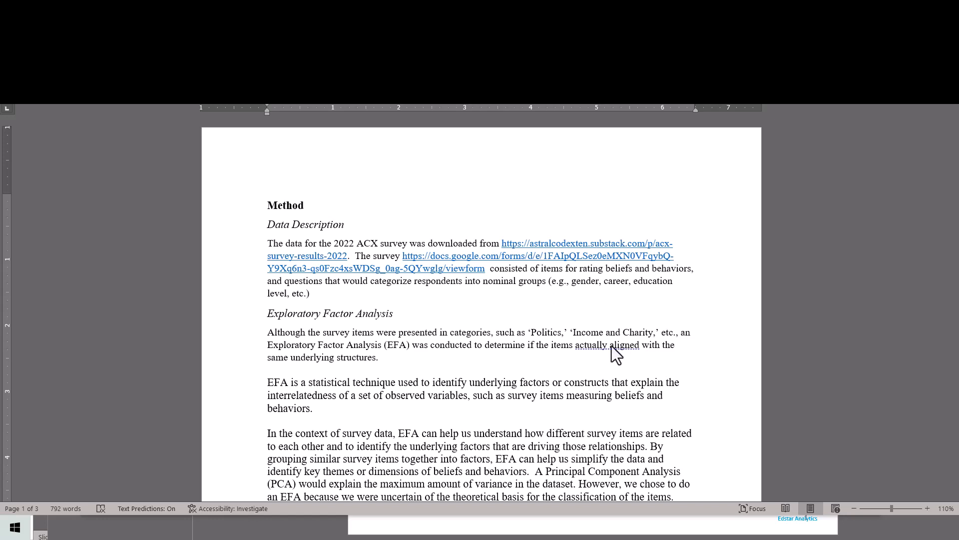
mouse_move(586, 422)
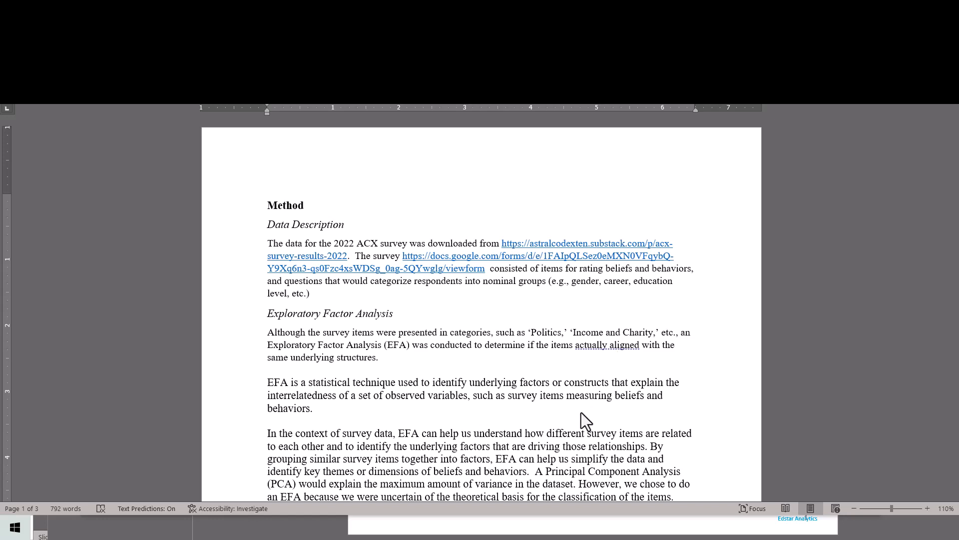
mouse_move(579, 373)
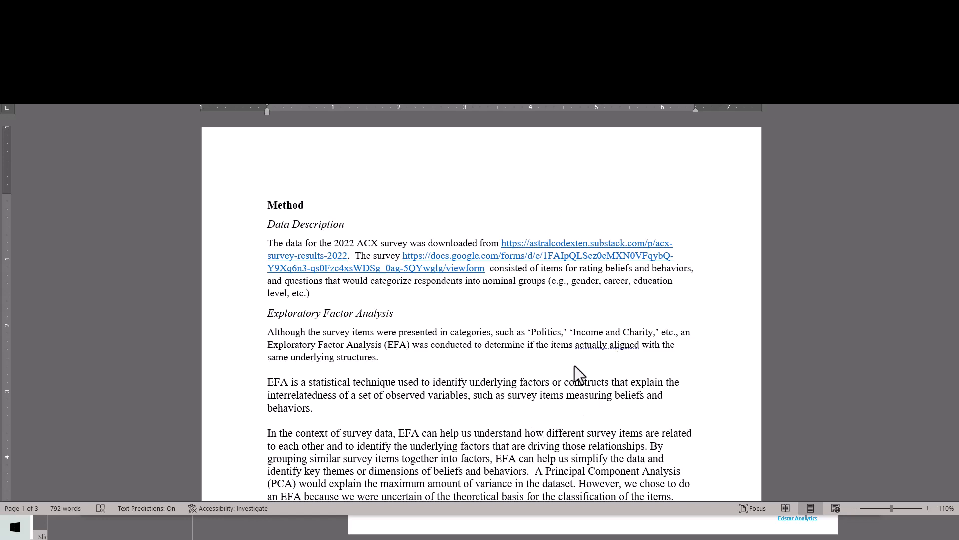
mouse_move(300, 331)
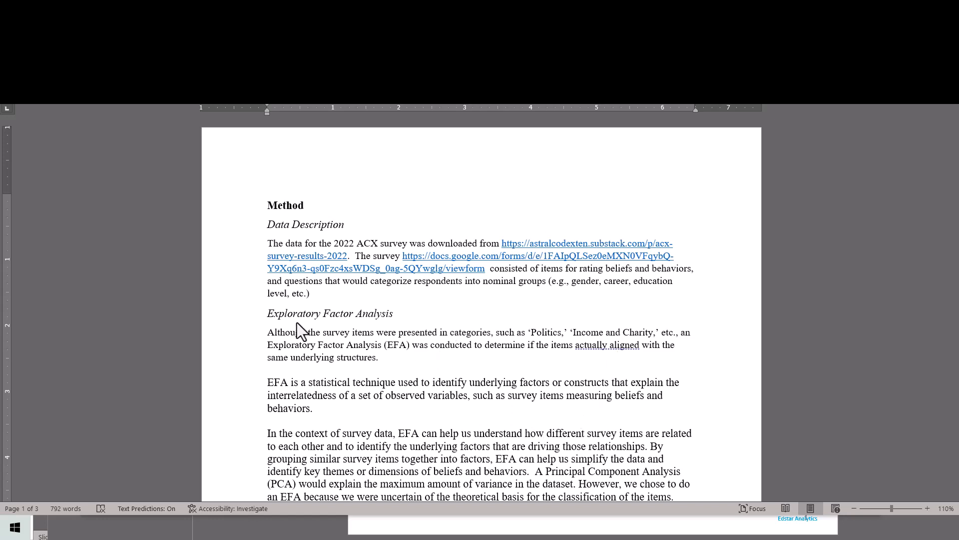
mouse_move(423, 391)
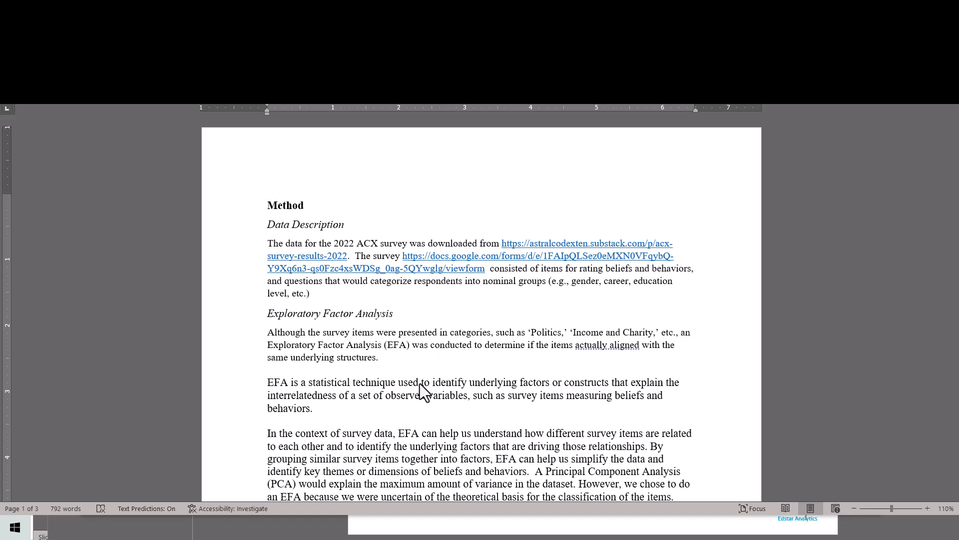
mouse_move(496, 415)
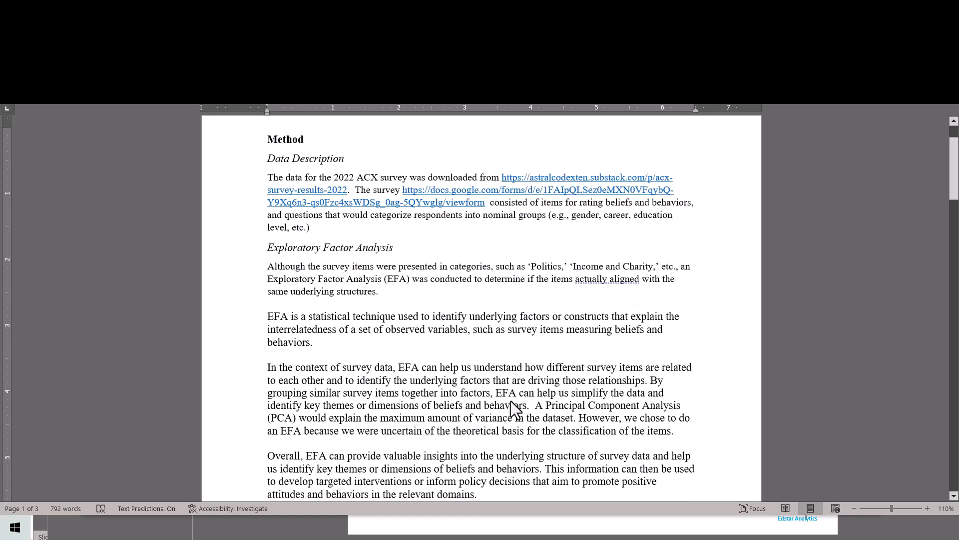
mouse_move(607, 362)
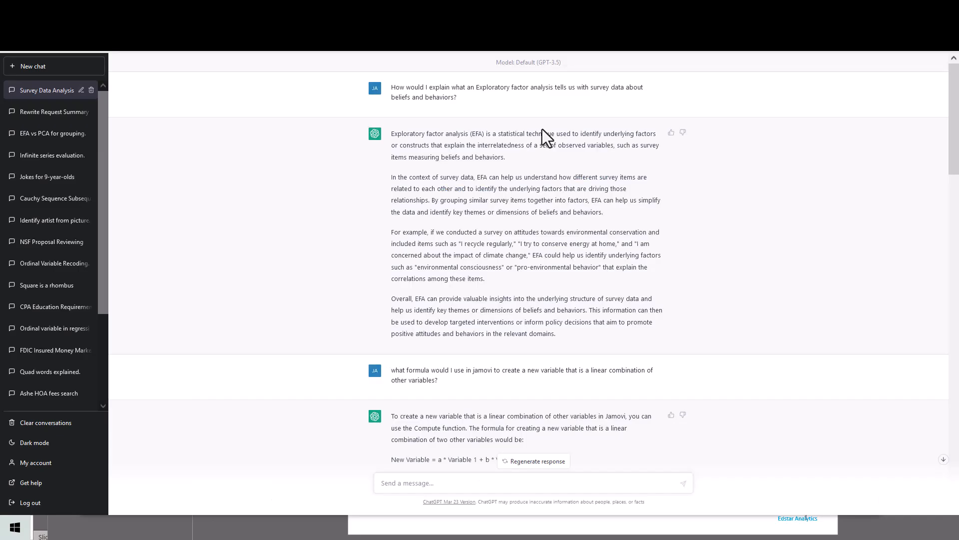
mouse_move(399, 99)
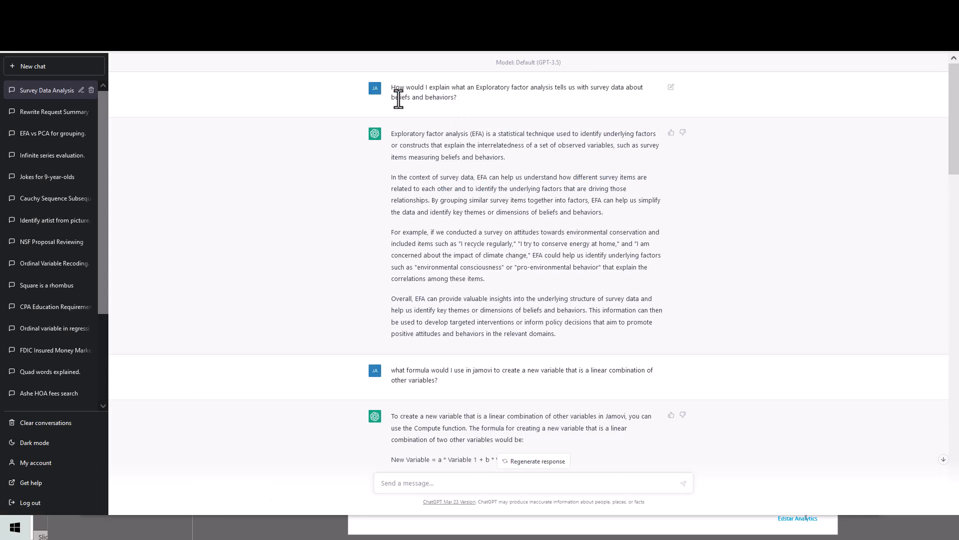
mouse_move(519, 117)
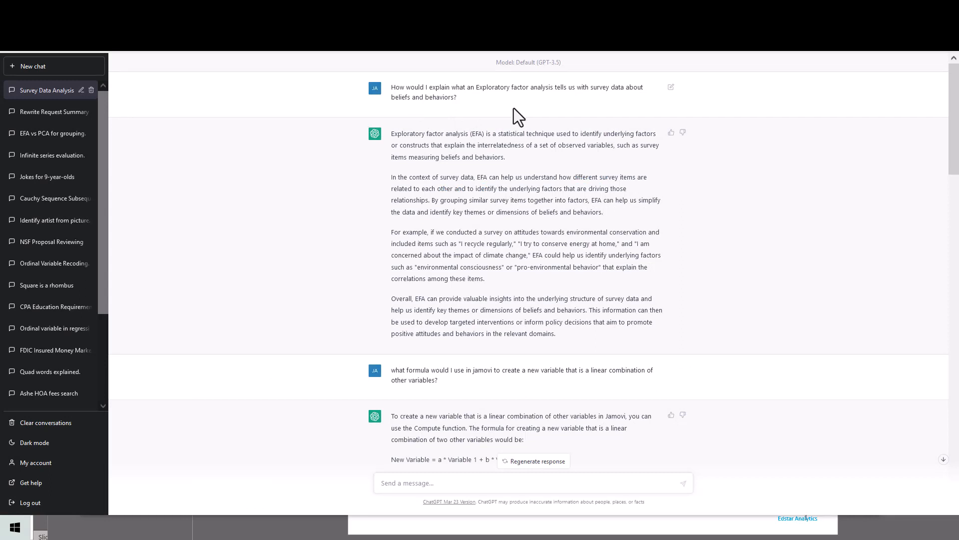
mouse_move(466, 116)
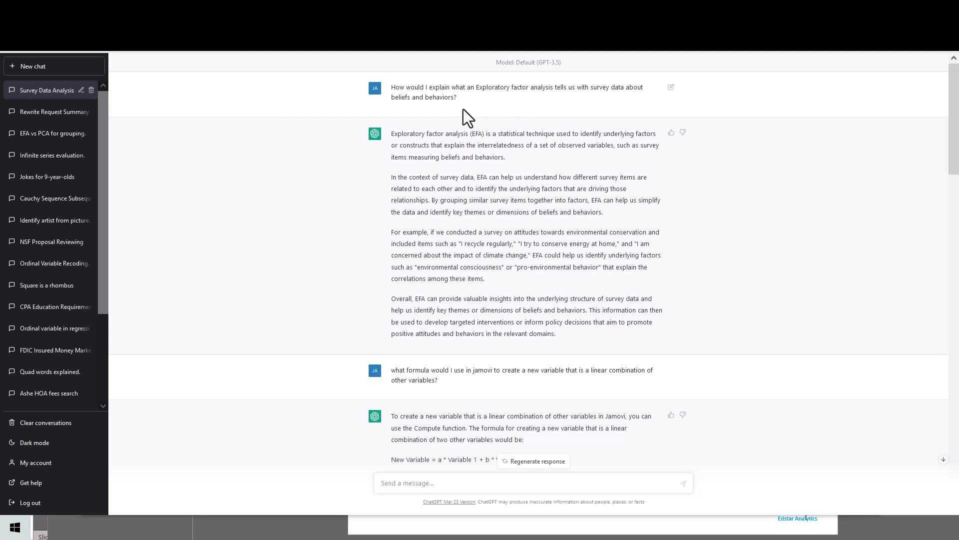
mouse_move(608, 309)
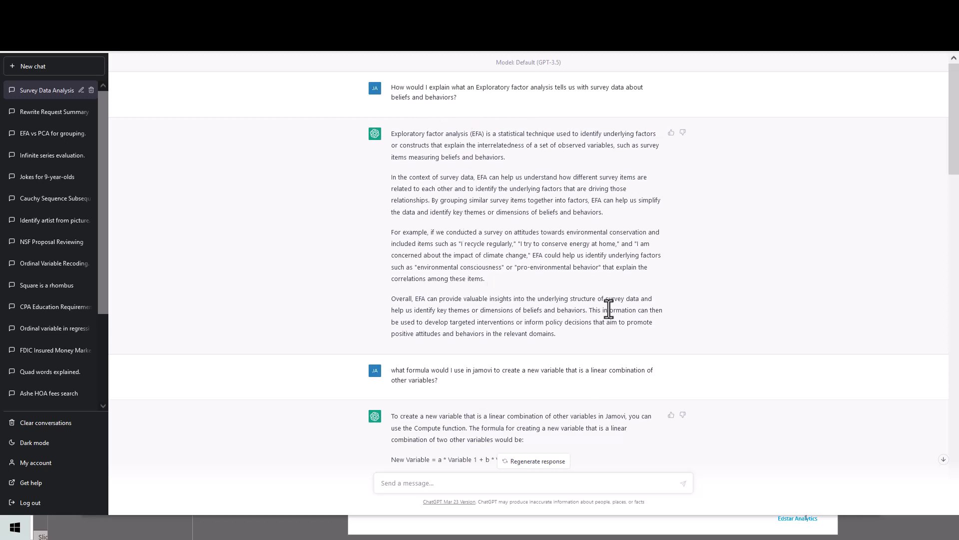
mouse_move(418, 290)
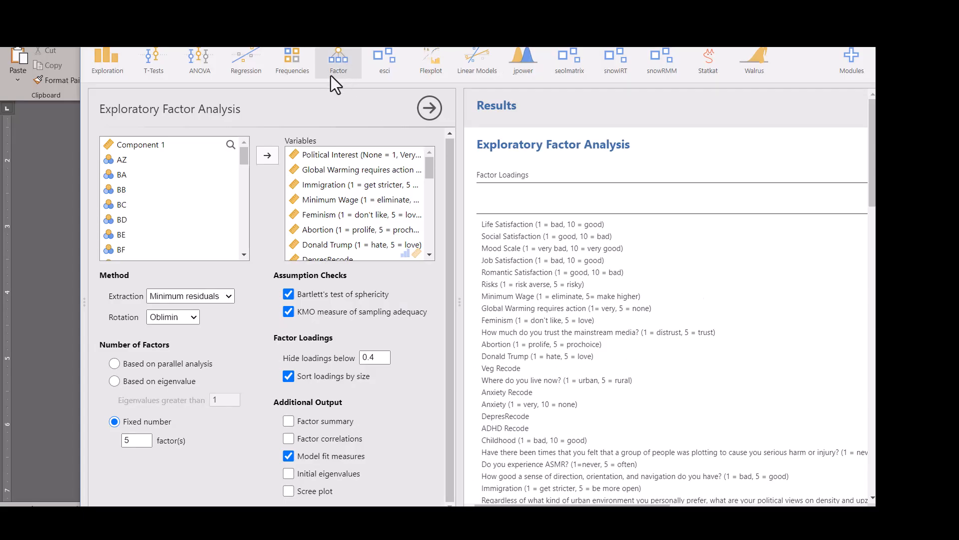
Show the Factor analyses list with Reliability, Principal Component, Exploratory and Confirmatory options
left_click(339, 61)
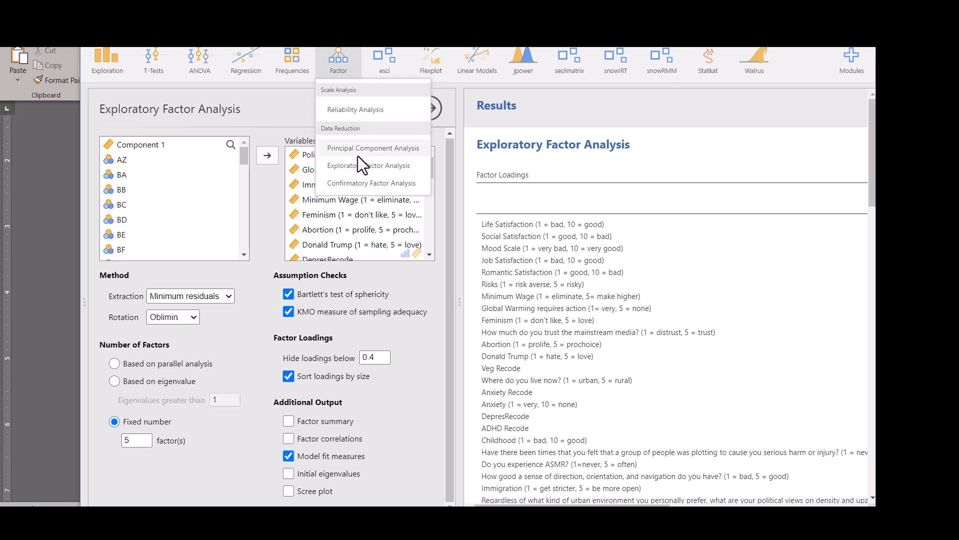
mouse_move(364, 177)
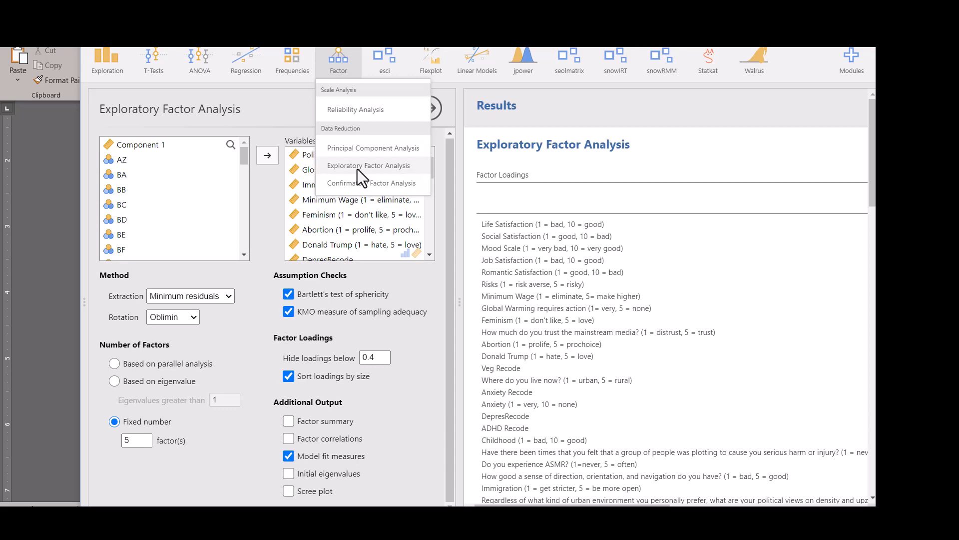
mouse_move(371, 148)
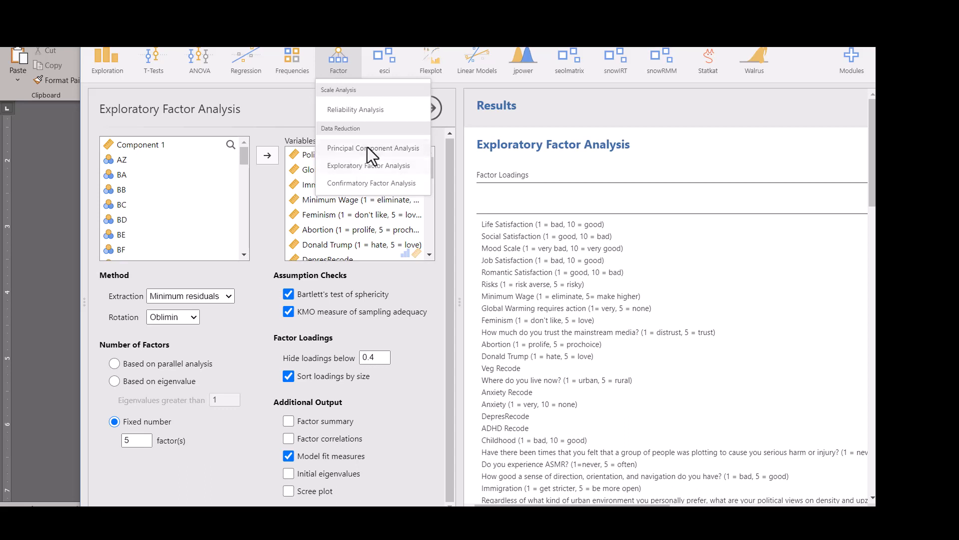
mouse_move(373, 161)
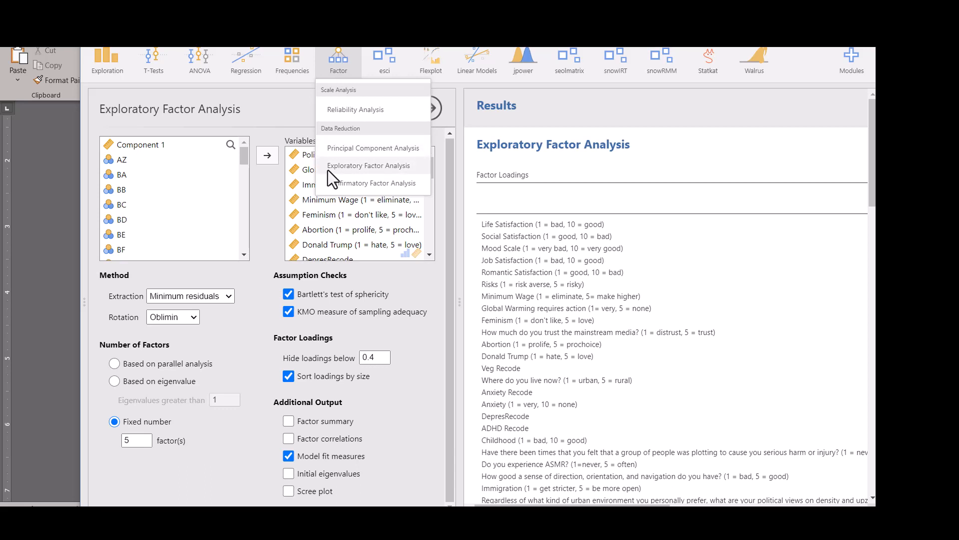
mouse_move(430, 158)
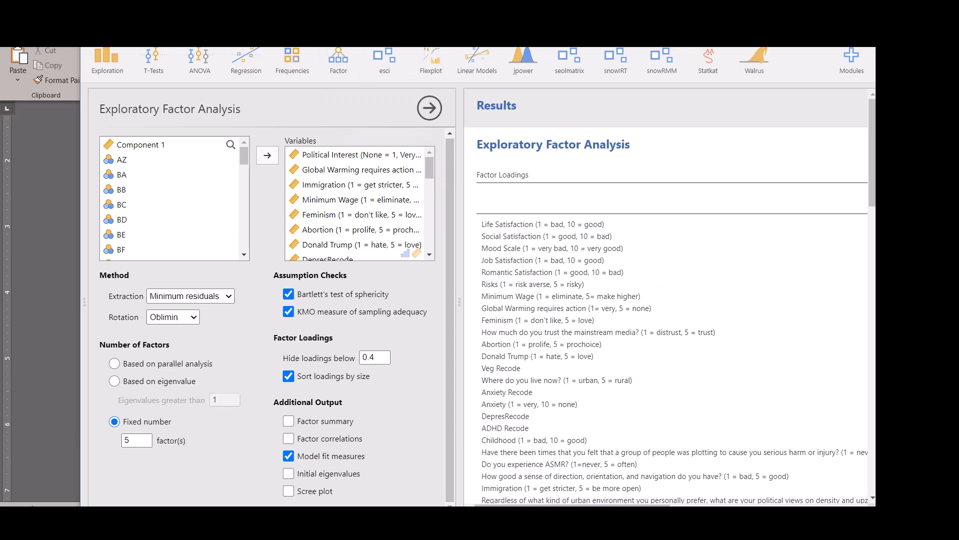
mouse_move(457, 404)
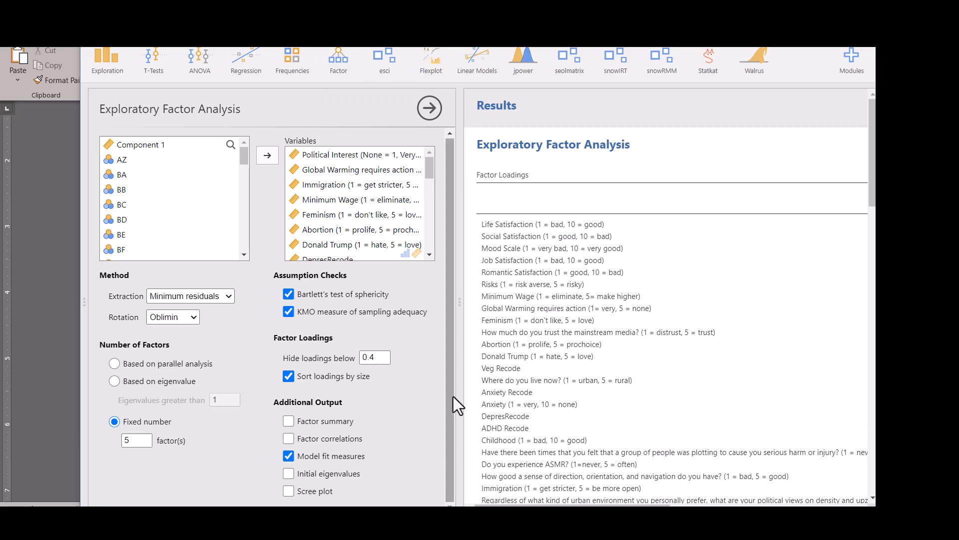
mouse_move(339, 61)
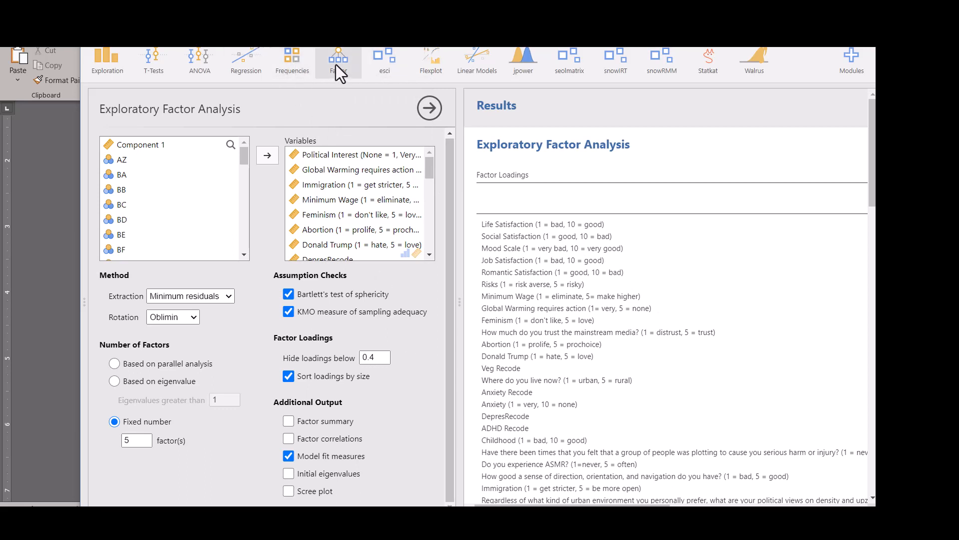
left_click(337, 61)
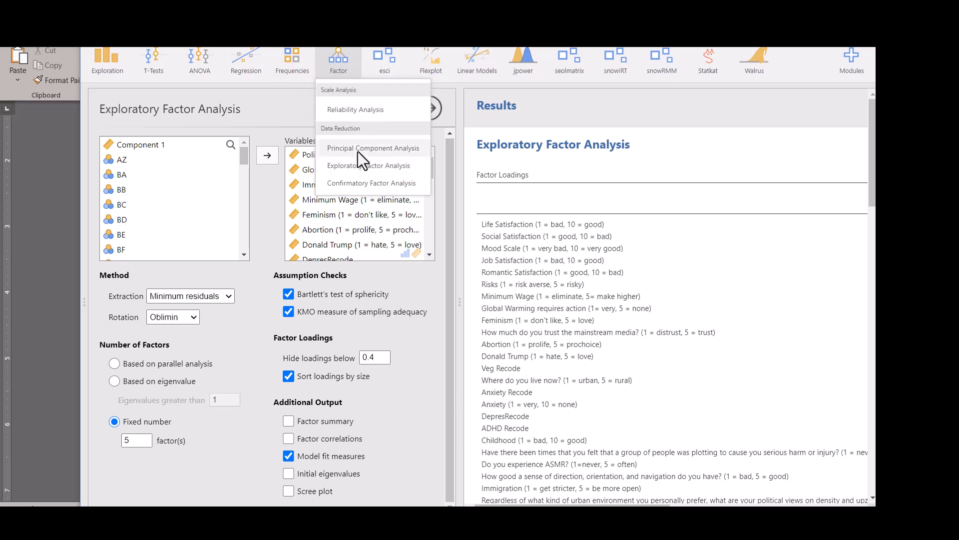
mouse_move(369, 165)
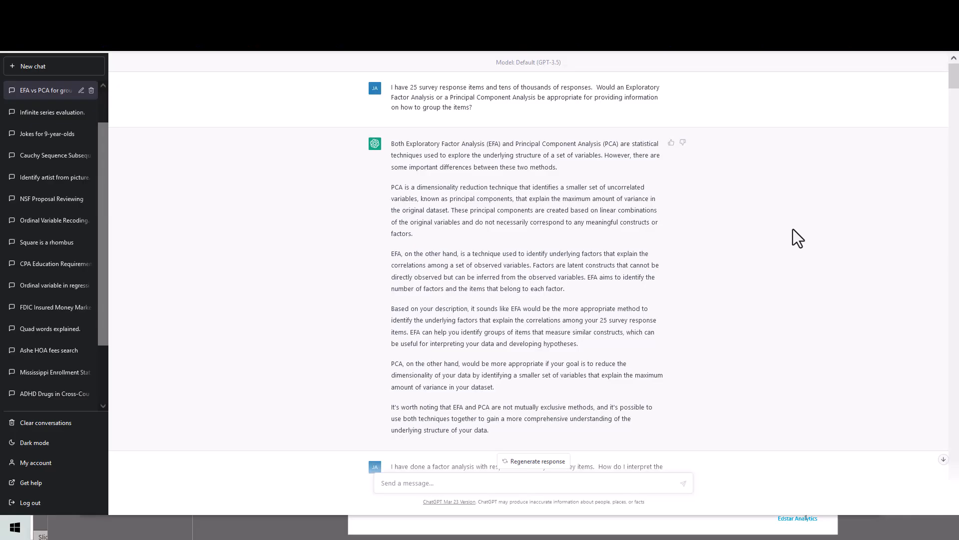
mouse_move(482, 100)
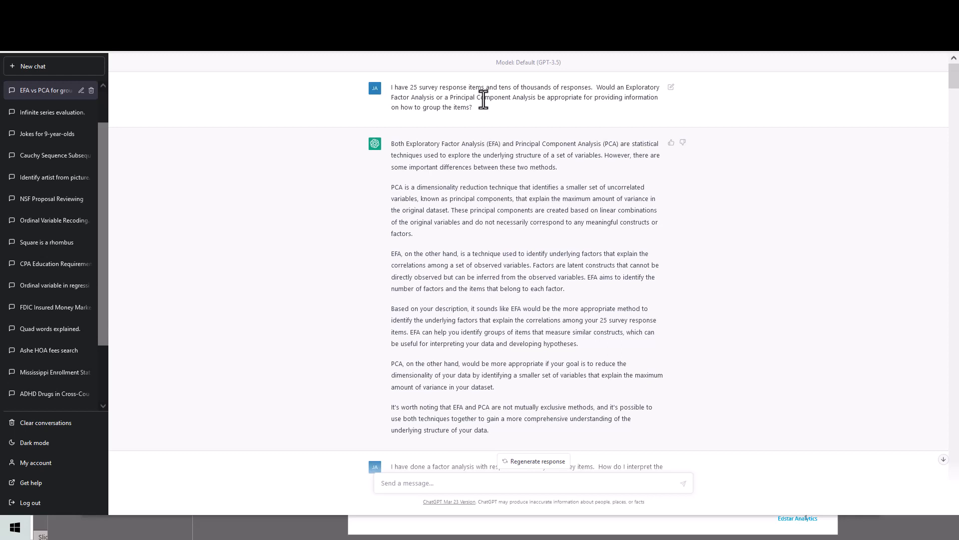
mouse_move(545, 129)
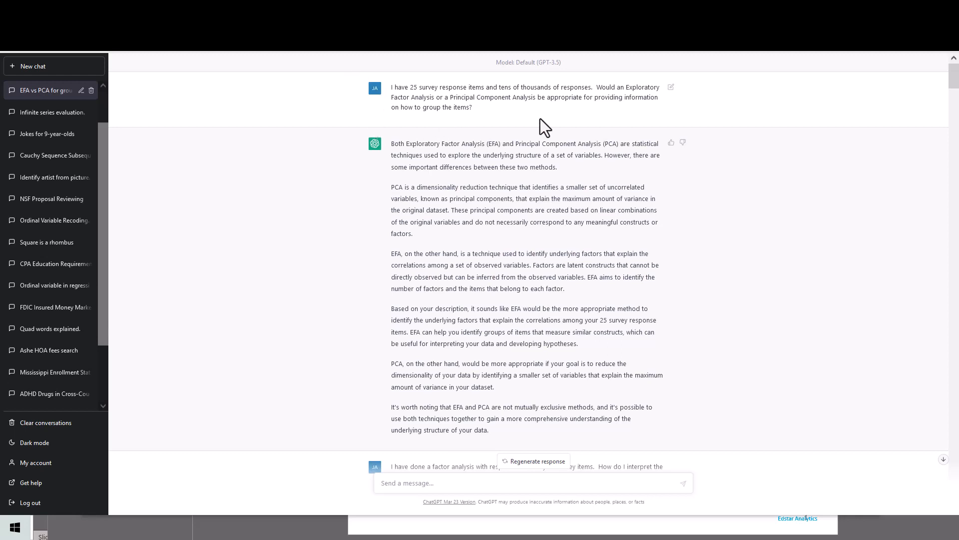
mouse_move(603, 124)
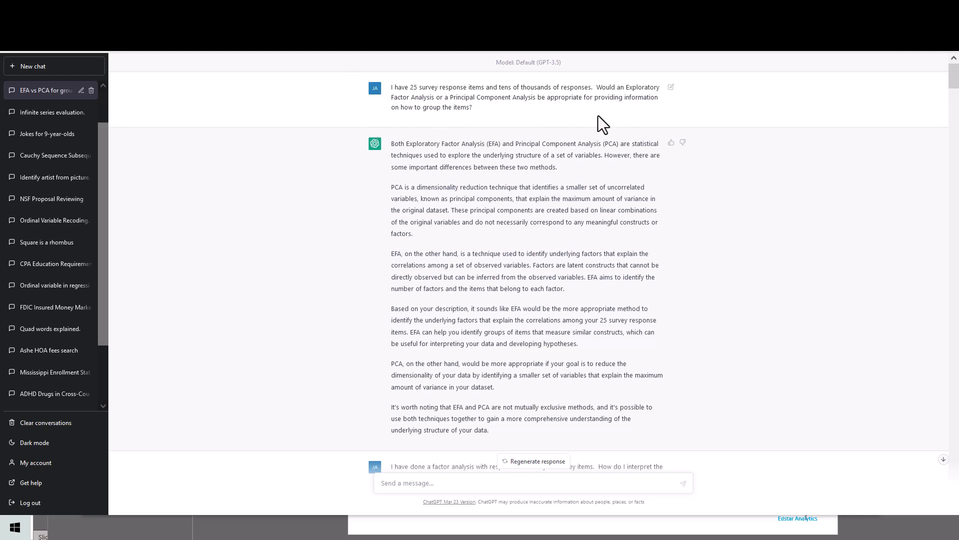
mouse_move(538, 187)
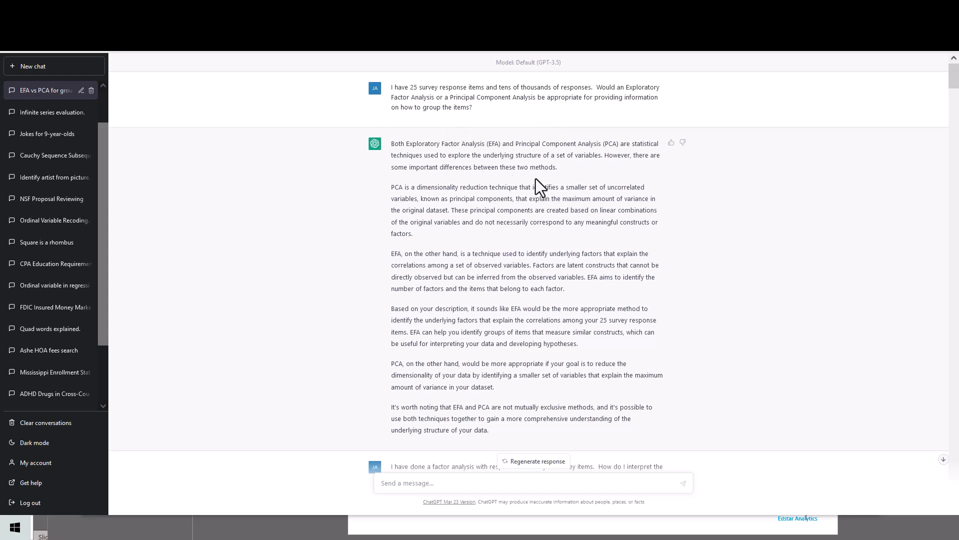
mouse_move(453, 132)
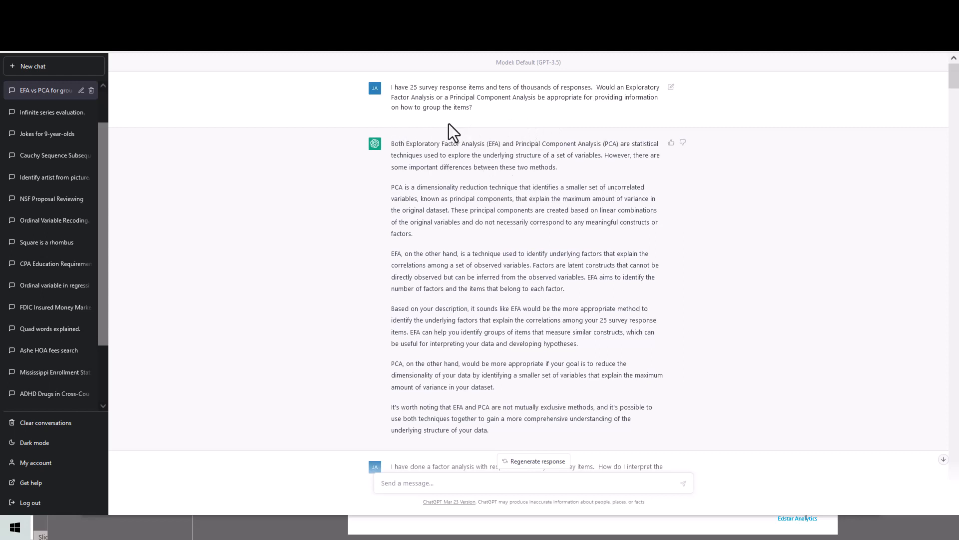
mouse_move(473, 288)
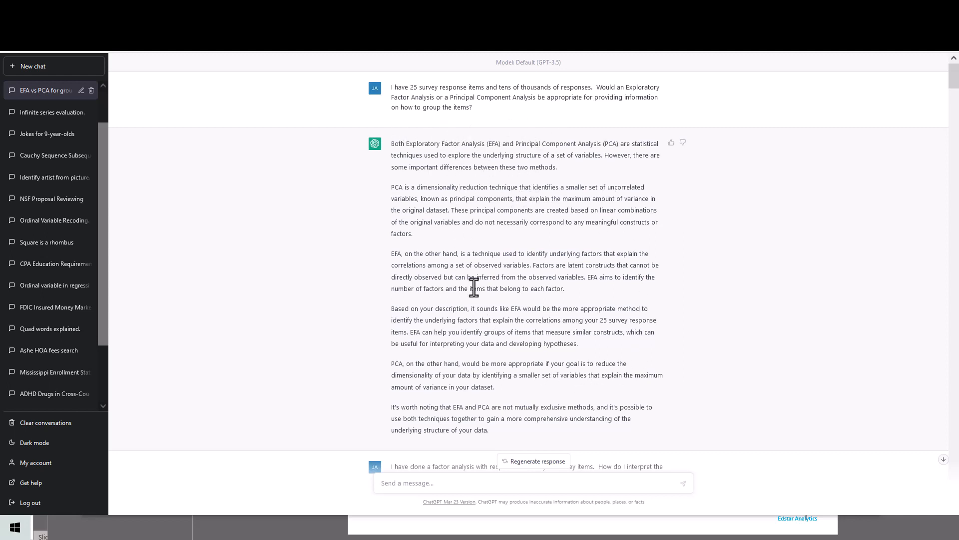
mouse_move(470, 212)
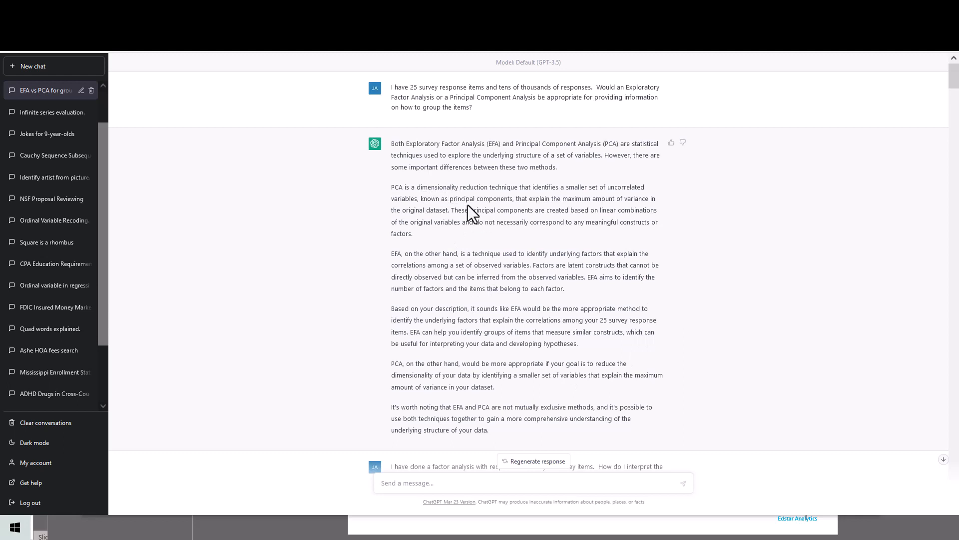
mouse_move(559, 213)
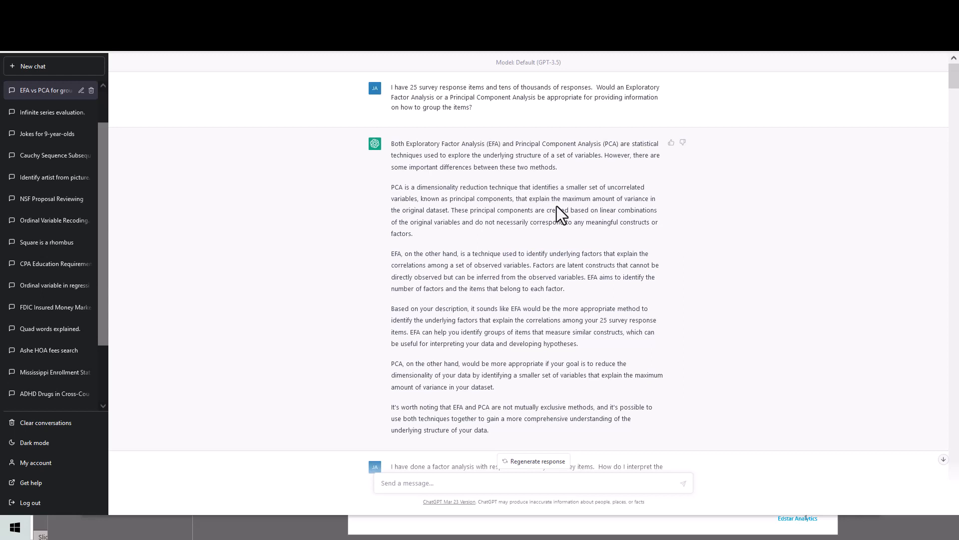
mouse_move(479, 280)
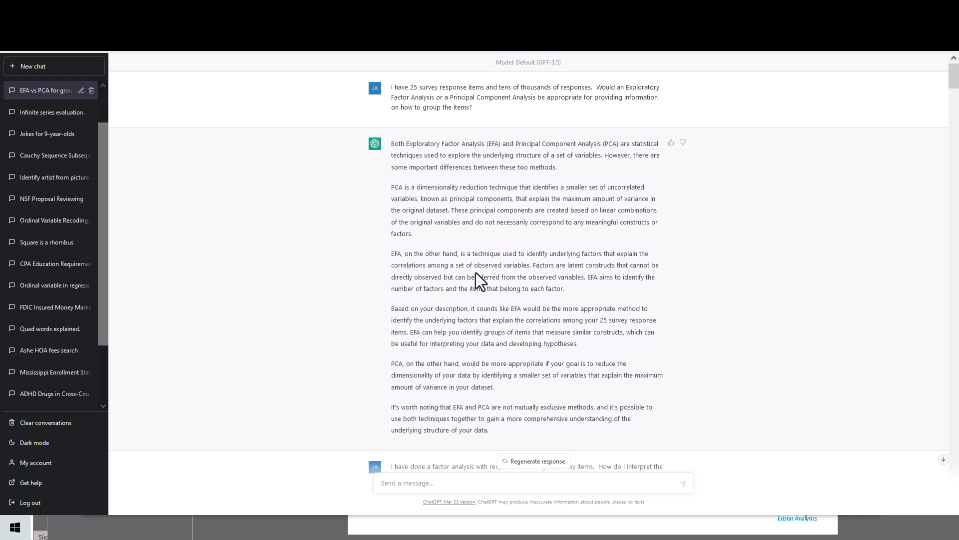
mouse_move(442, 227)
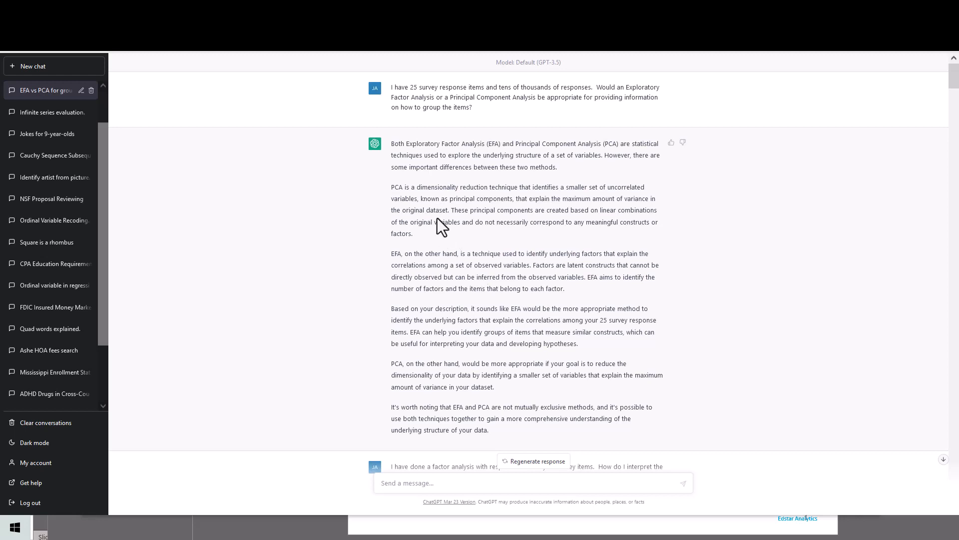
mouse_move(407, 266)
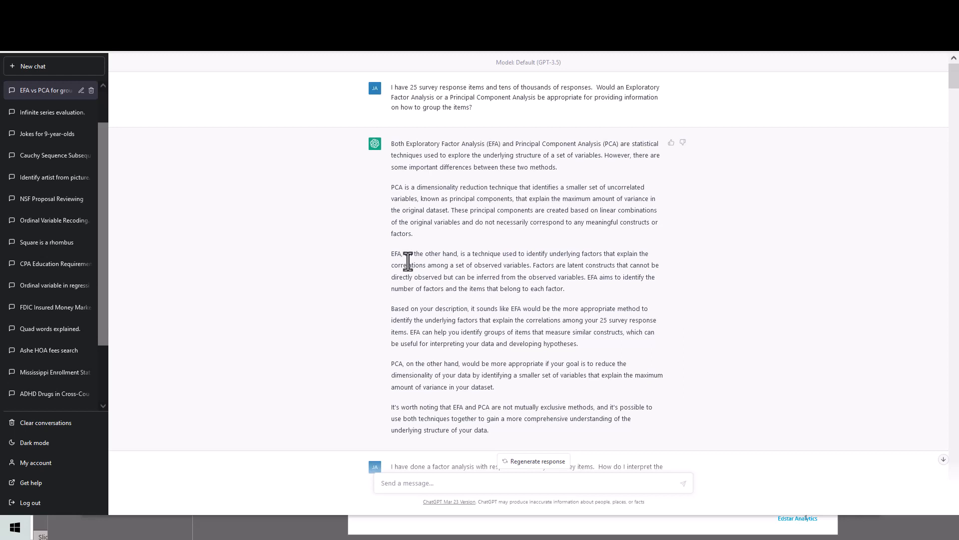
mouse_move(509, 160)
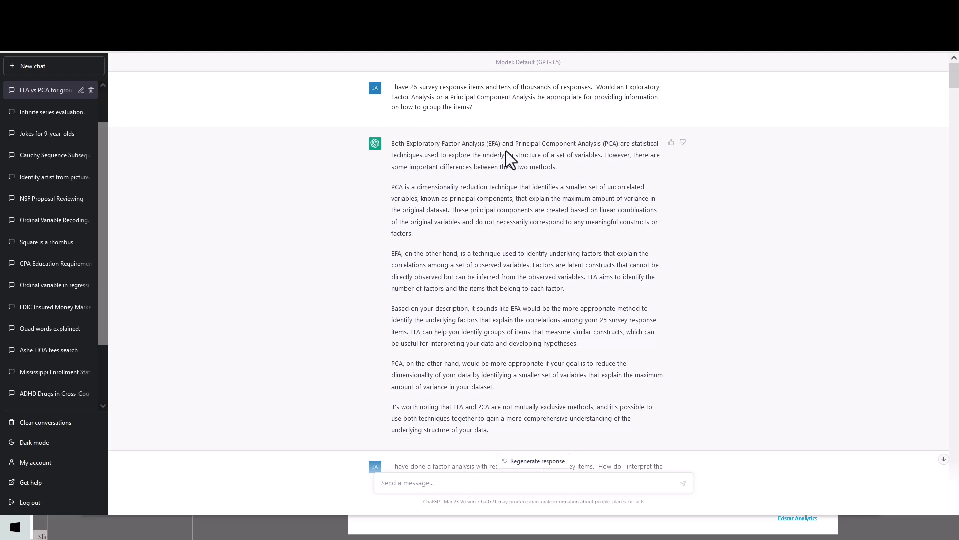
mouse_move(345, 72)
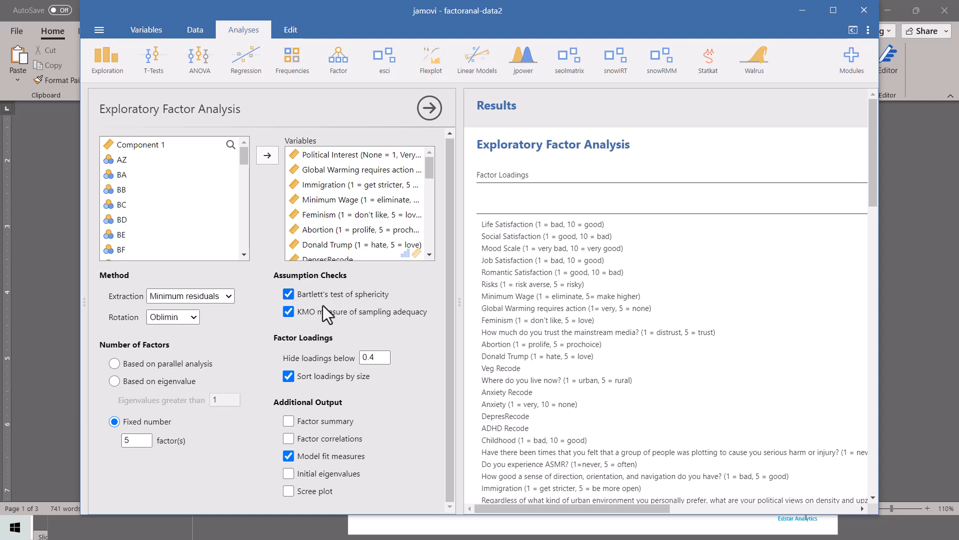
mouse_move(336, 320)
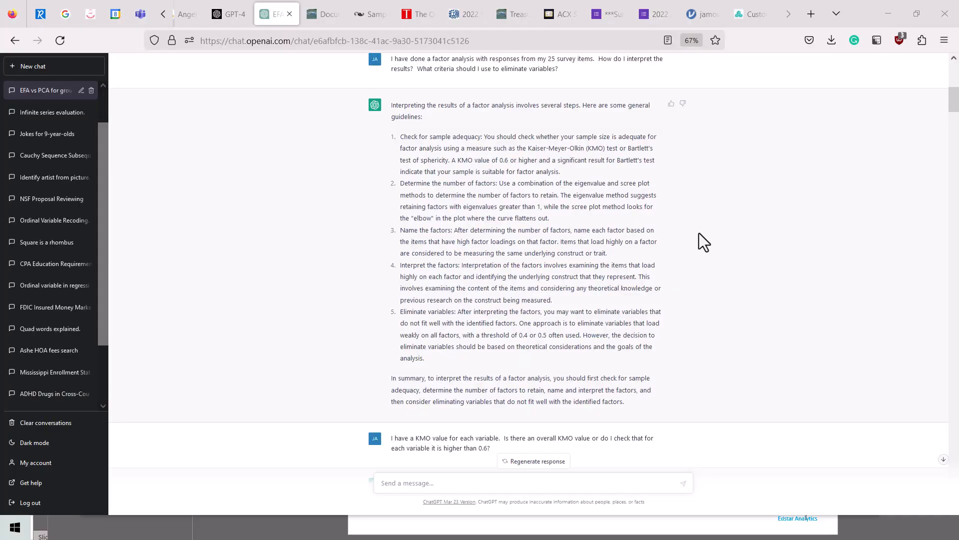
mouse_move(469, 99)
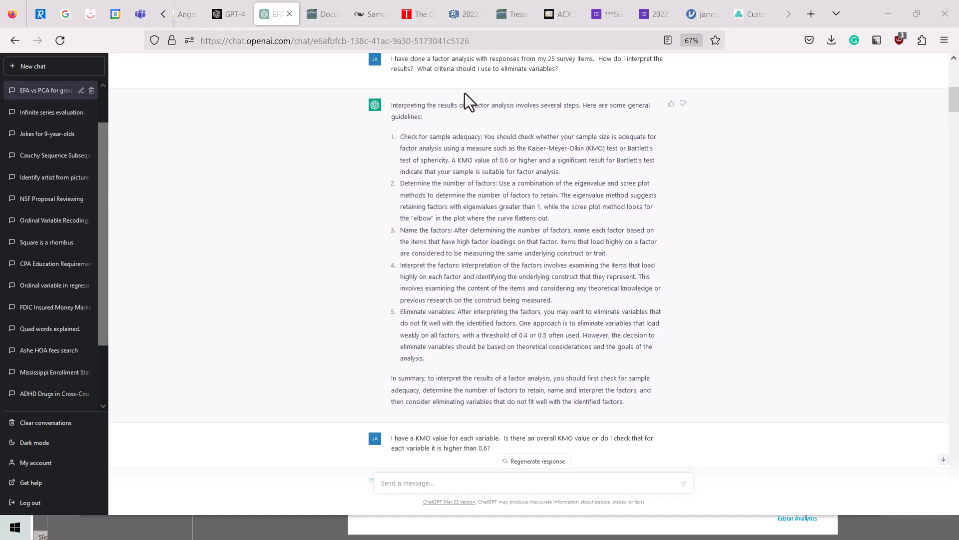
mouse_move(432, 174)
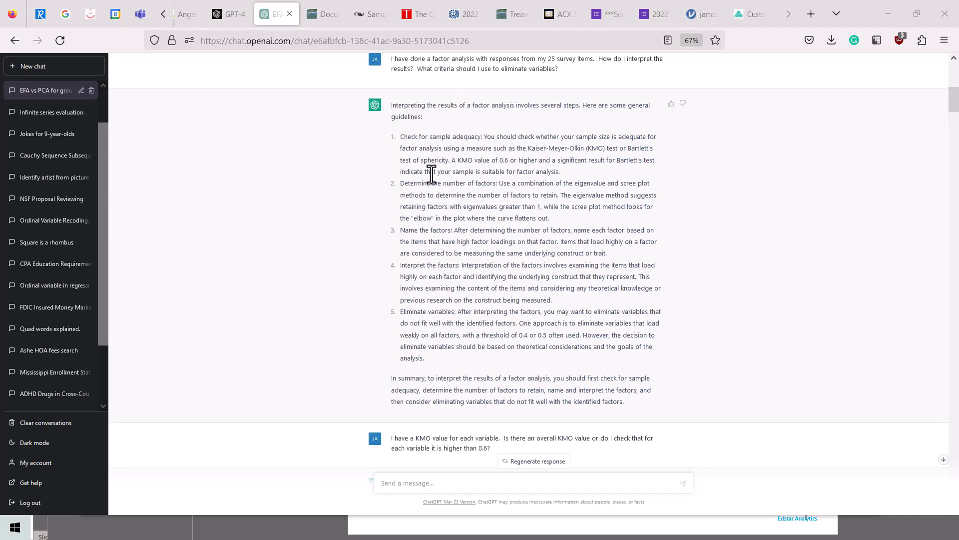
mouse_move(456, 159)
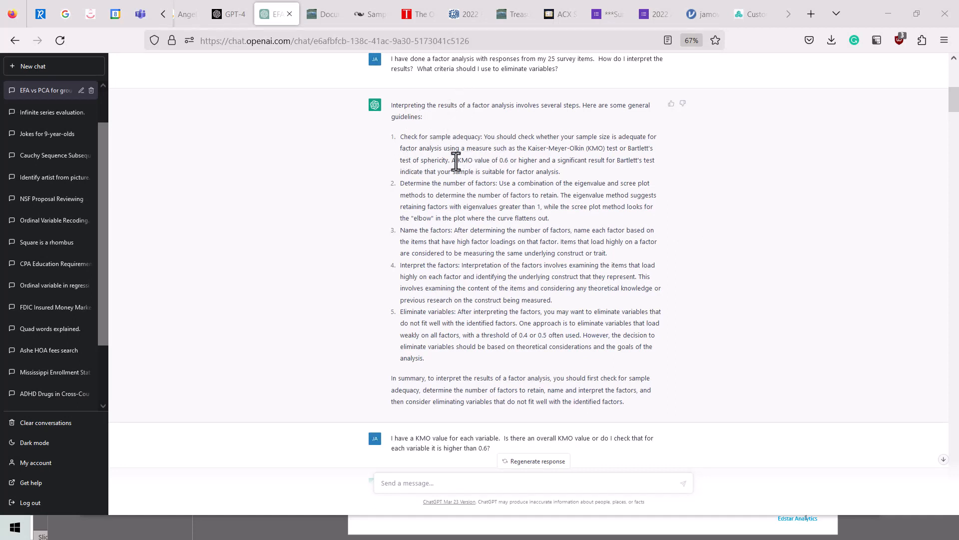
mouse_move(532, 164)
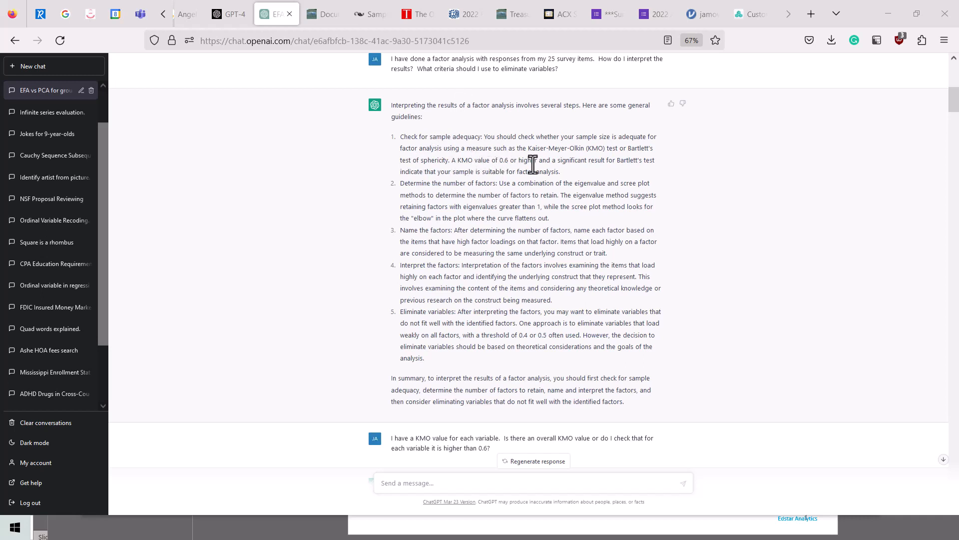
mouse_move(501, 160)
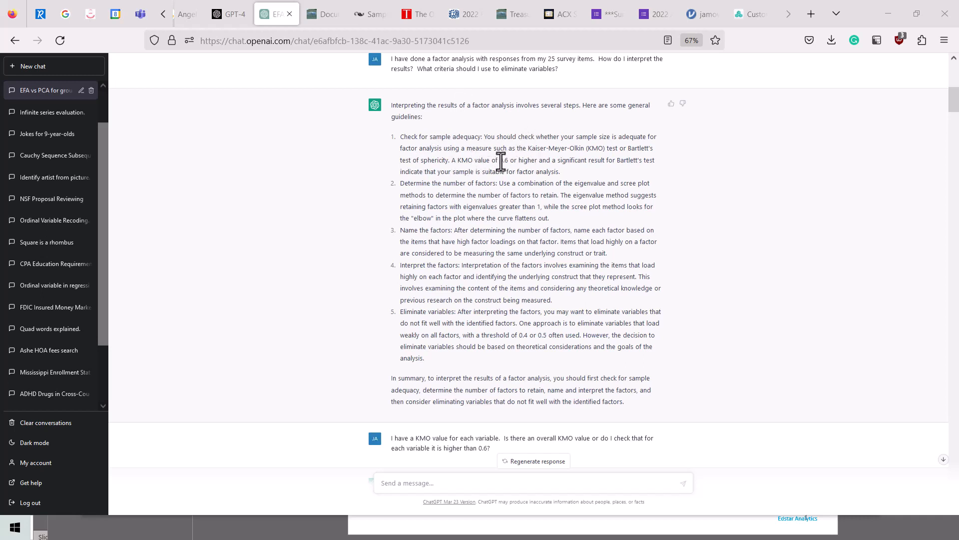
mouse_move(429, 174)
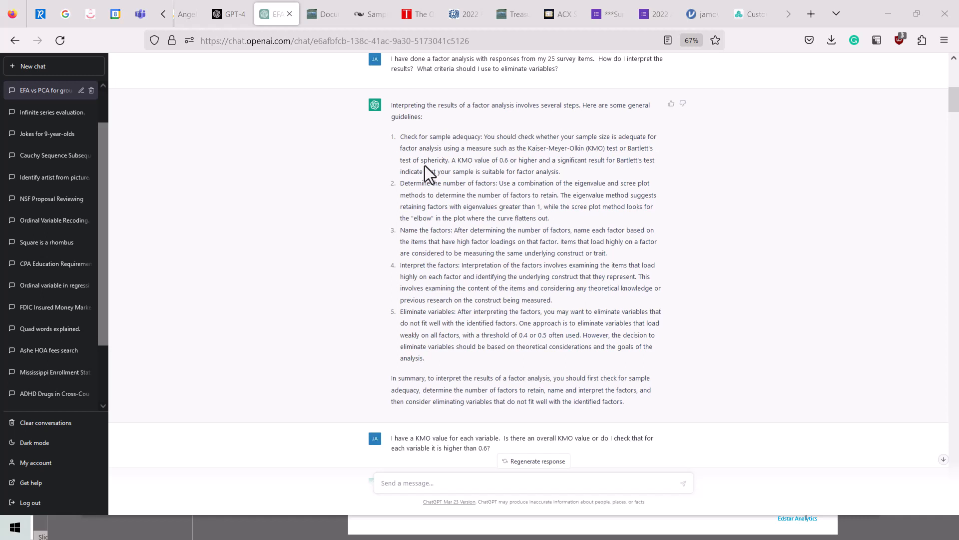
mouse_move(440, 174)
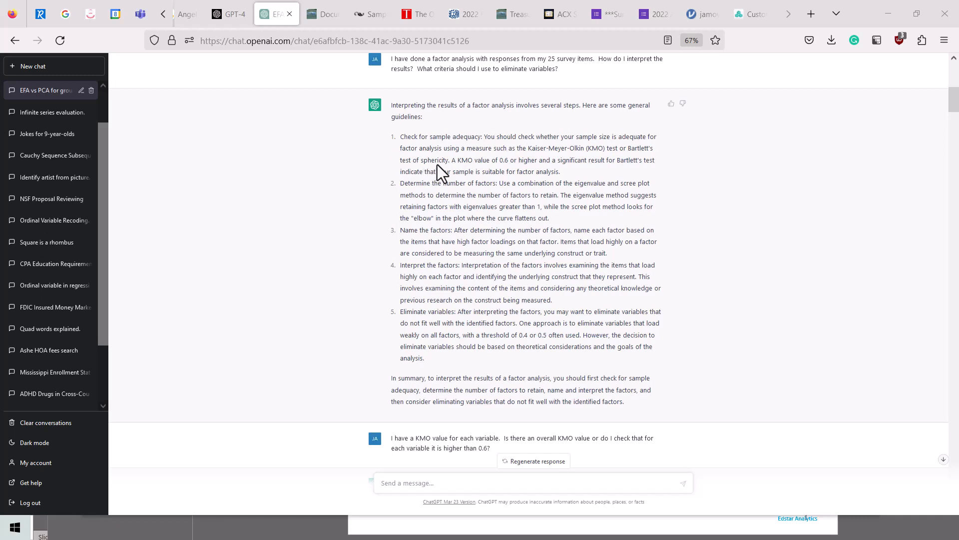
mouse_move(572, 157)
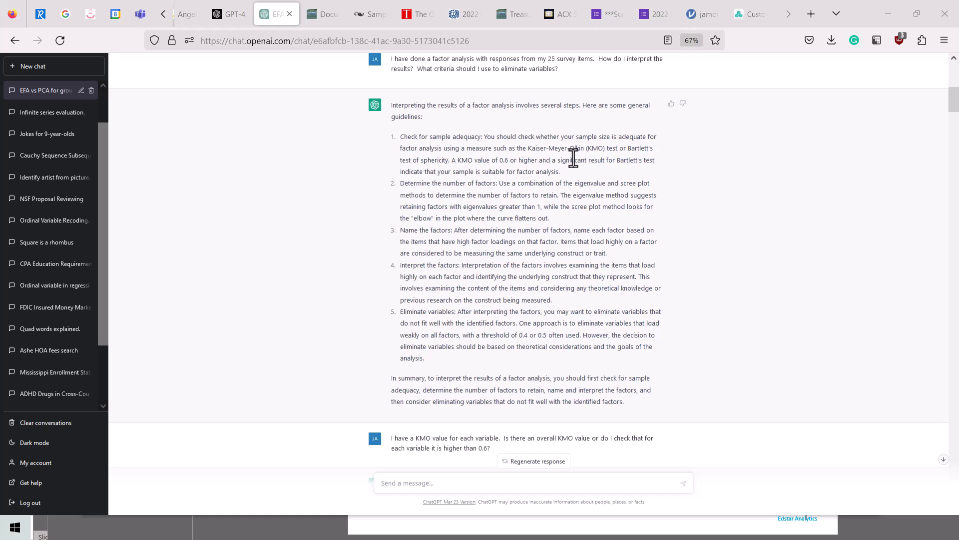
mouse_move(413, 150)
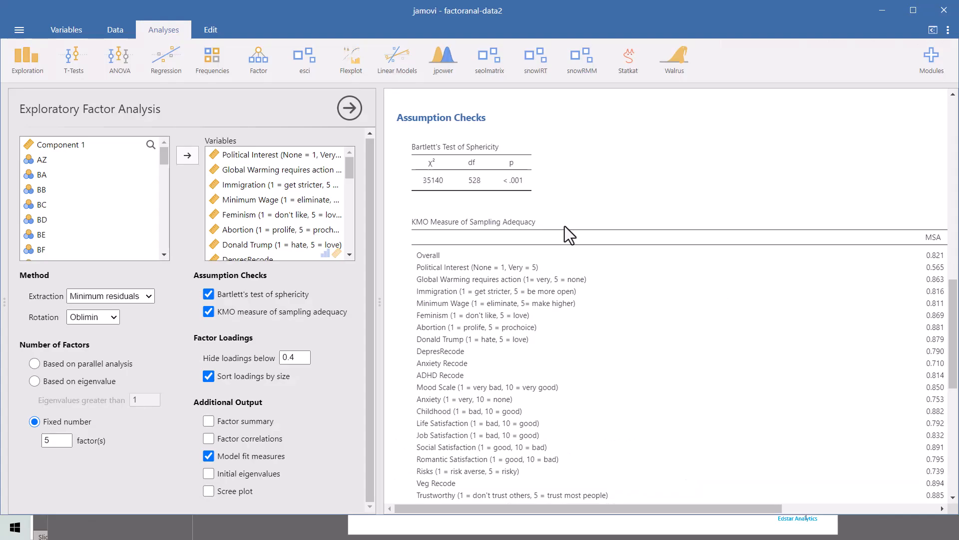
mouse_move(507, 174)
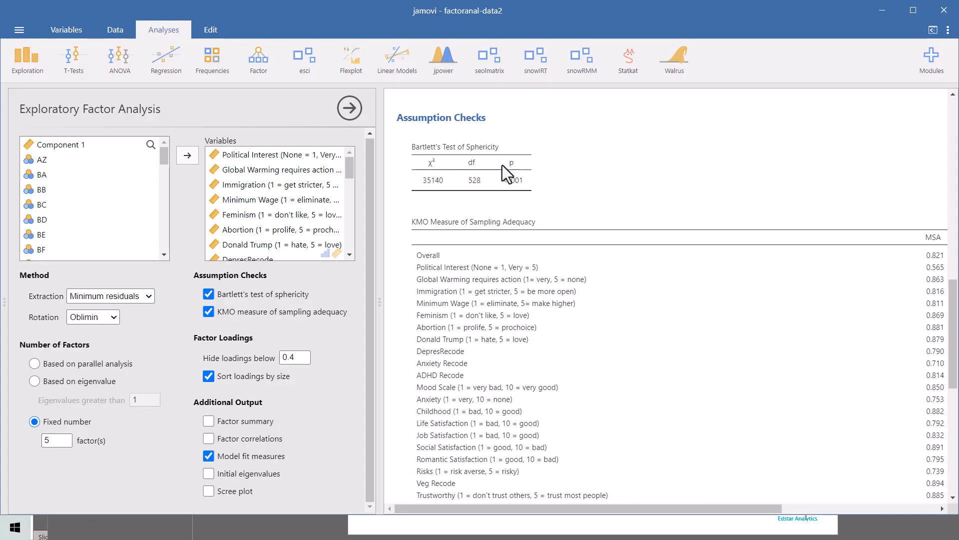
mouse_move(192, 309)
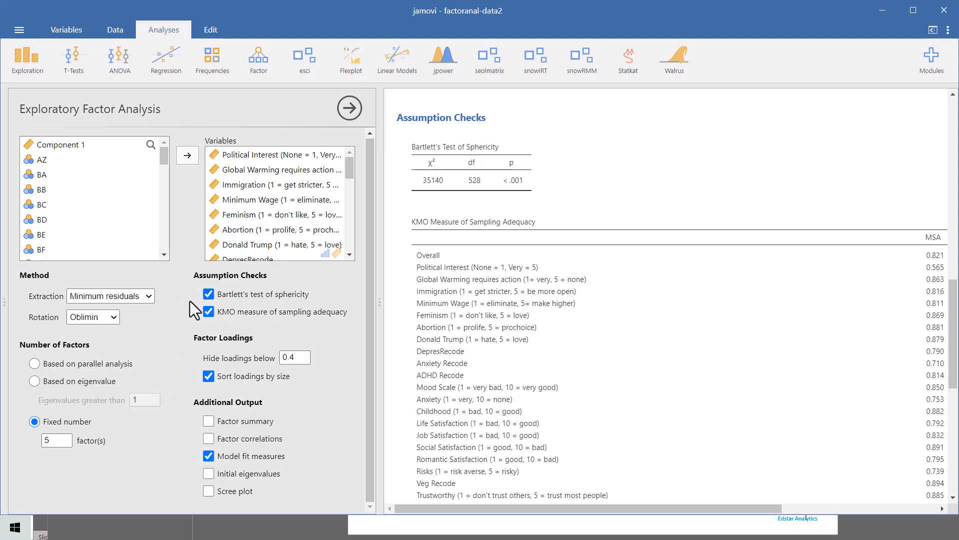
mouse_move(528, 203)
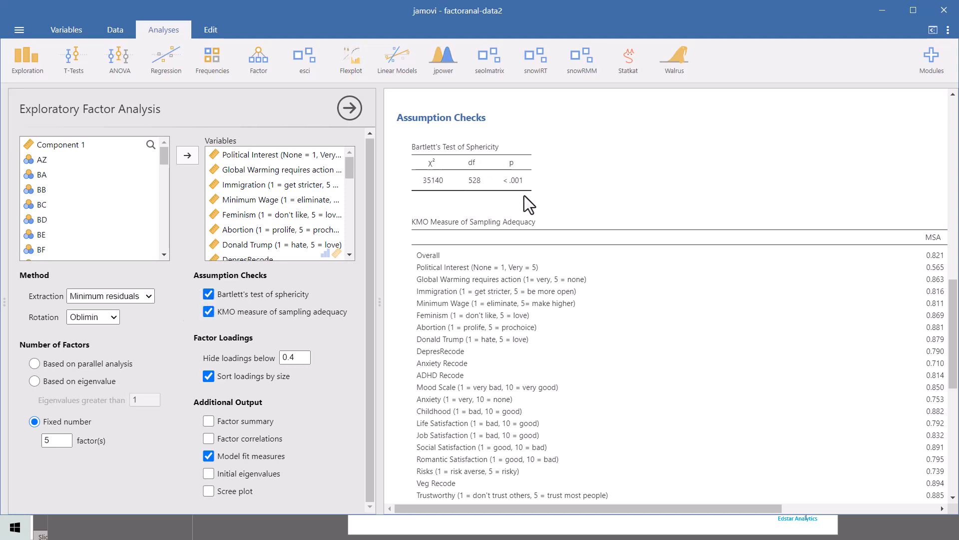
mouse_move(520, 196)
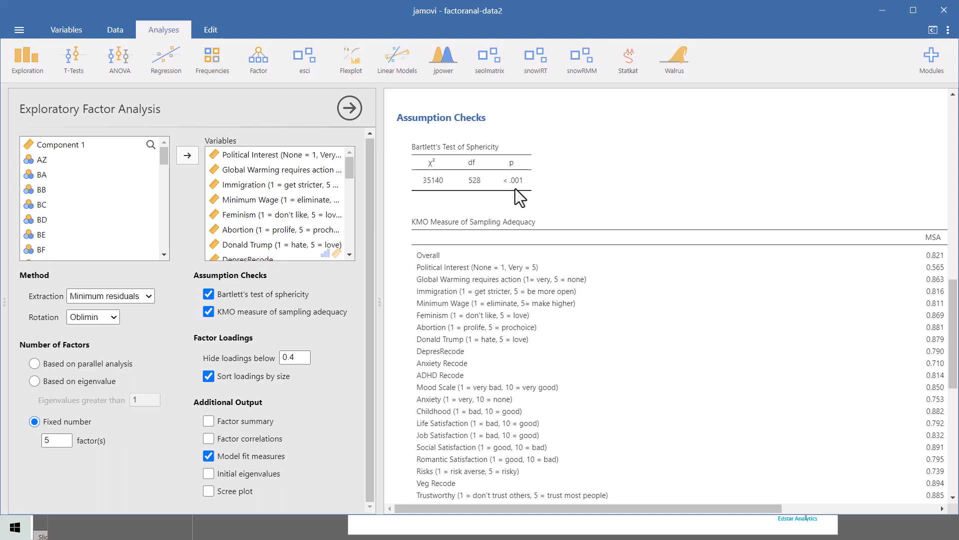
mouse_move(476, 228)
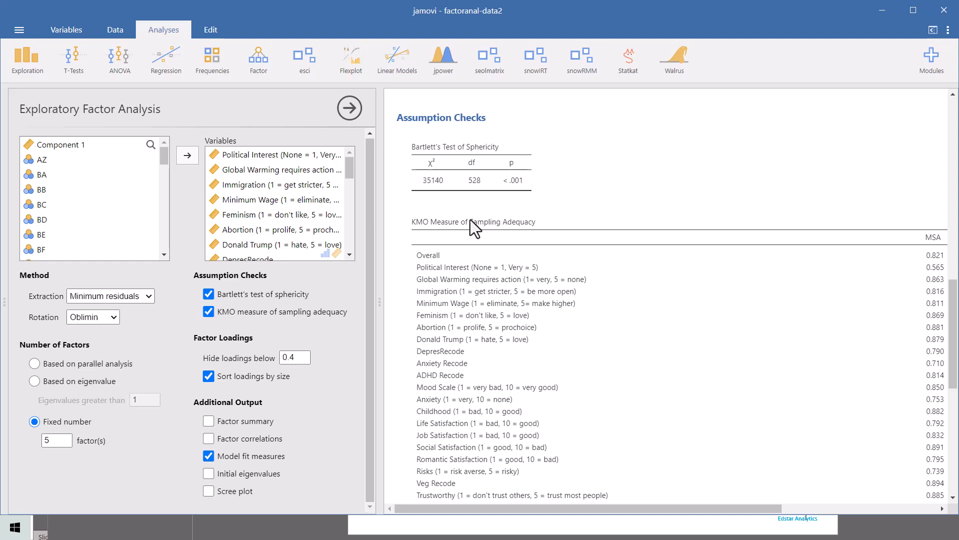
mouse_move(537, 239)
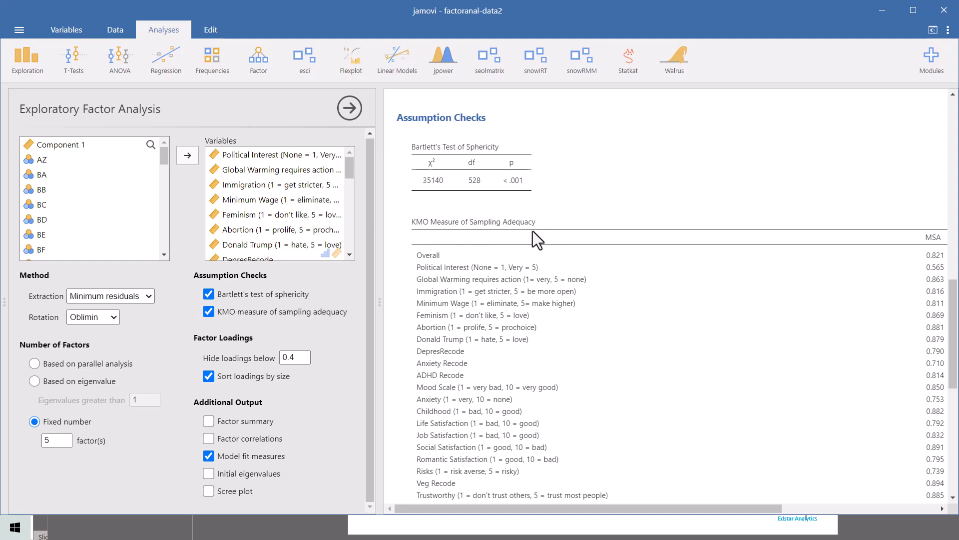
mouse_move(486, 250)
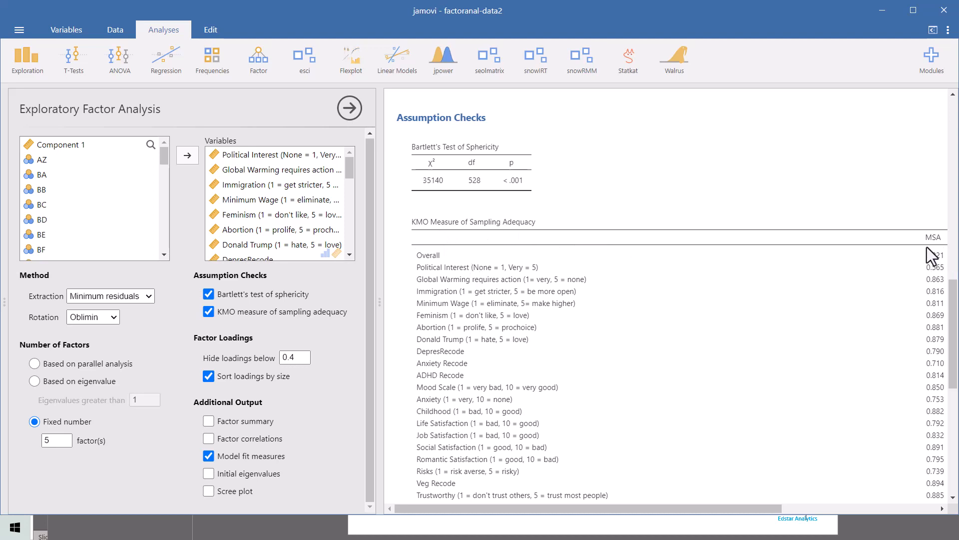
mouse_move(936, 265)
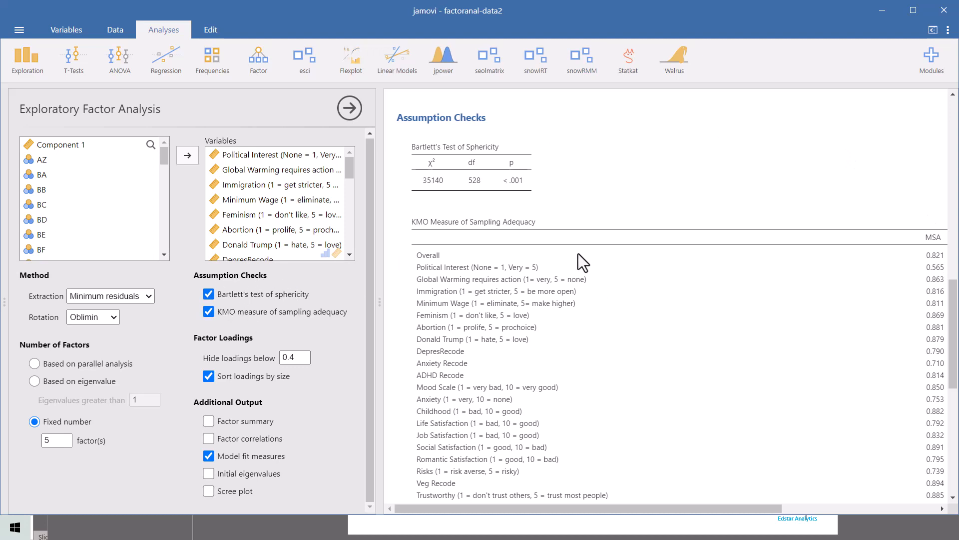
mouse_move(667, 366)
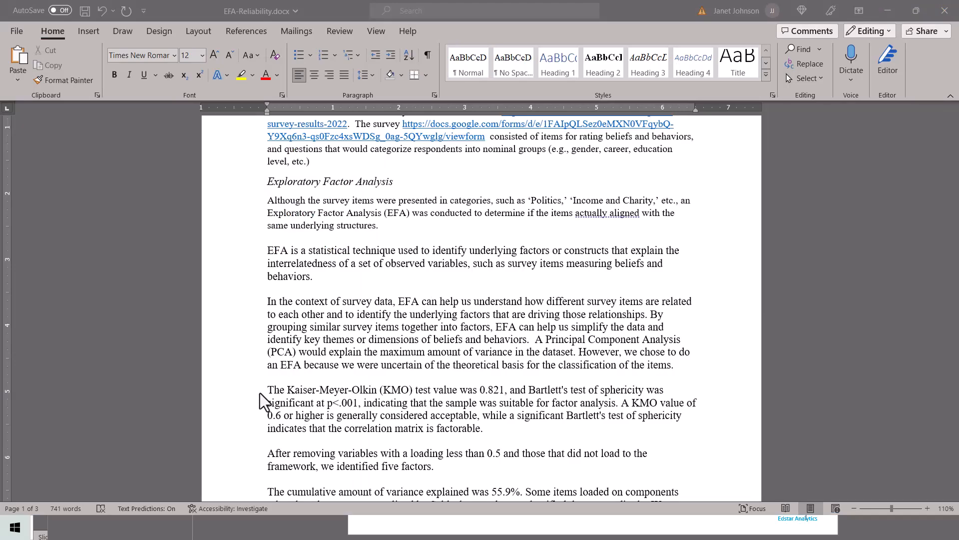
mouse_move(554, 455)
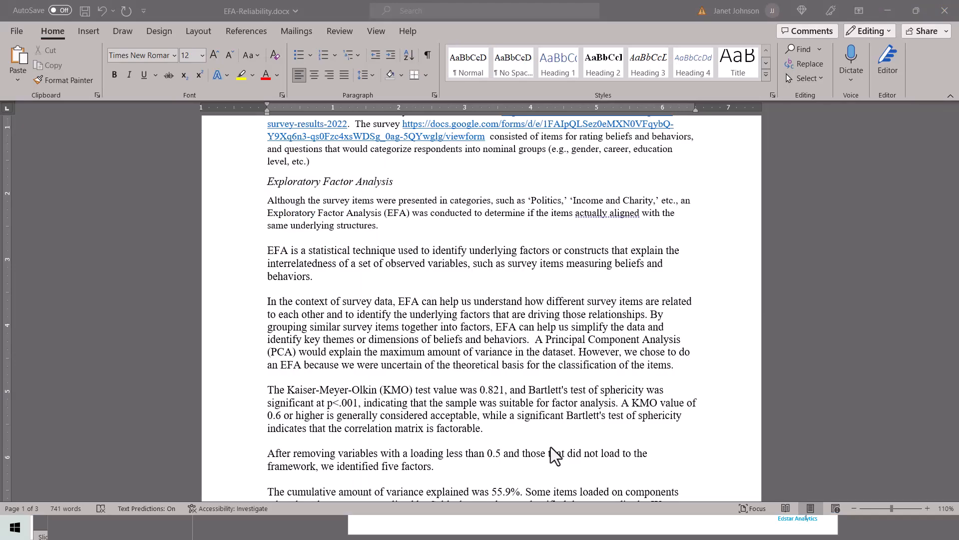
mouse_move(342, 471)
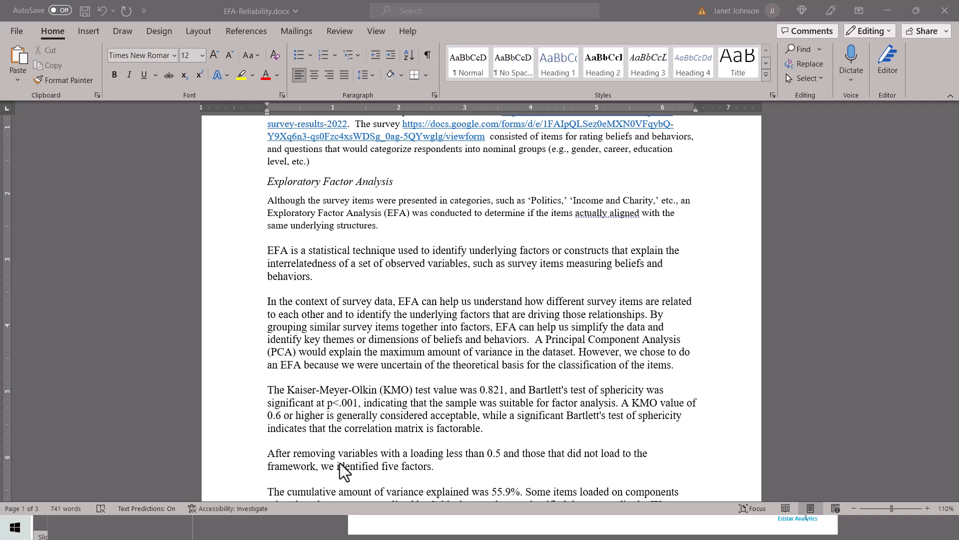
mouse_move(384, 469)
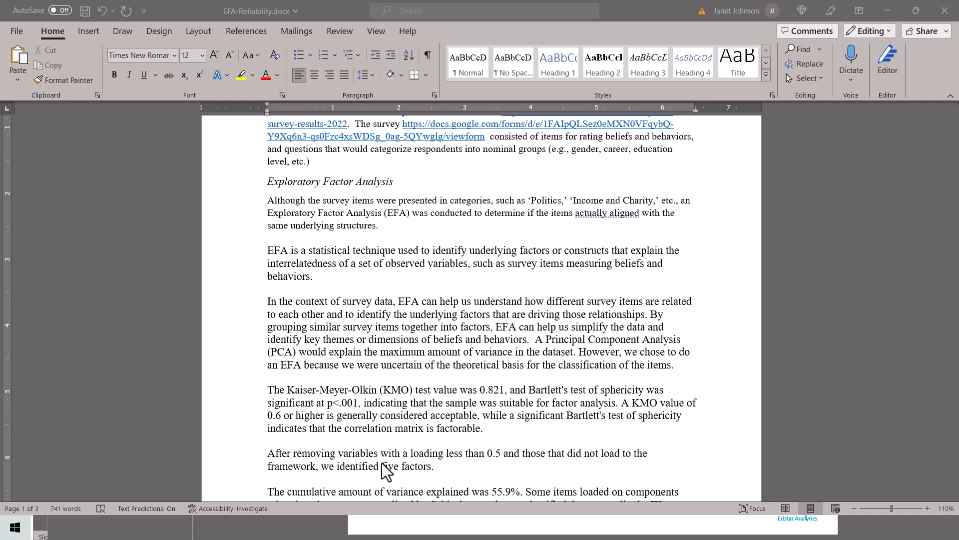
mouse_move(510, 466)
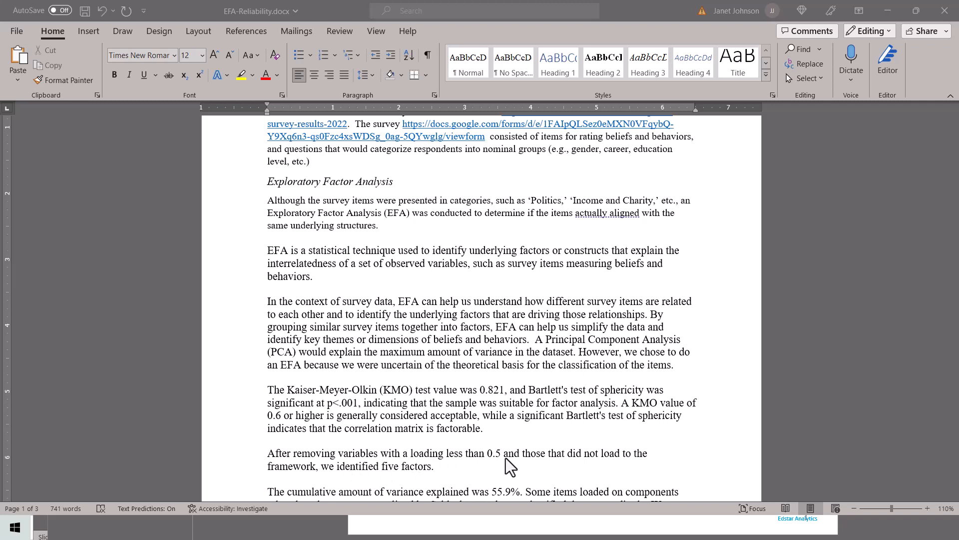
mouse_move(574, 468)
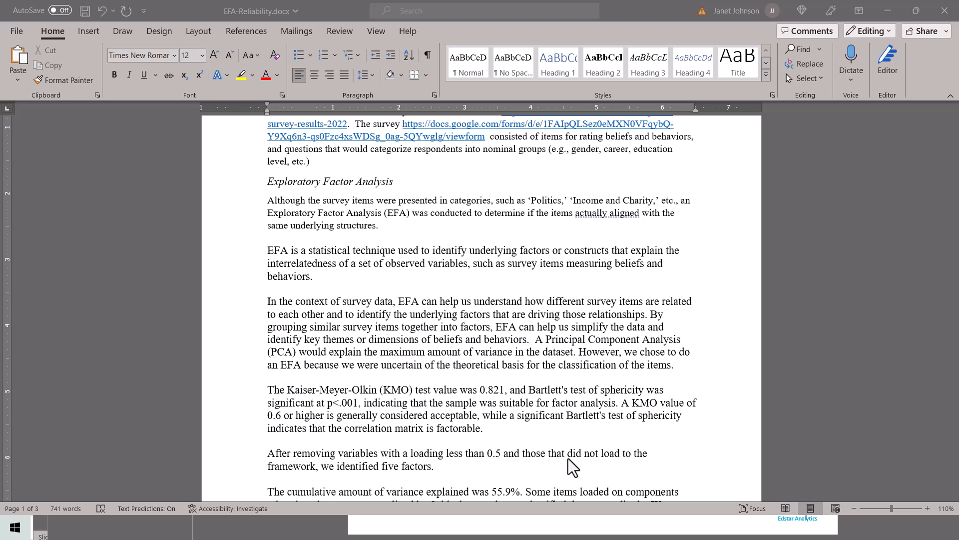
mouse_move(569, 473)
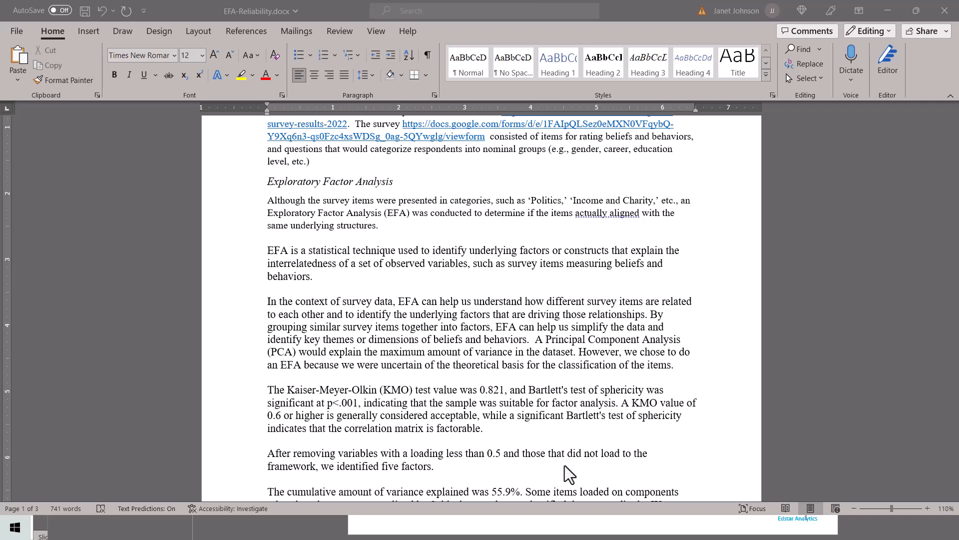
mouse_move(376, 169)
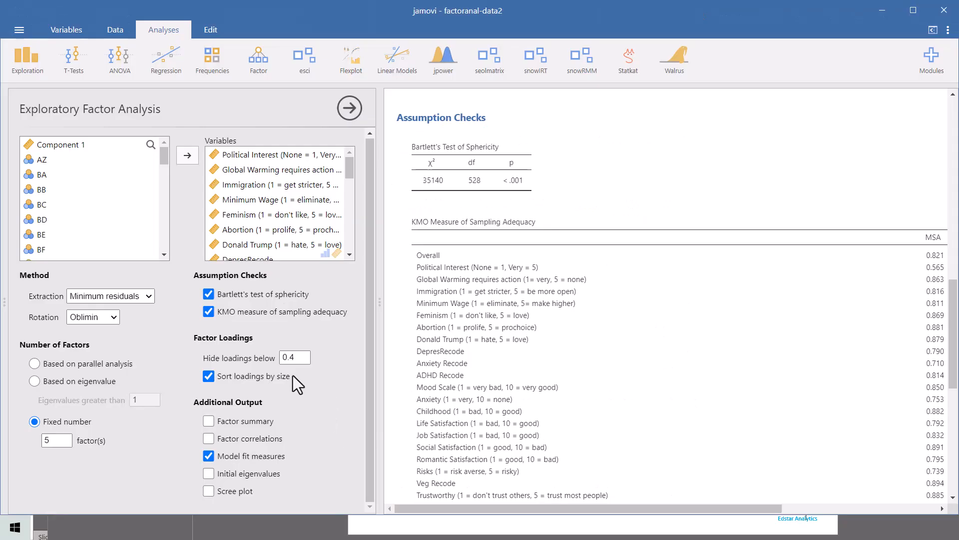
mouse_move(315, 380)
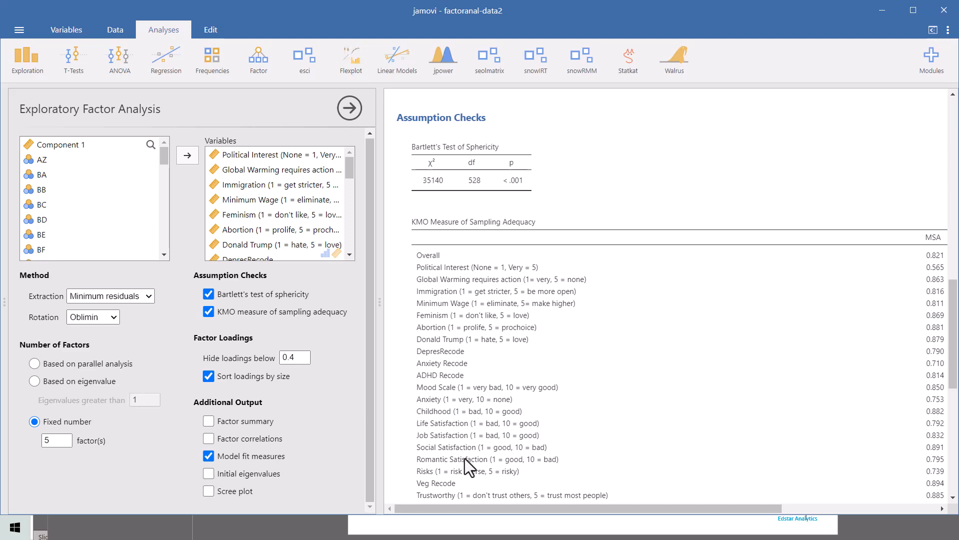
Scroll the results to the Factor Loadings table and pan across factors 1 through 4
scroll("down", 3)
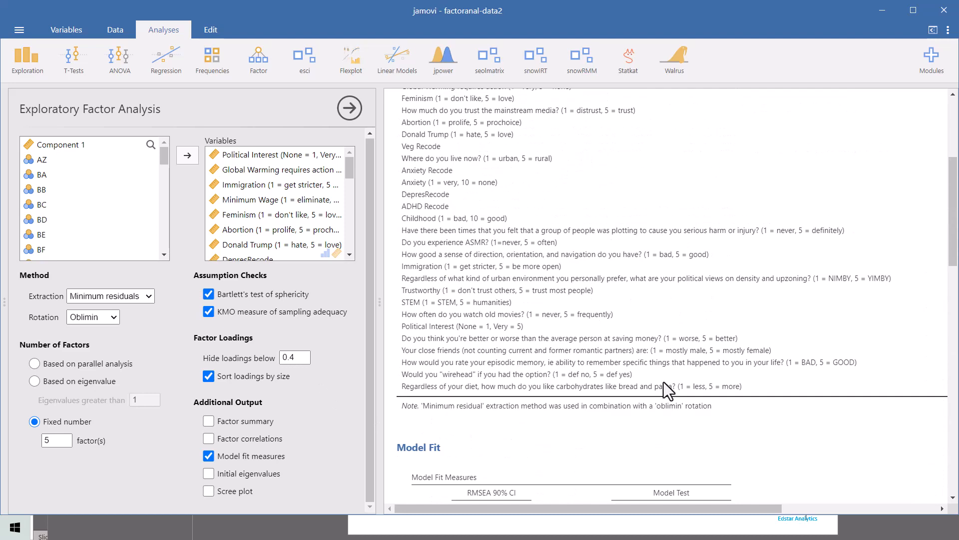
scroll("up", 3)
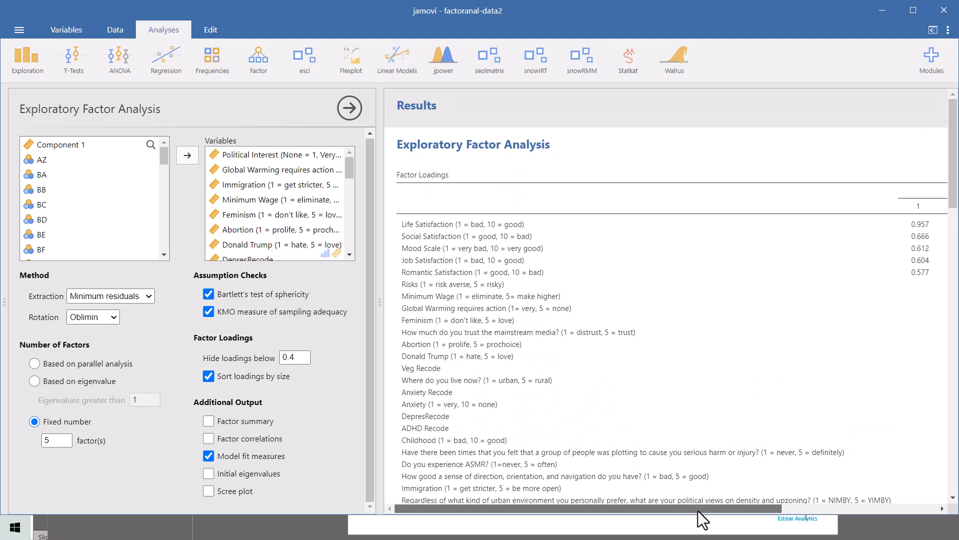
scroll("right", 3)
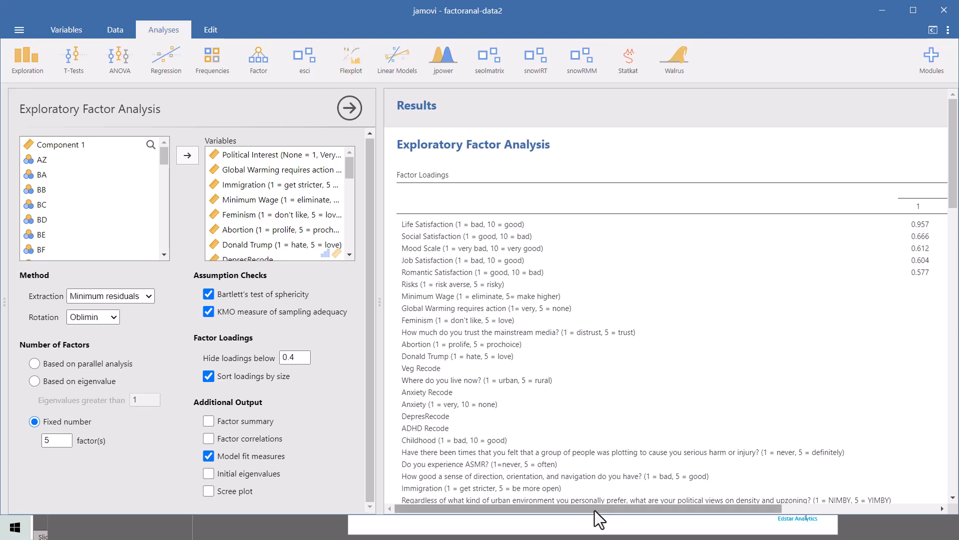
scroll("right", 3)
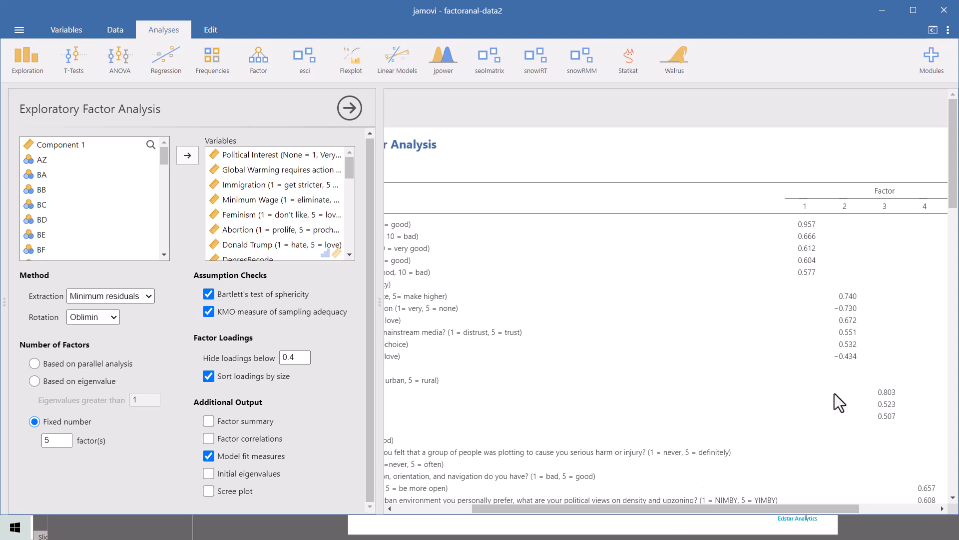
mouse_move(658, 495)
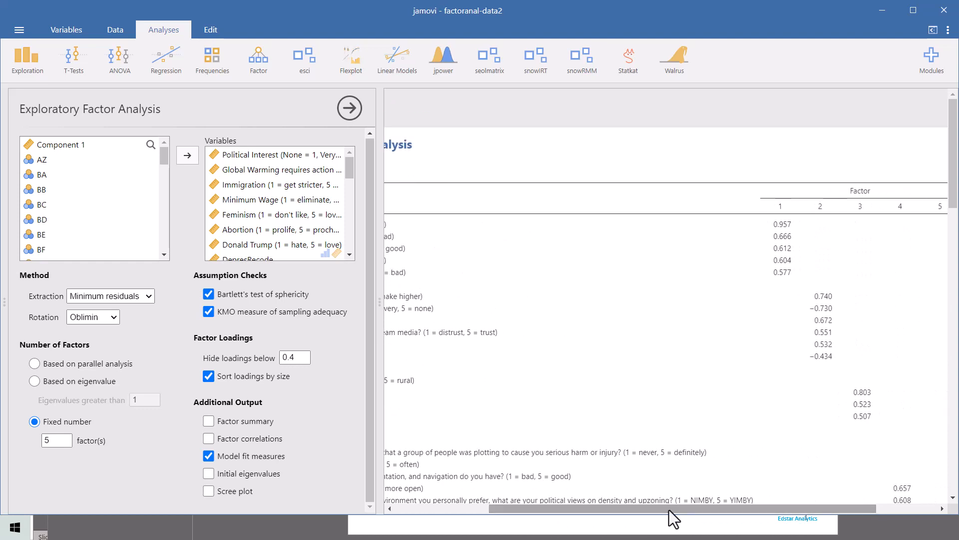
mouse_move(816, 372)
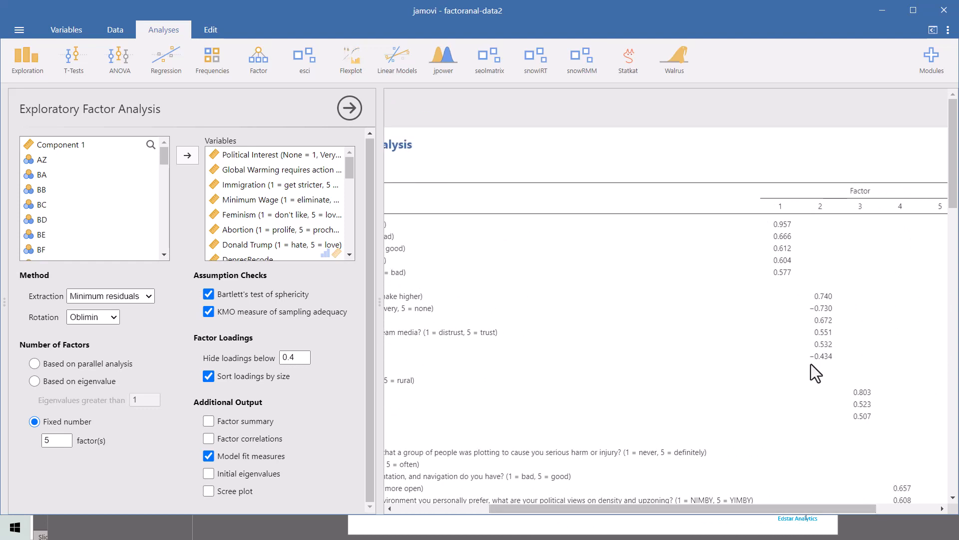
mouse_move(811, 522)
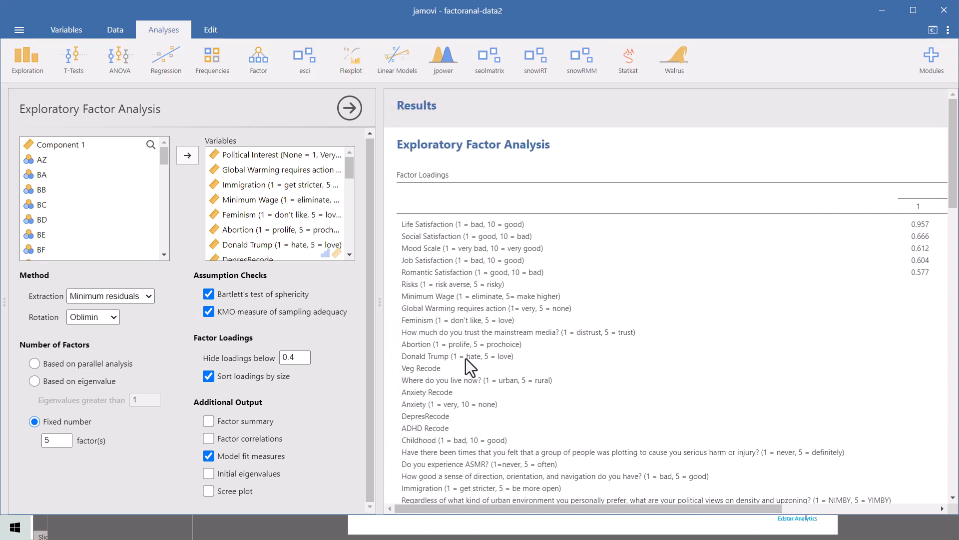
mouse_move(516, 373)
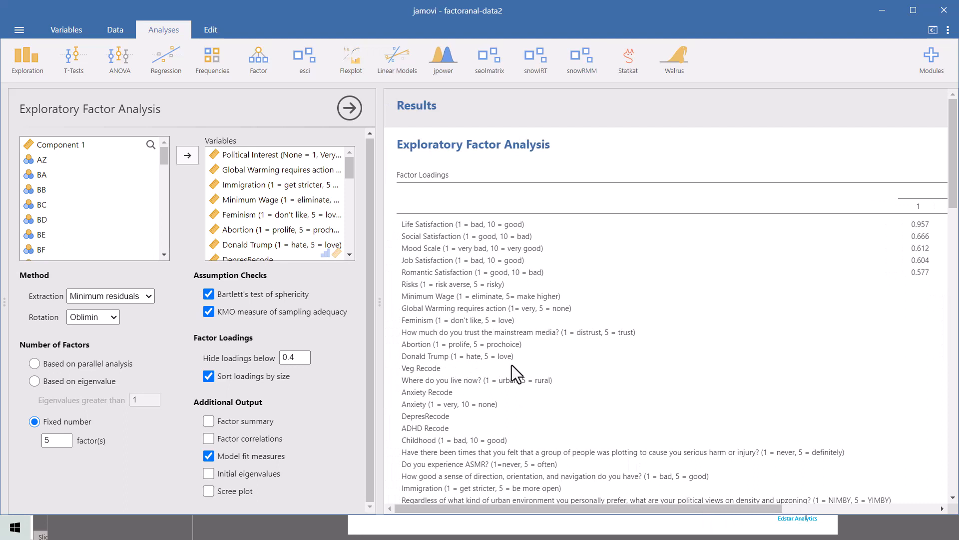
mouse_move(537, 373)
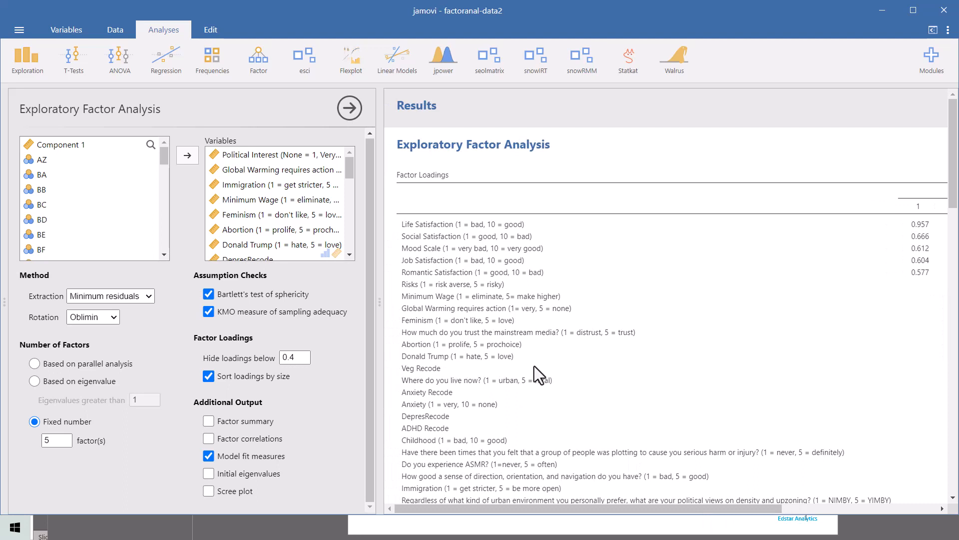
mouse_move(525, 361)
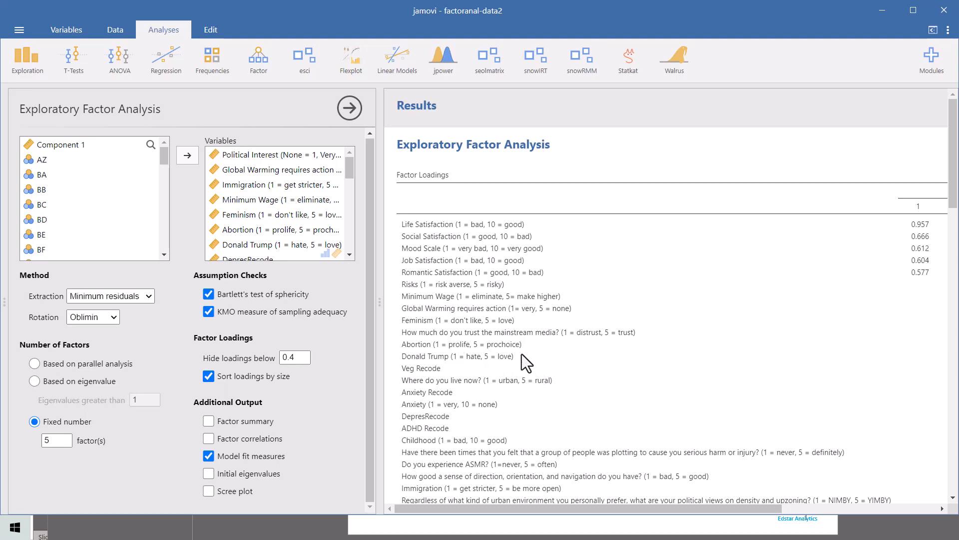
mouse_move(467, 379)
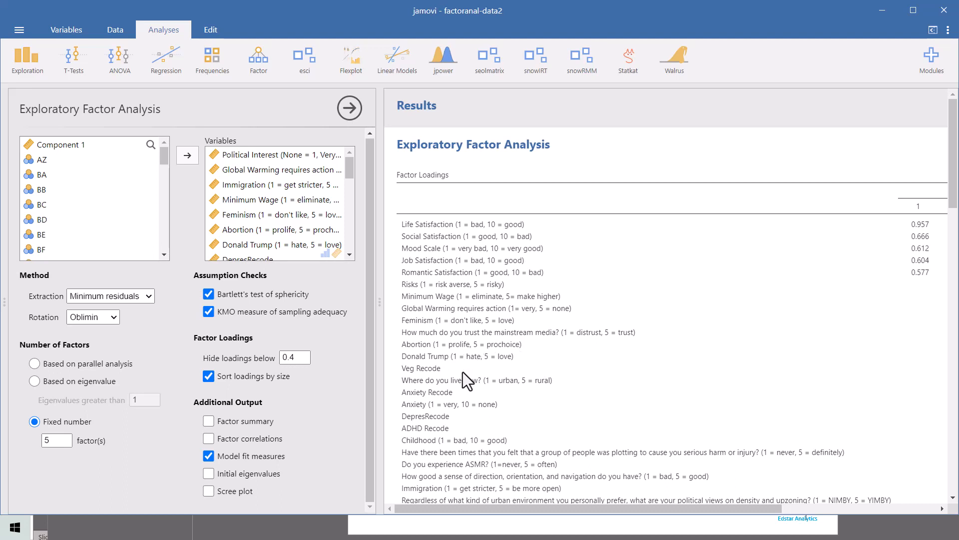
mouse_move(551, 376)
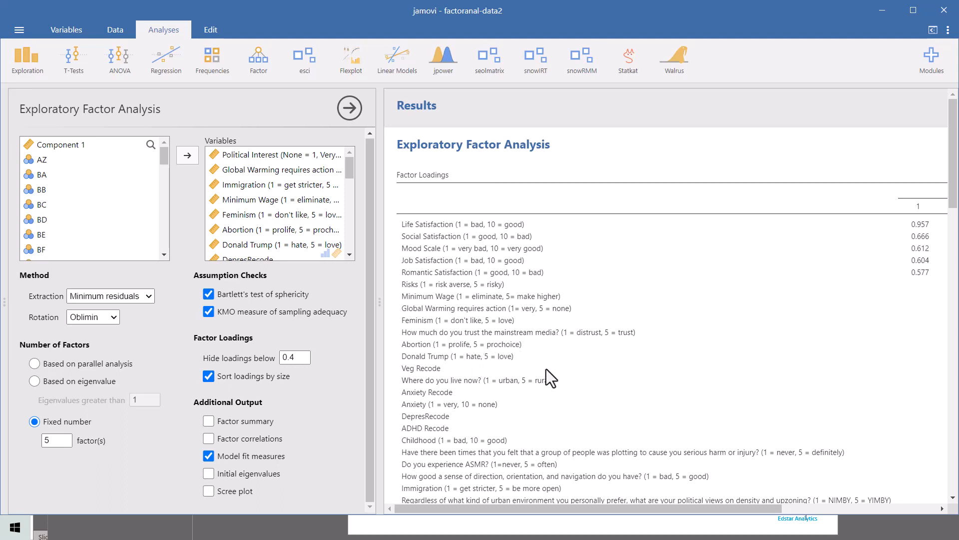
mouse_move(433, 382)
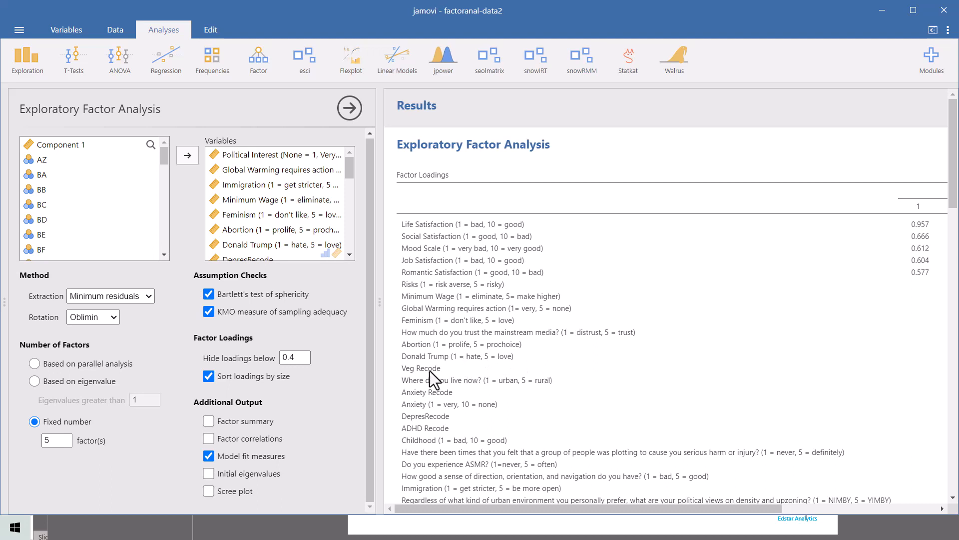
mouse_move(467, 376)
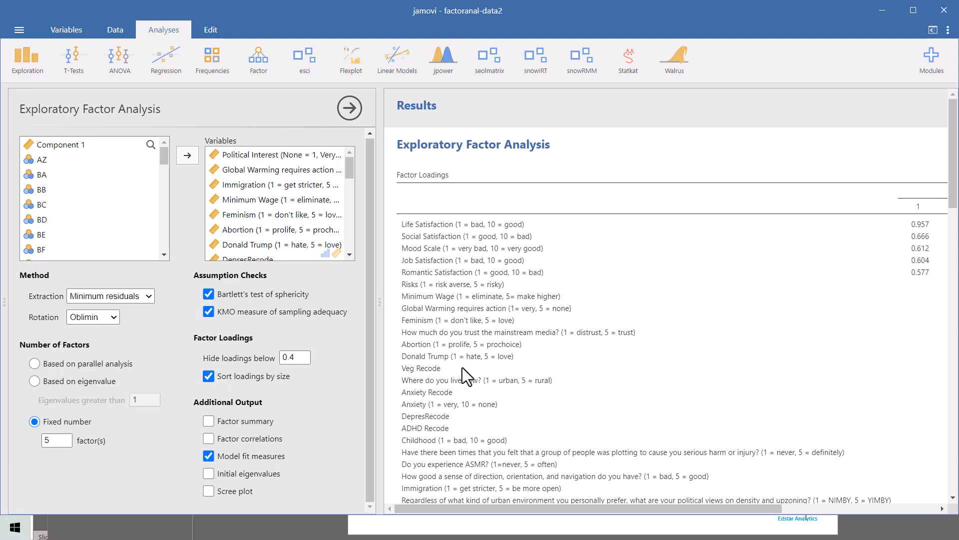
mouse_move(513, 373)
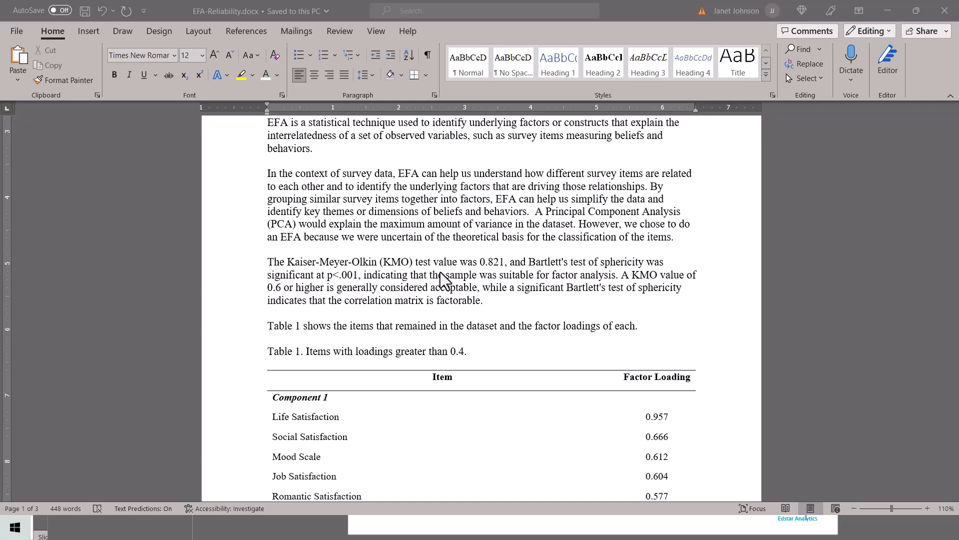
mouse_move(538, 271)
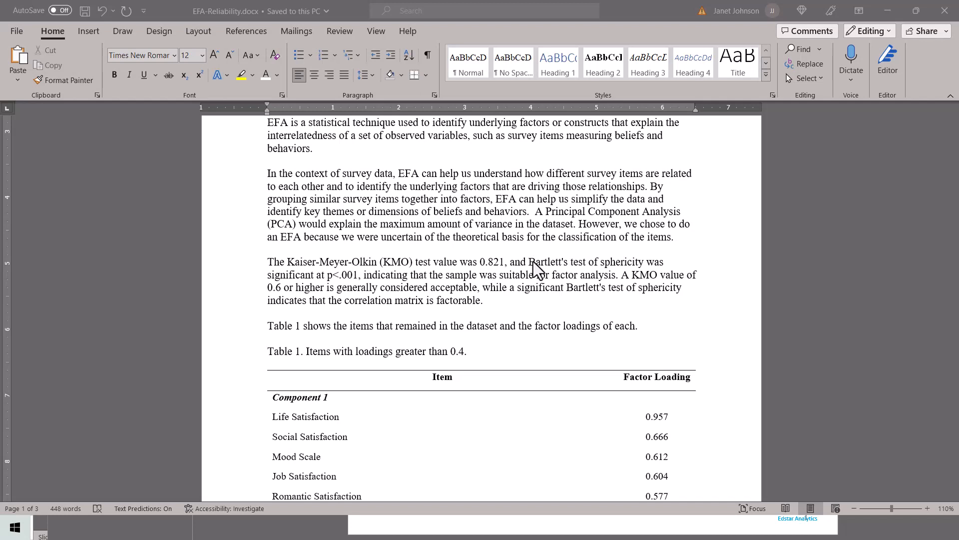
Scroll the Word document to Table 1 showing Component 1's five items with loadings above 0.4
scroll("down", 3)
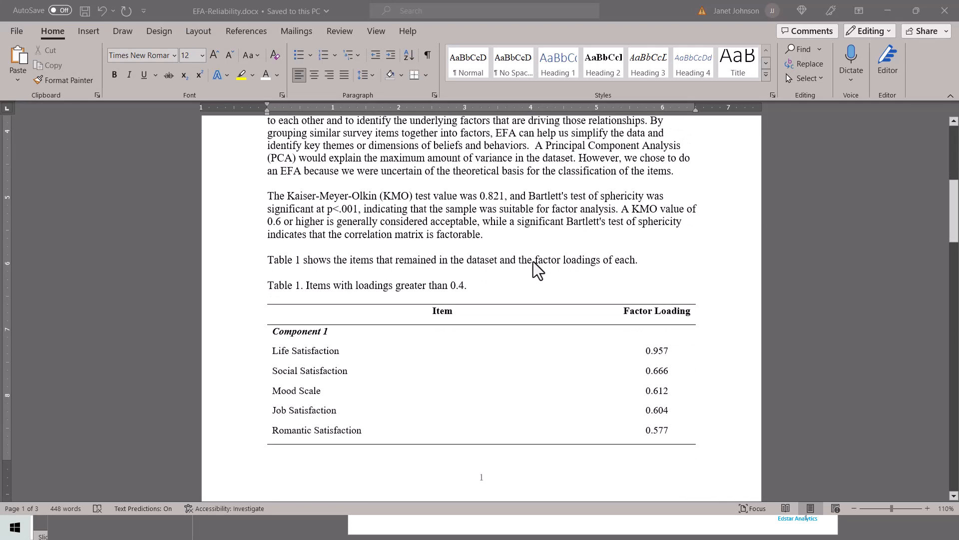
scroll("down", 3)
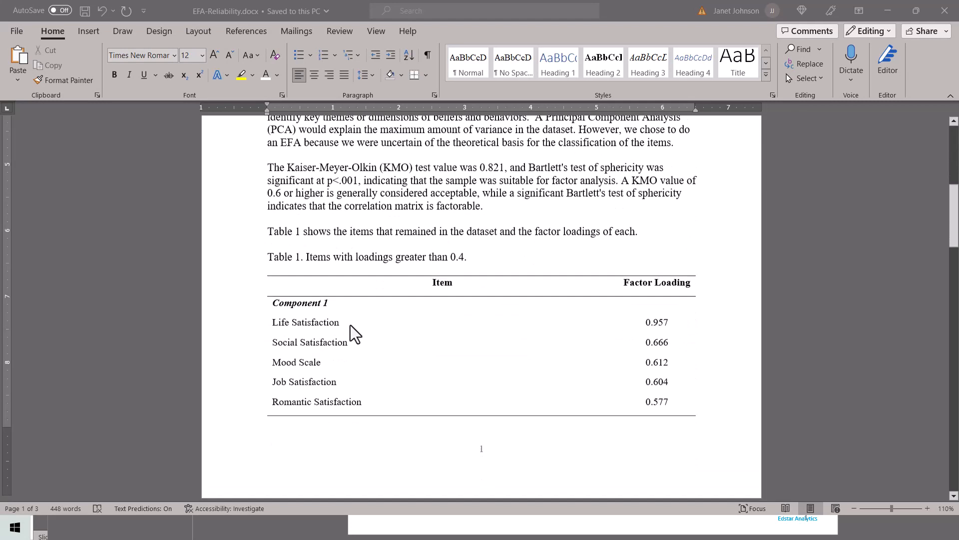
scroll("up", 3)
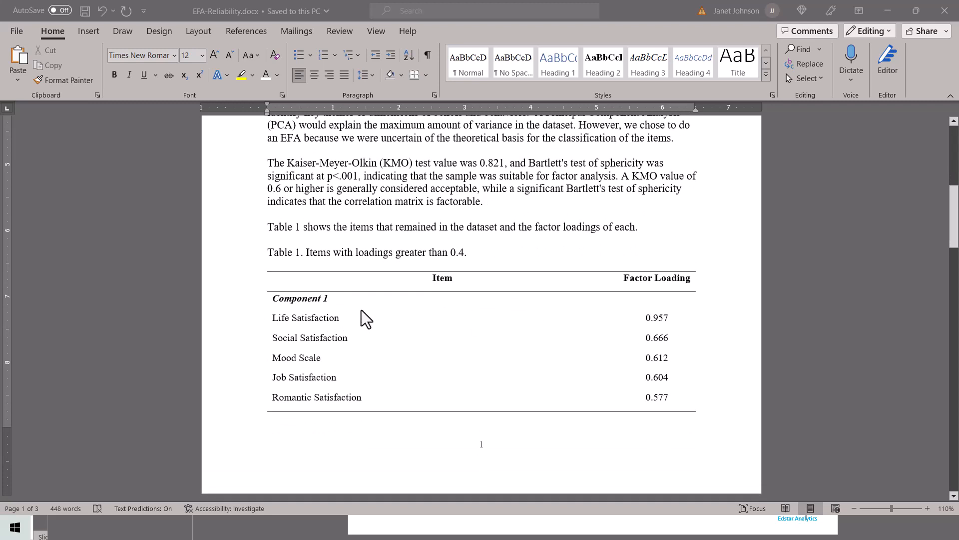
mouse_move(294, 307)
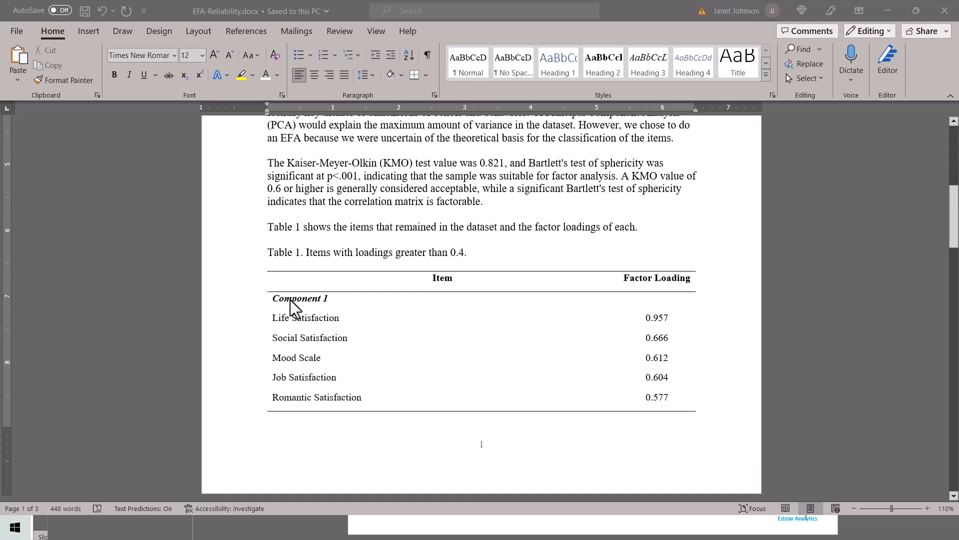
mouse_move(421, 380)
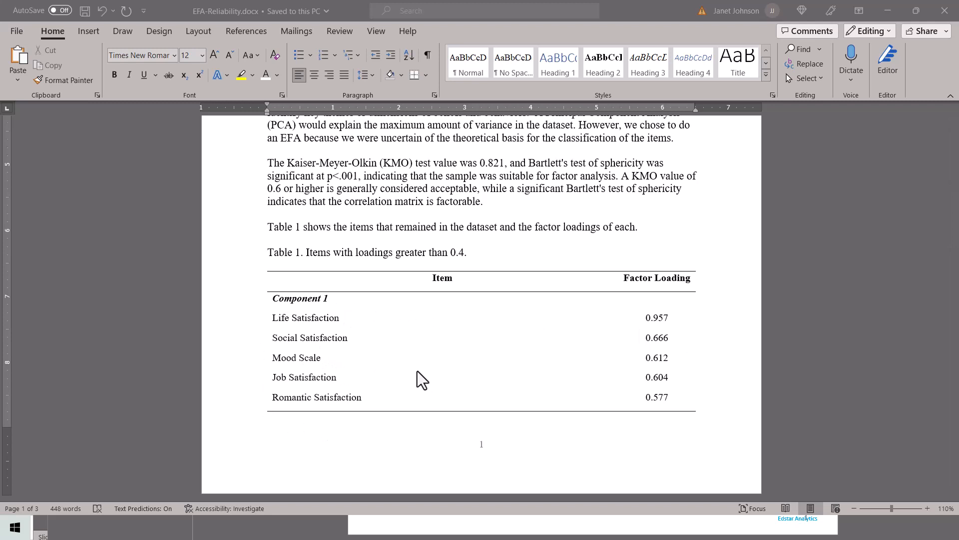
scroll("down", 3)
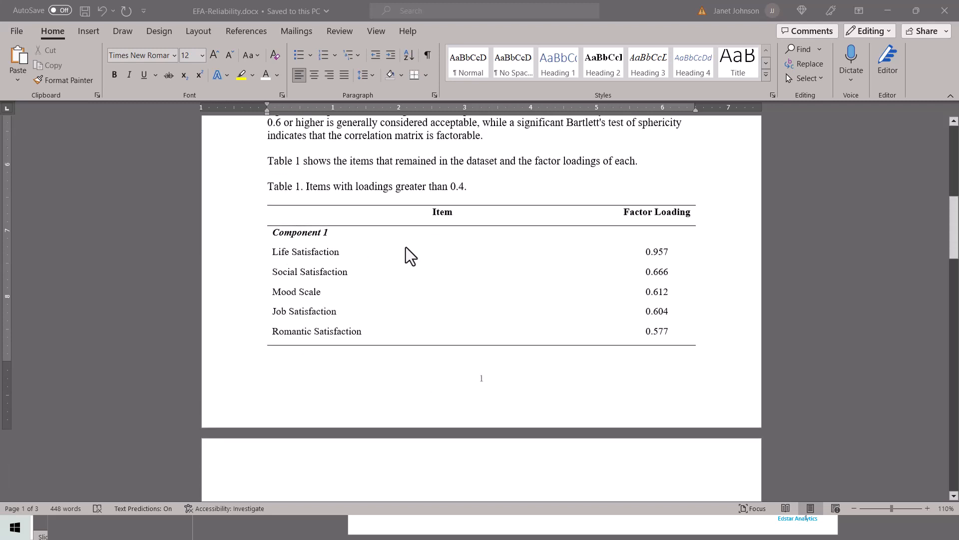
scroll("down", 3)
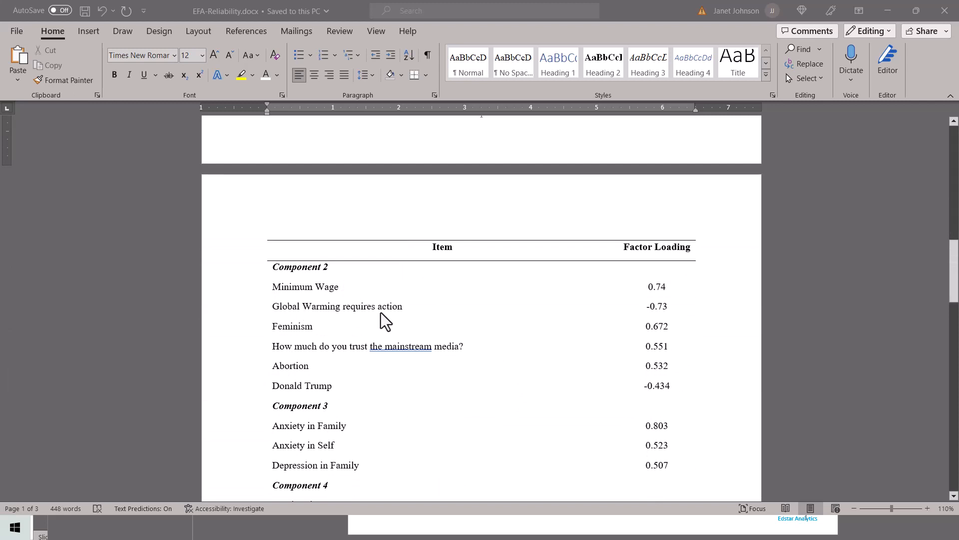
mouse_move(314, 406)
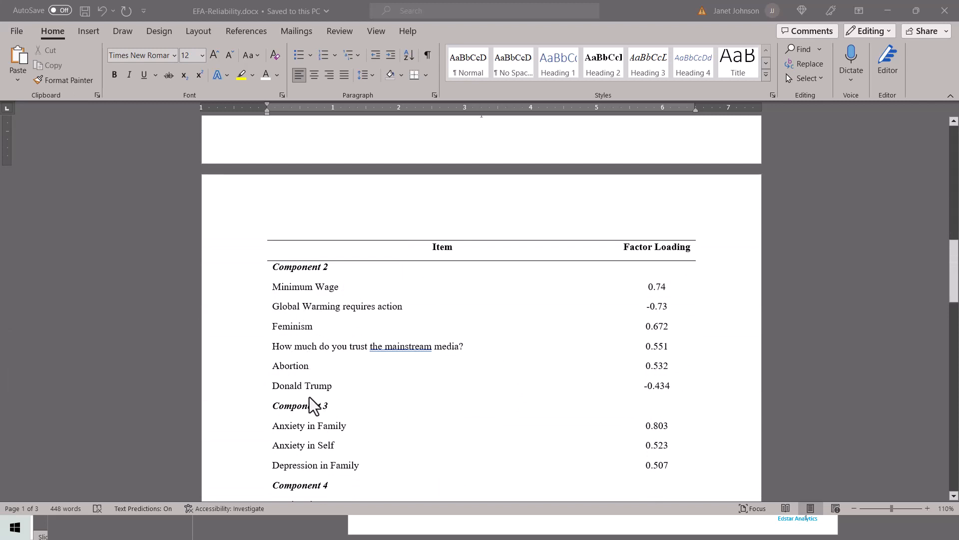
mouse_move(314, 413)
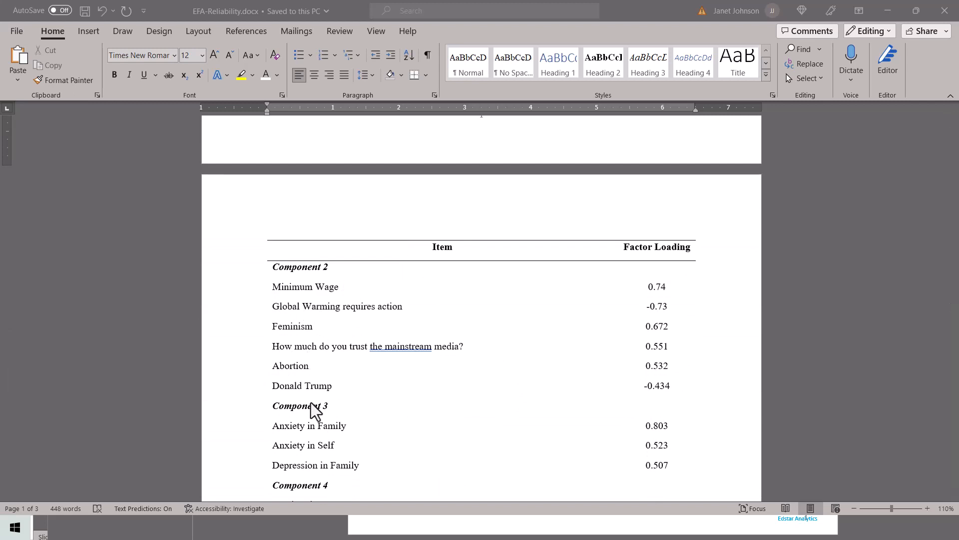
mouse_move(334, 279)
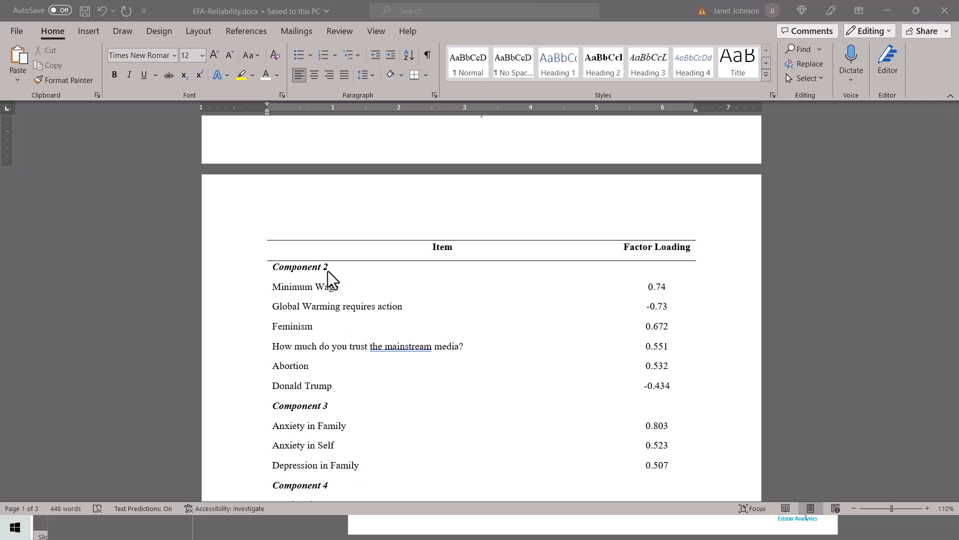
mouse_move(353, 395)
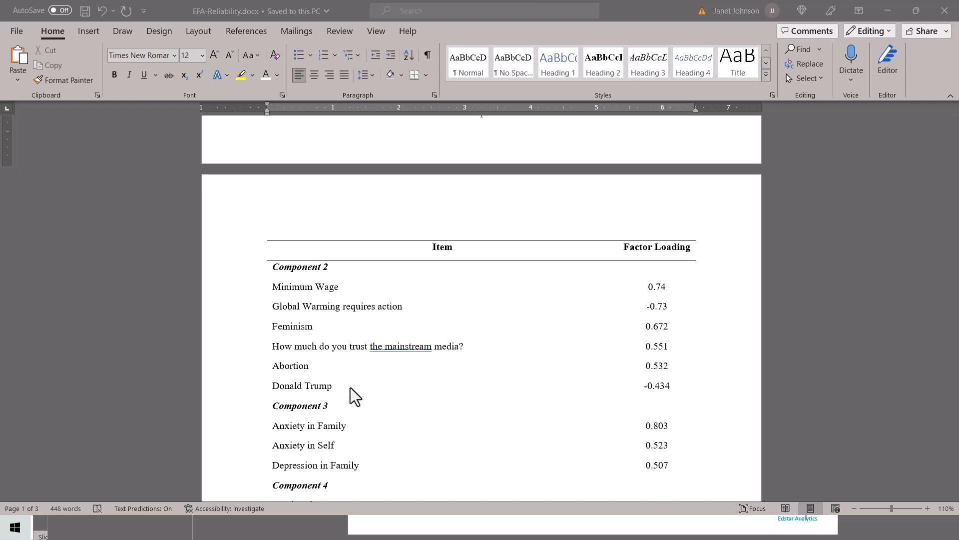
scroll("down", 3)
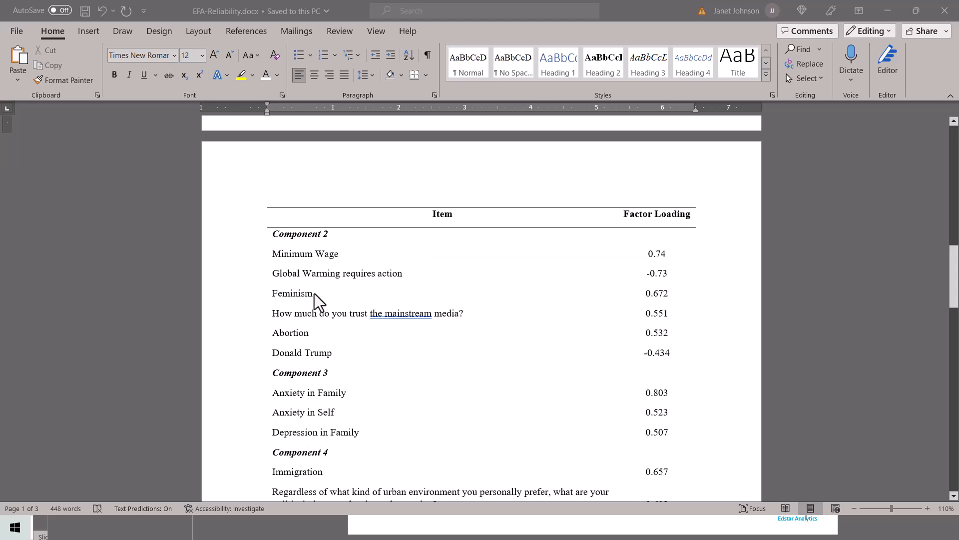
scroll("down", 3)
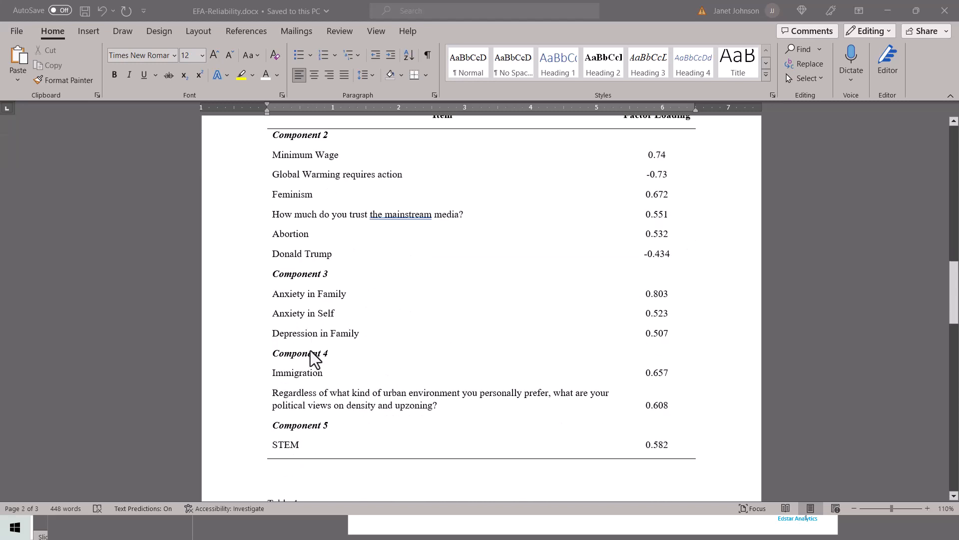
mouse_move(346, 312)
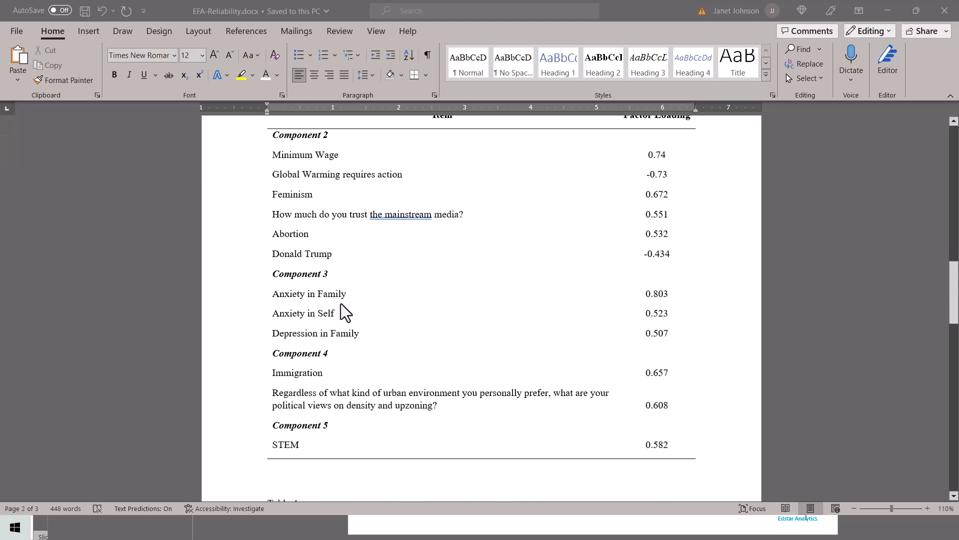
scroll("down", 3)
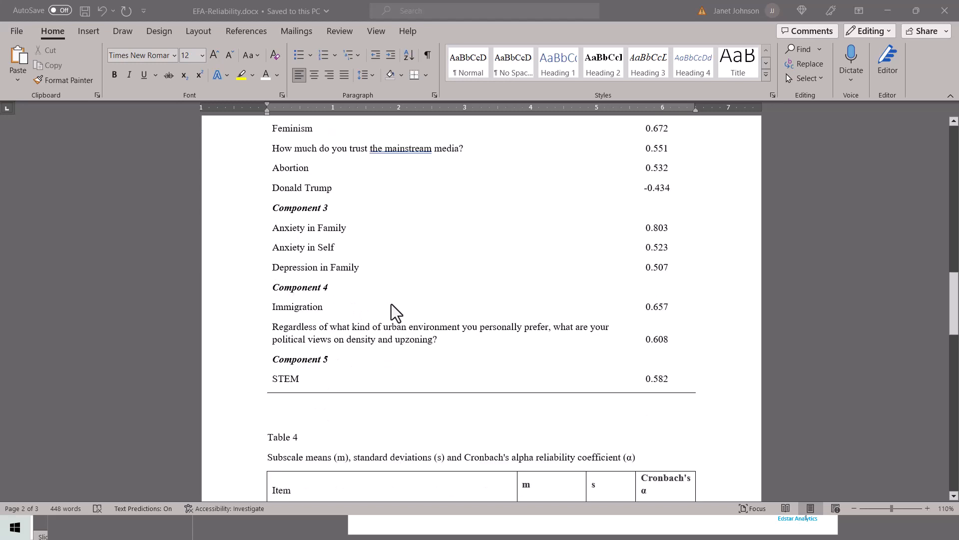
scroll("down", 3)
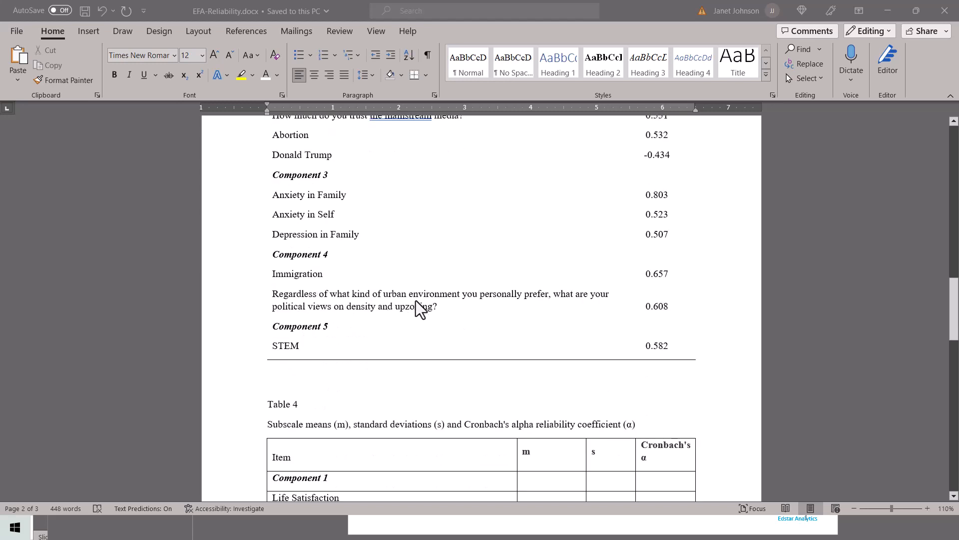
mouse_move(655, 282)
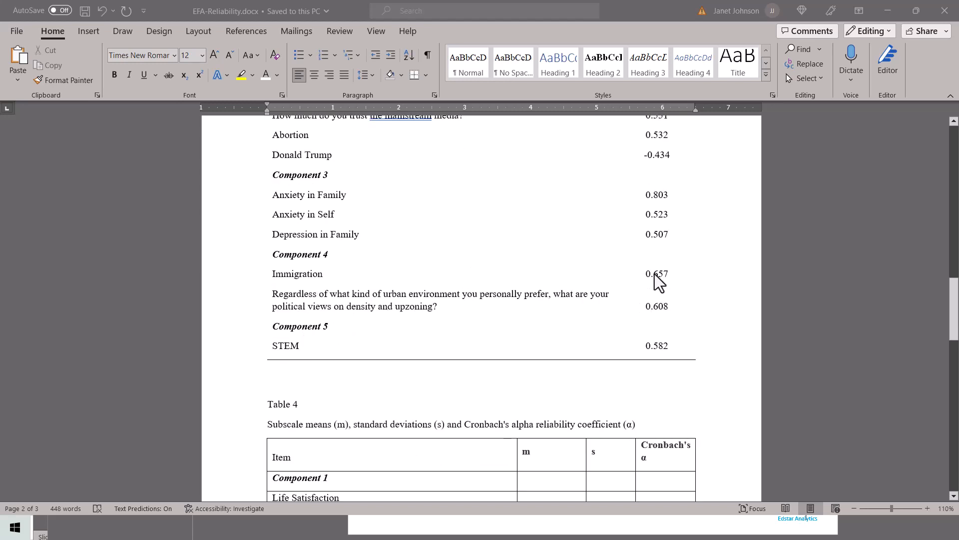
mouse_move(321, 282)
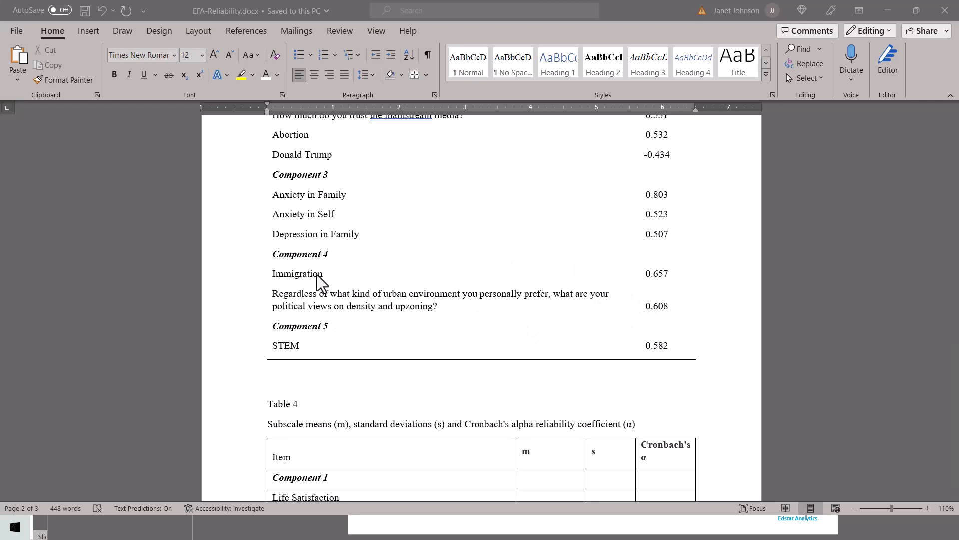
mouse_move(310, 316)
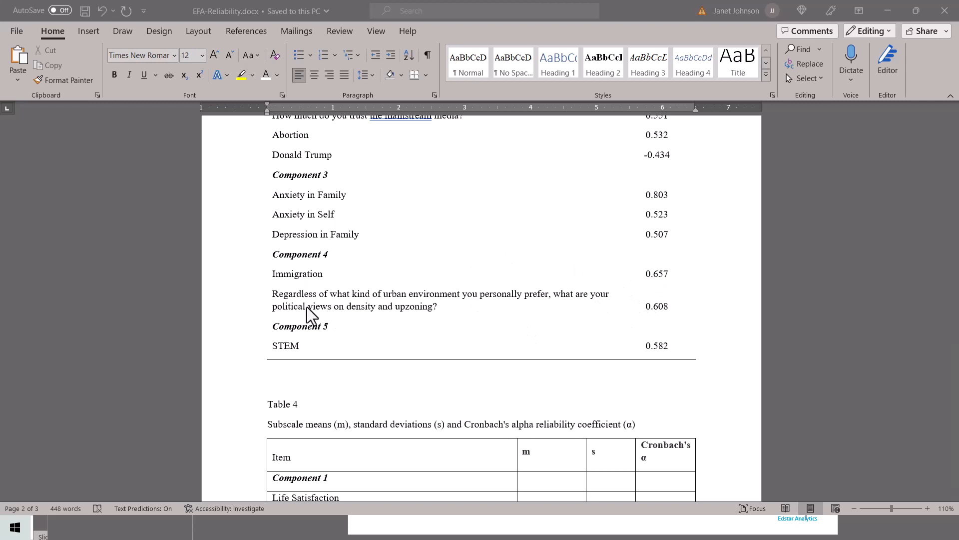
mouse_move(481, 334)
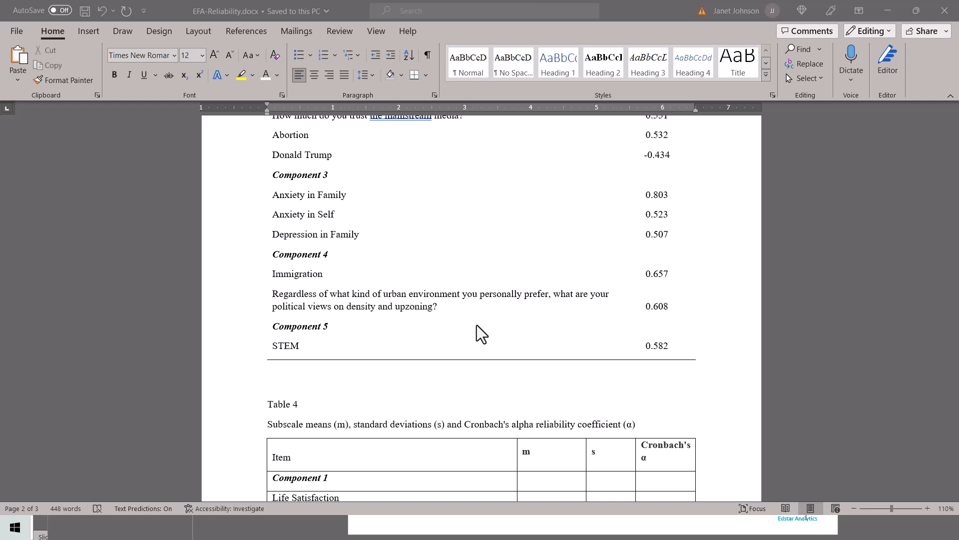
mouse_move(445, 312)
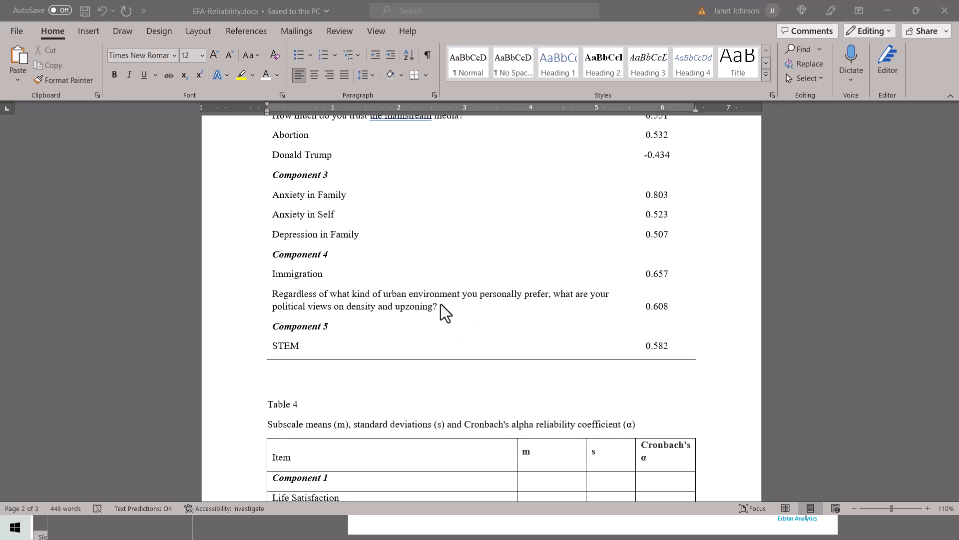
scroll("down", 3)
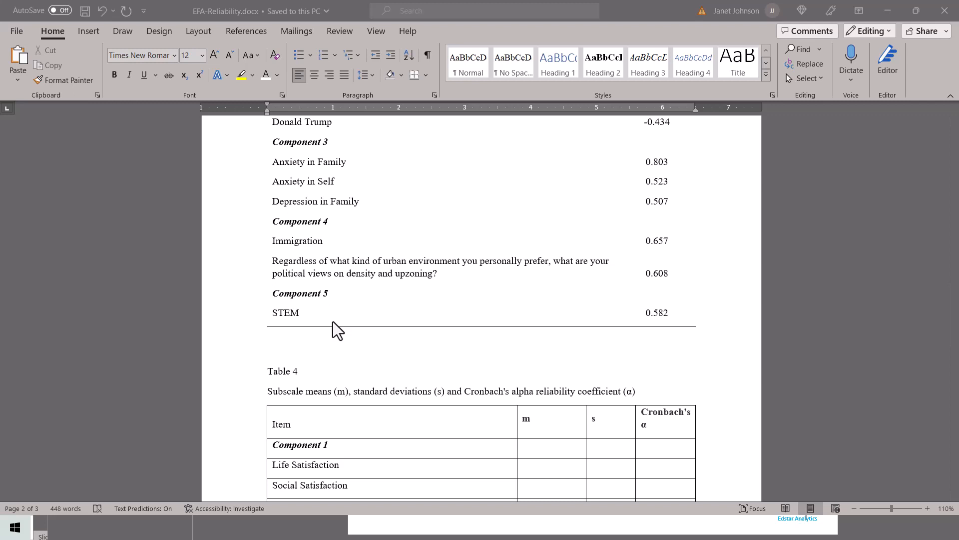
mouse_move(336, 67)
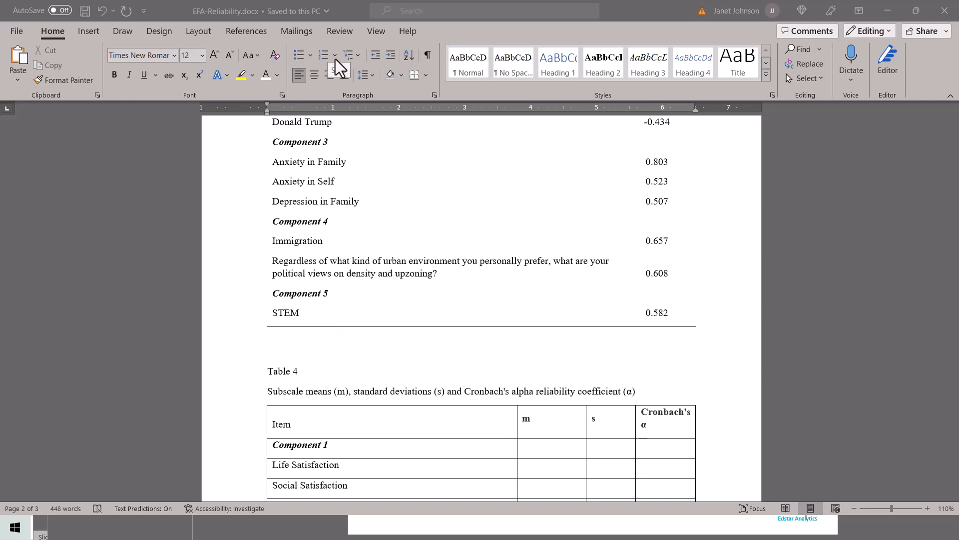
Switch to the ChatGPT conversation explaining trivial single-variable factors versus non-loading variables
left_click(277, 13)
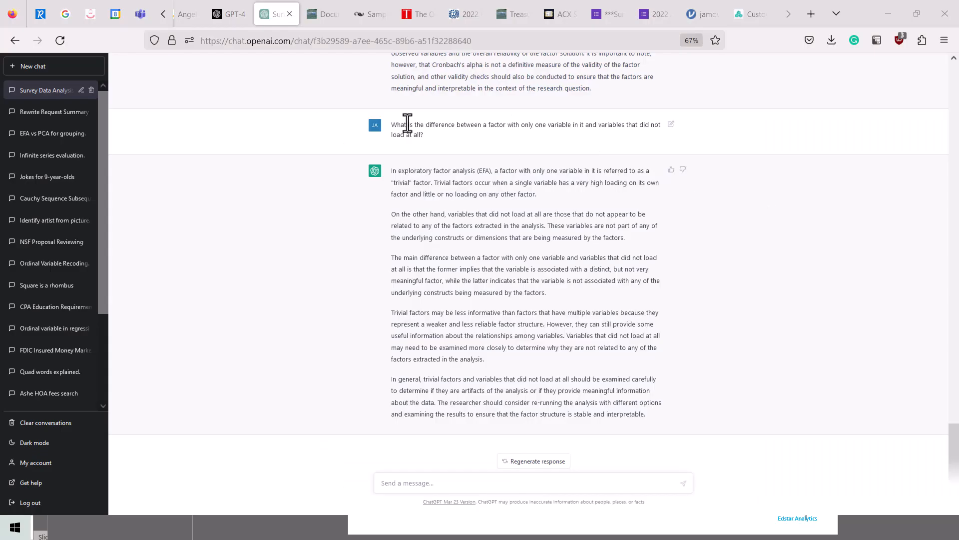
mouse_move(542, 138)
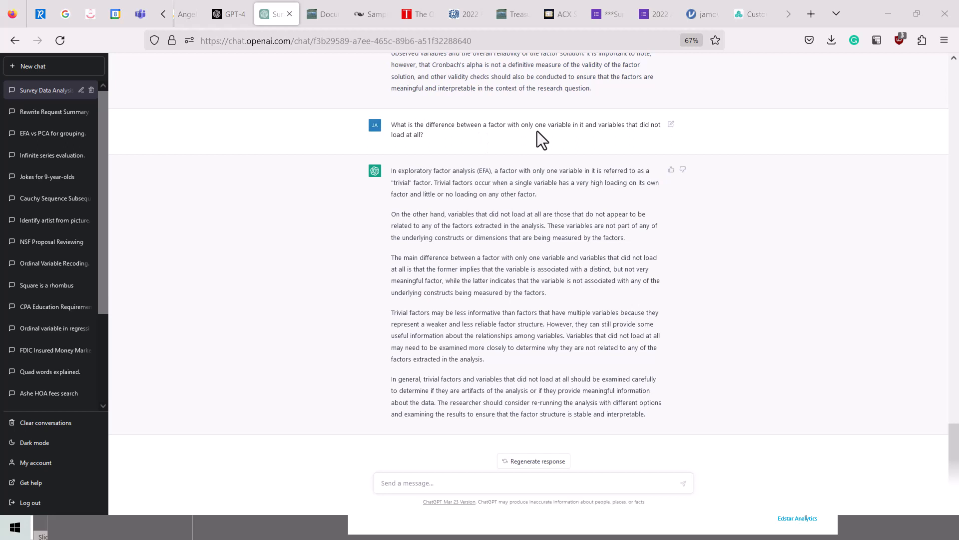
mouse_move(435, 146)
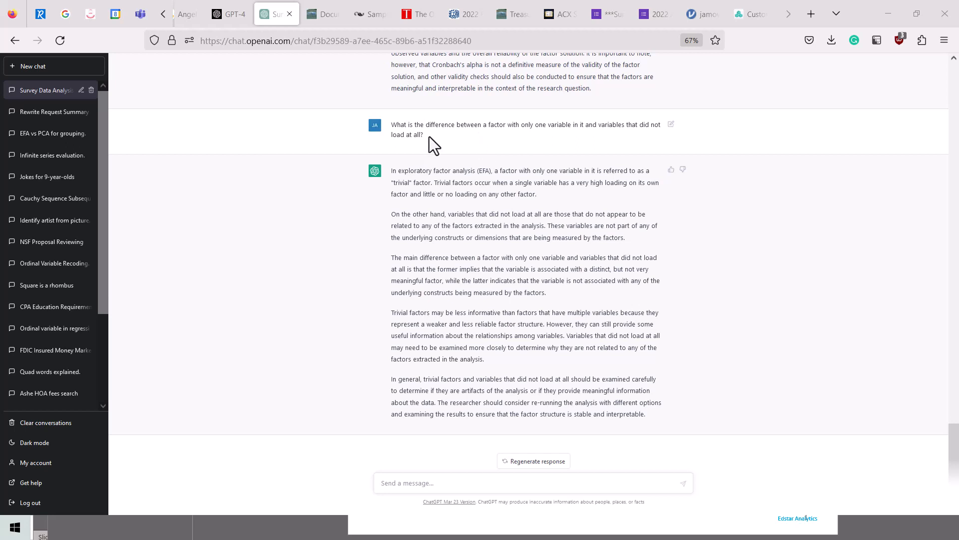
mouse_move(566, 323)
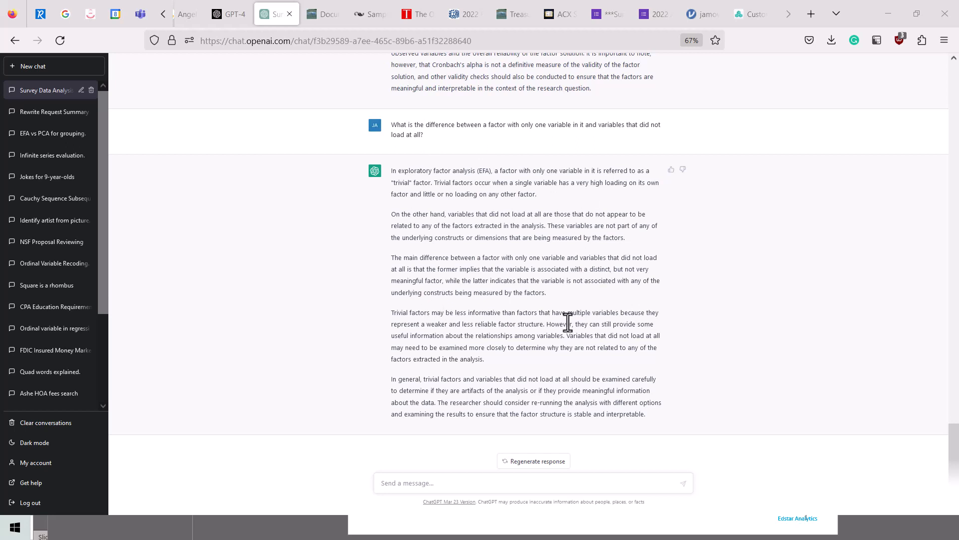
mouse_move(757, 343)
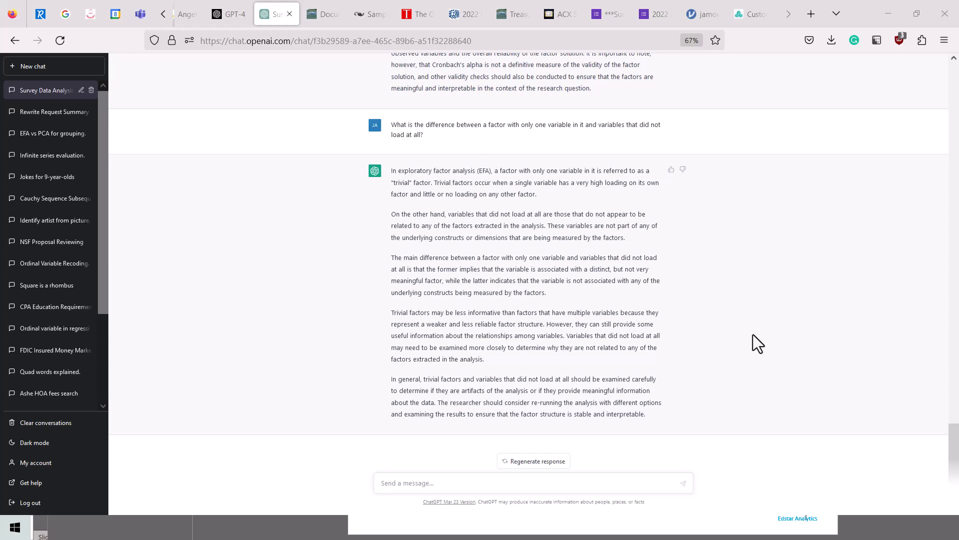
mouse_move(671, 346)
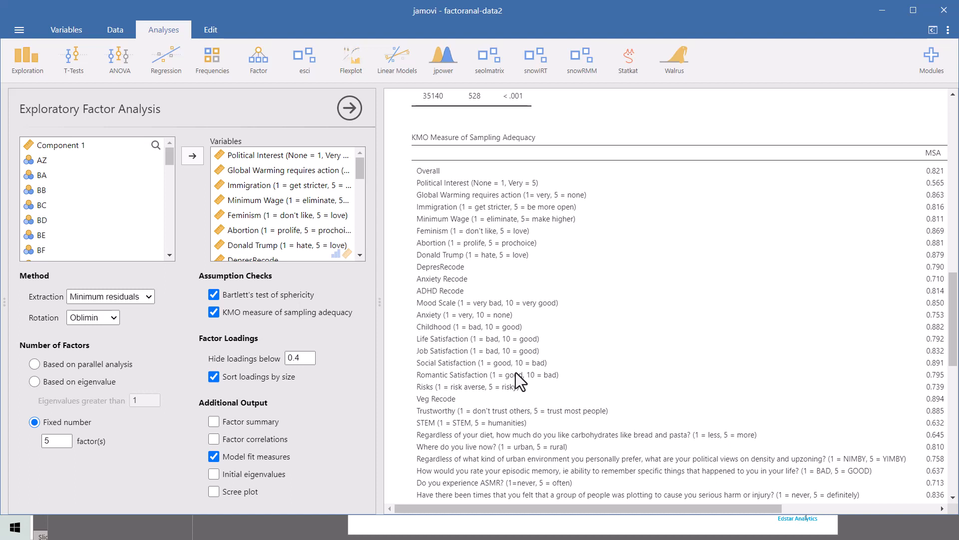
mouse_move(563, 143)
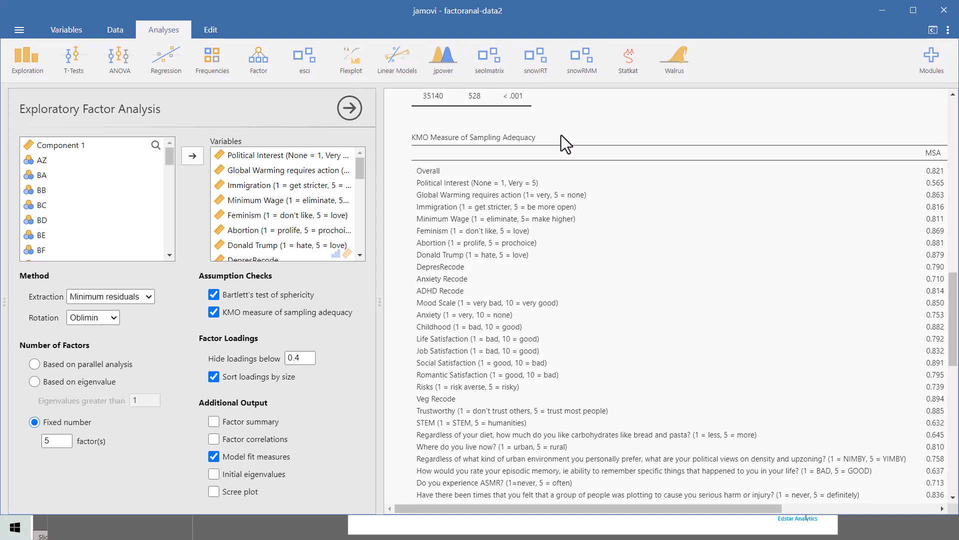
mouse_move(271, 46)
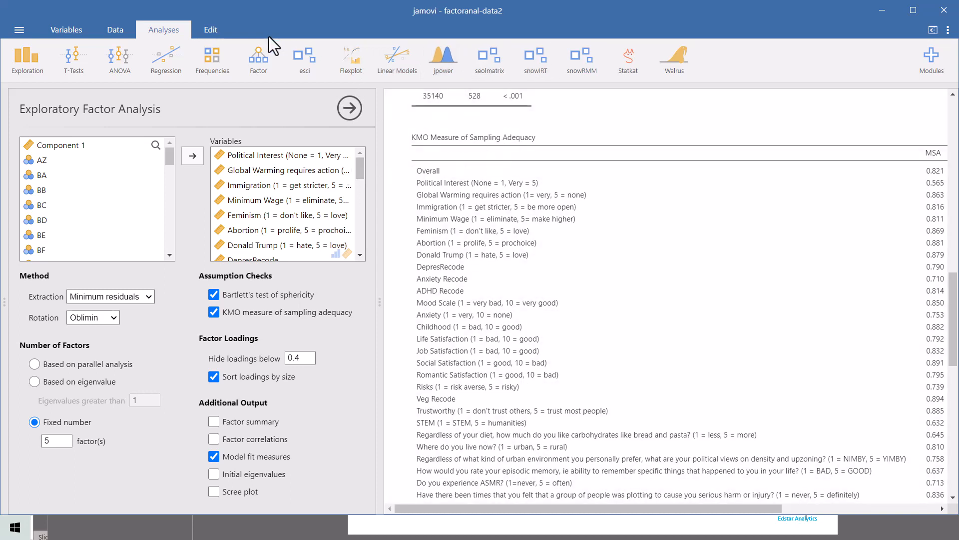
mouse_move(676, 279)
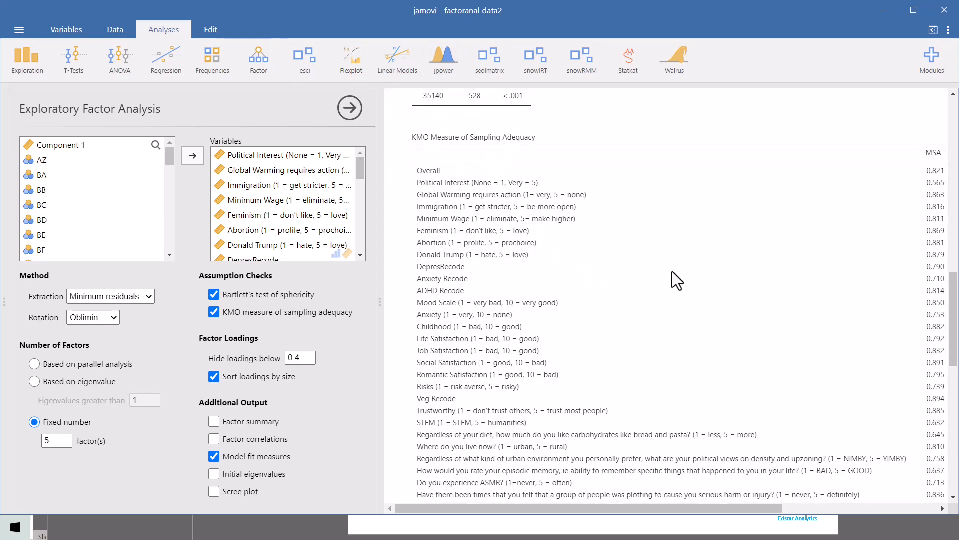
mouse_move(257, 60)
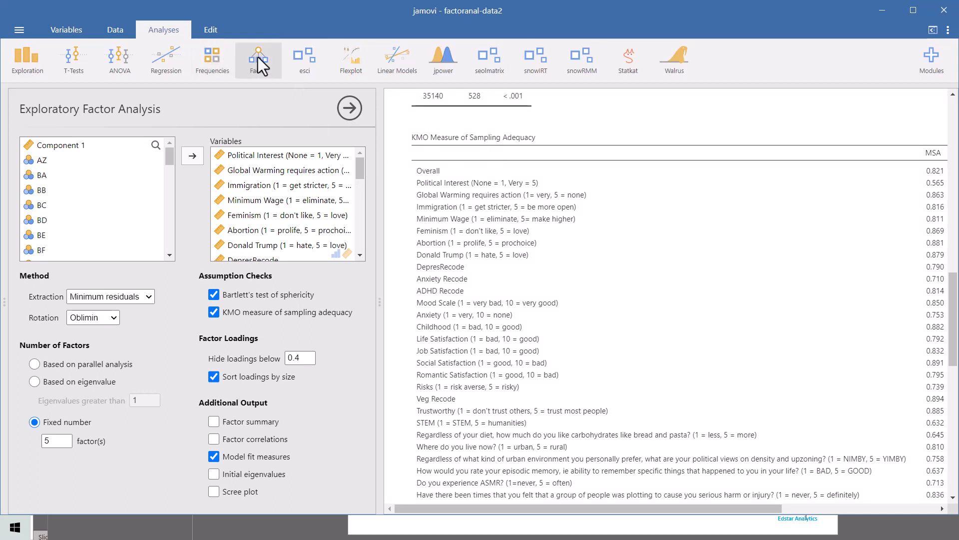
left_click(258, 59)
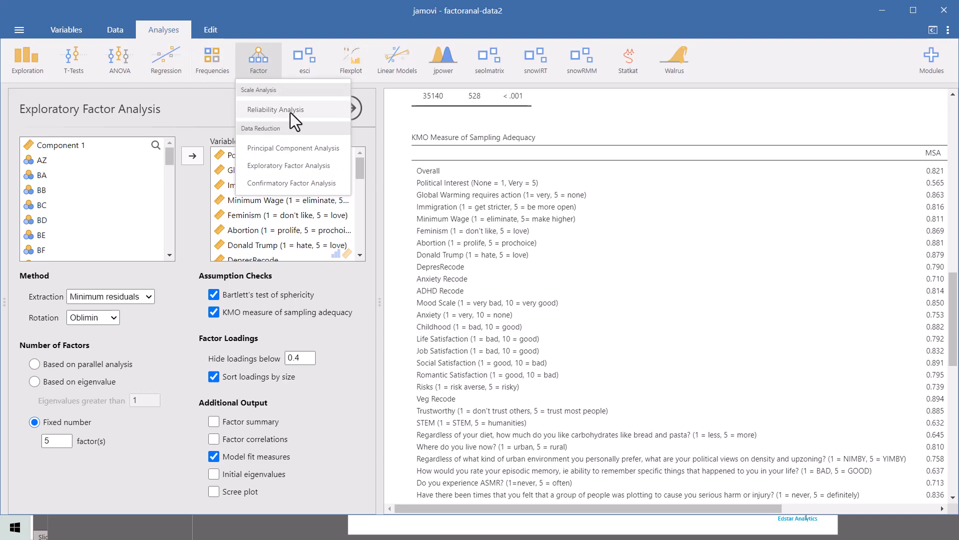
left_click(276, 109)
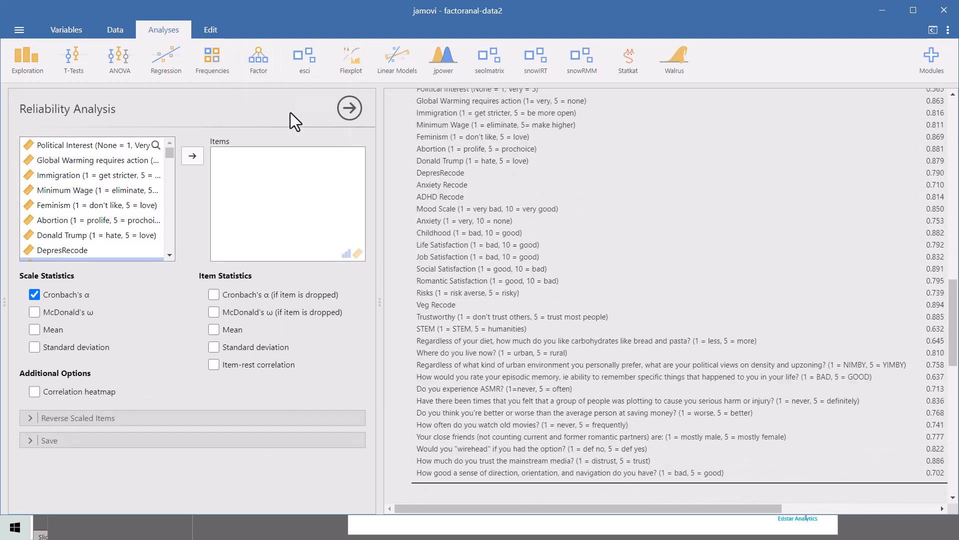
left_click(349, 108)
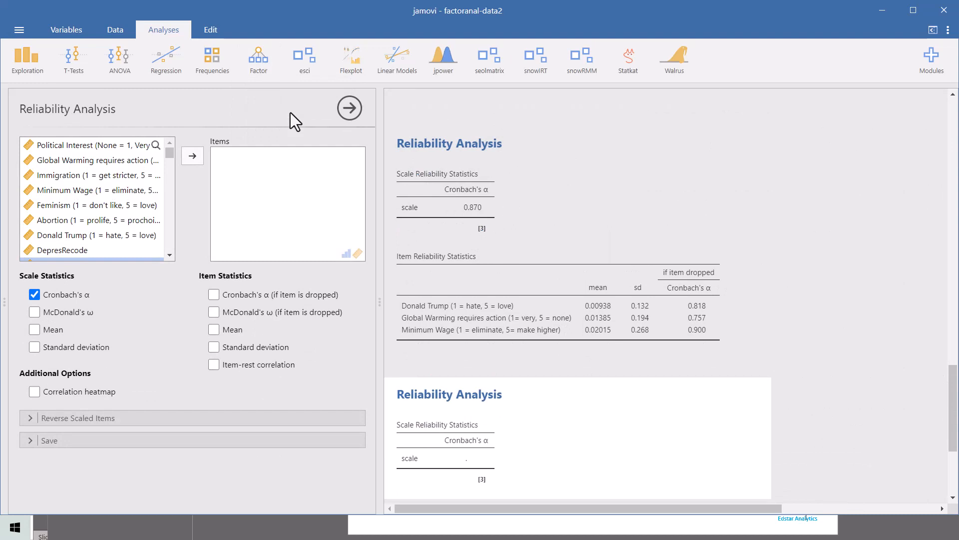
mouse_move(670, 186)
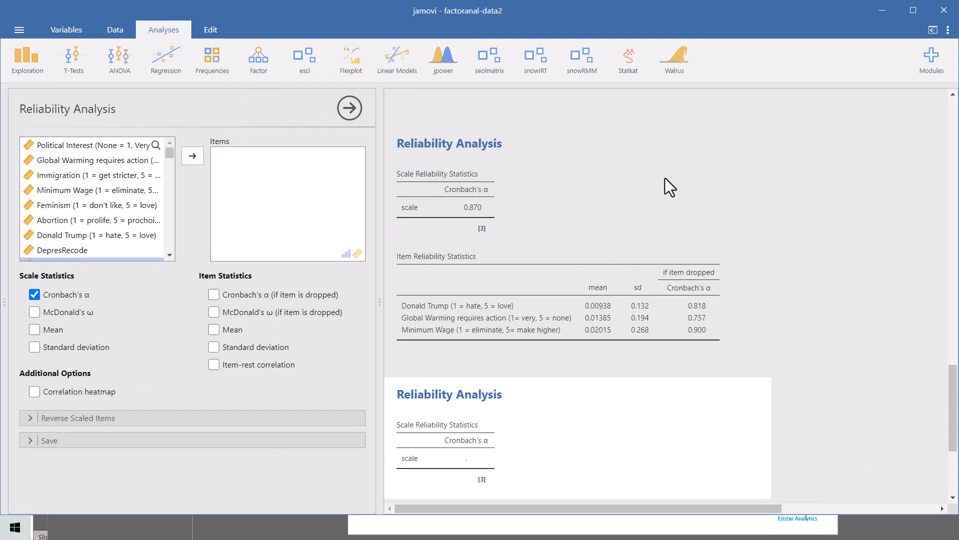
mouse_move(762, 136)
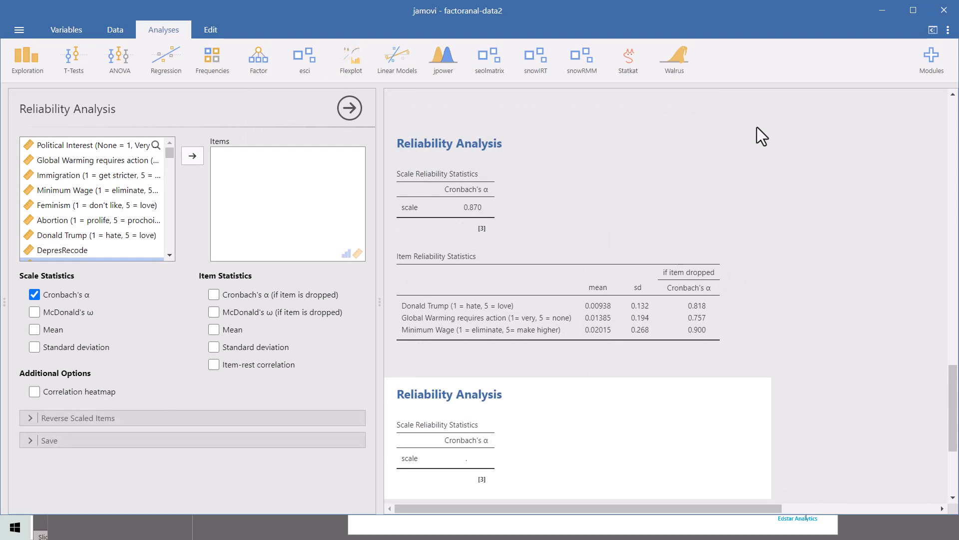
mouse_move(64, 183)
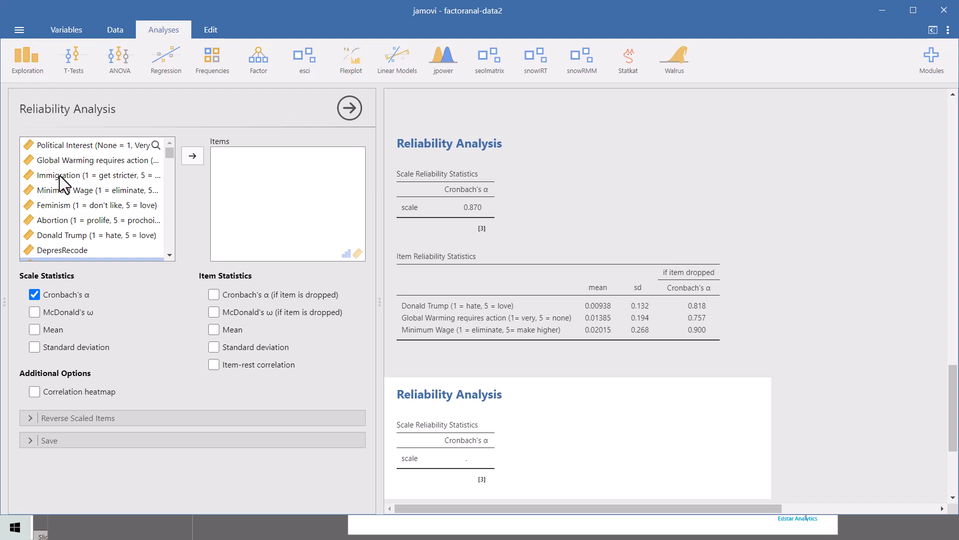
scroll("down", 3)
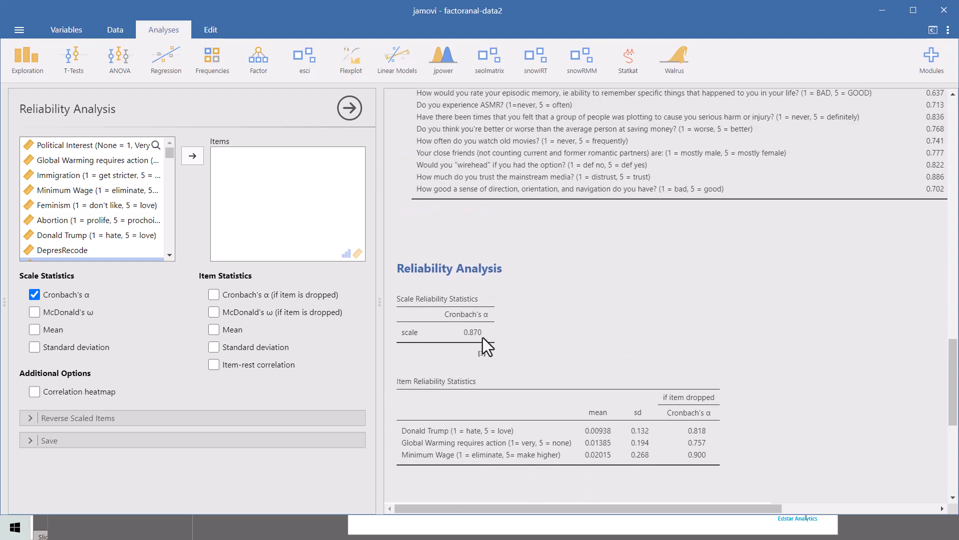
mouse_move(501, 320)
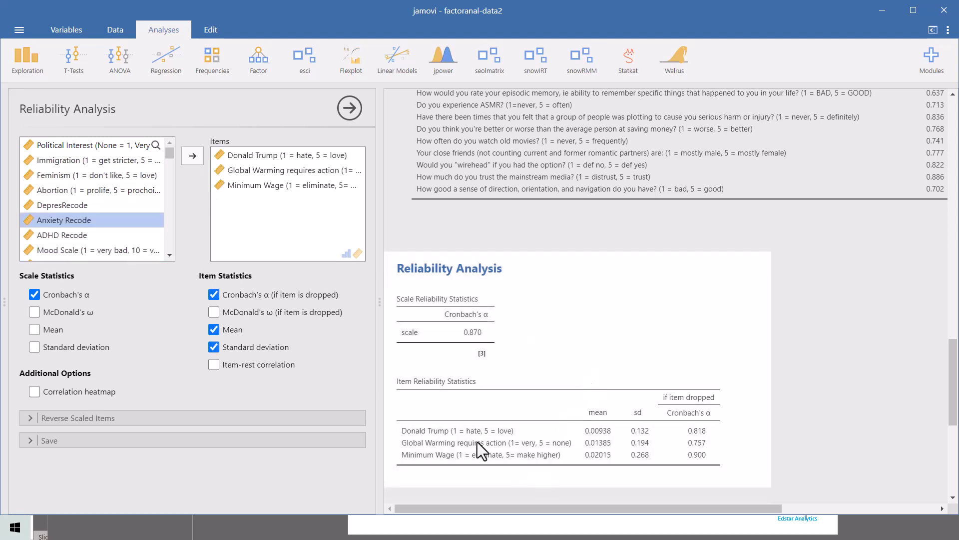
mouse_move(484, 478)
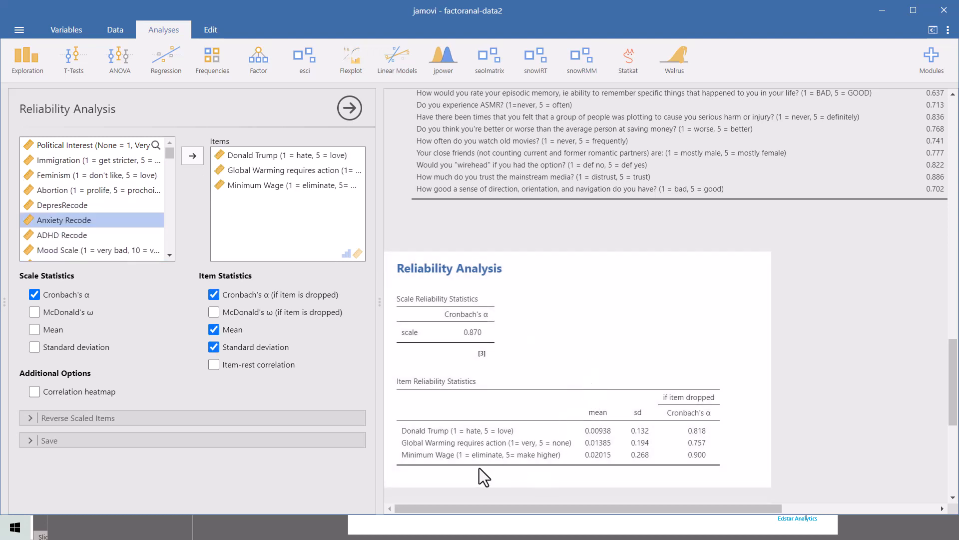
mouse_move(511, 444)
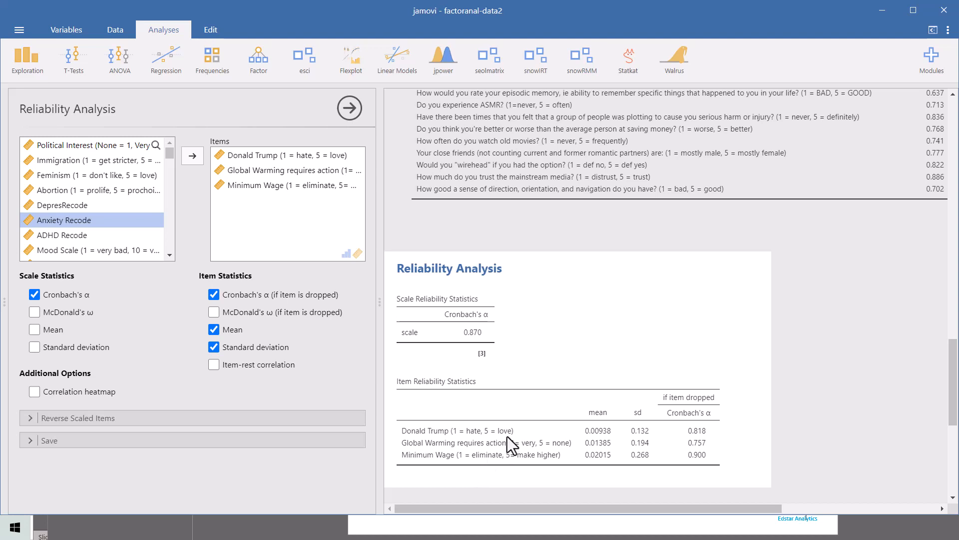
Remove the three political items from the reliability analysis Items box
left_click(285, 154)
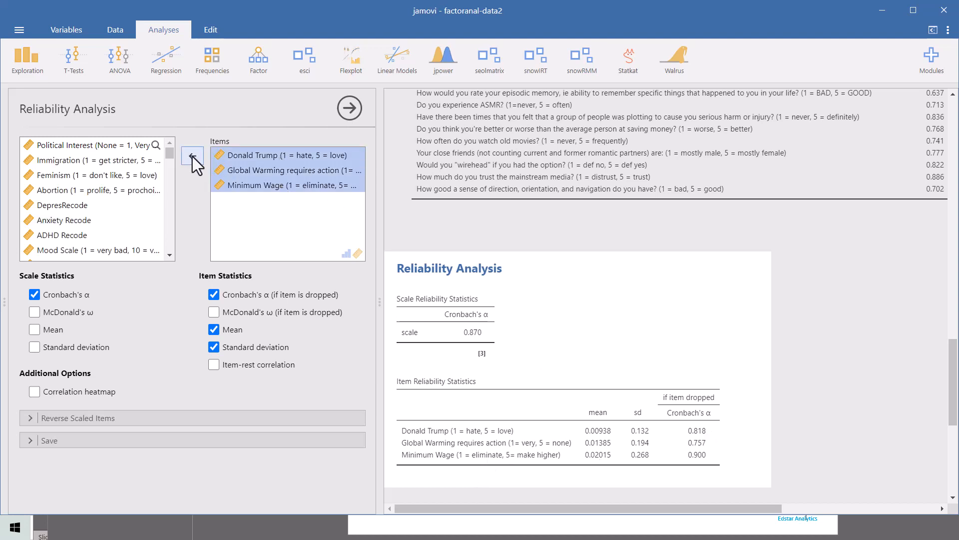
left_click(192, 155)
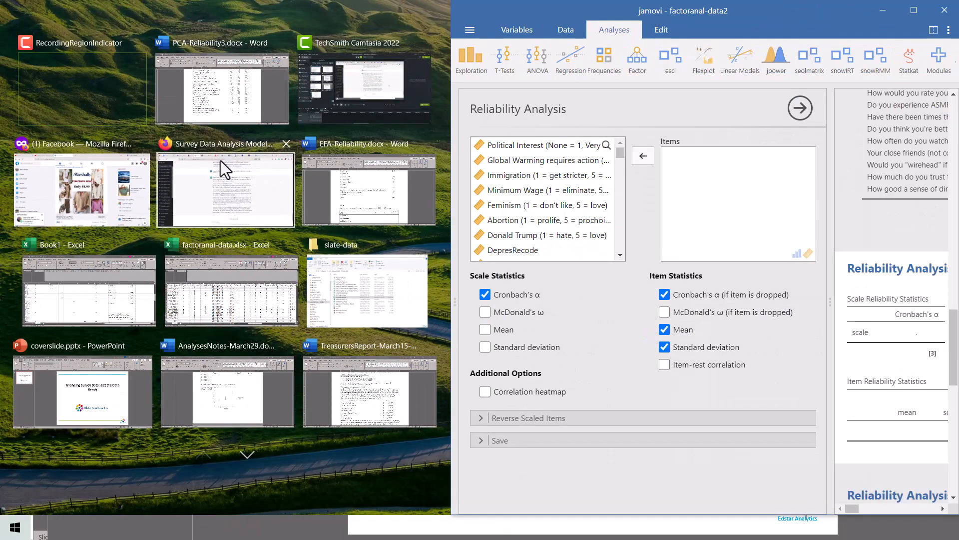
mouse_move(212, 171)
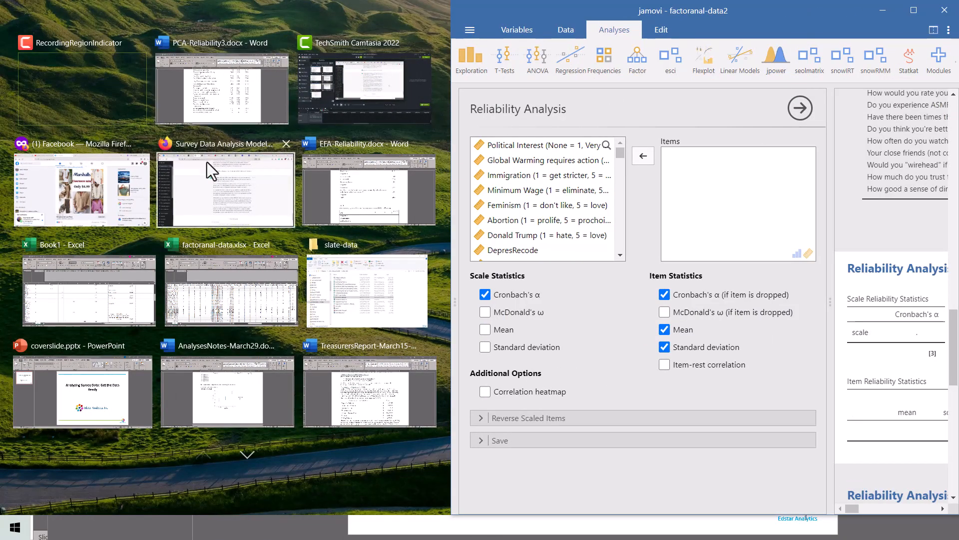
mouse_move(397, 305)
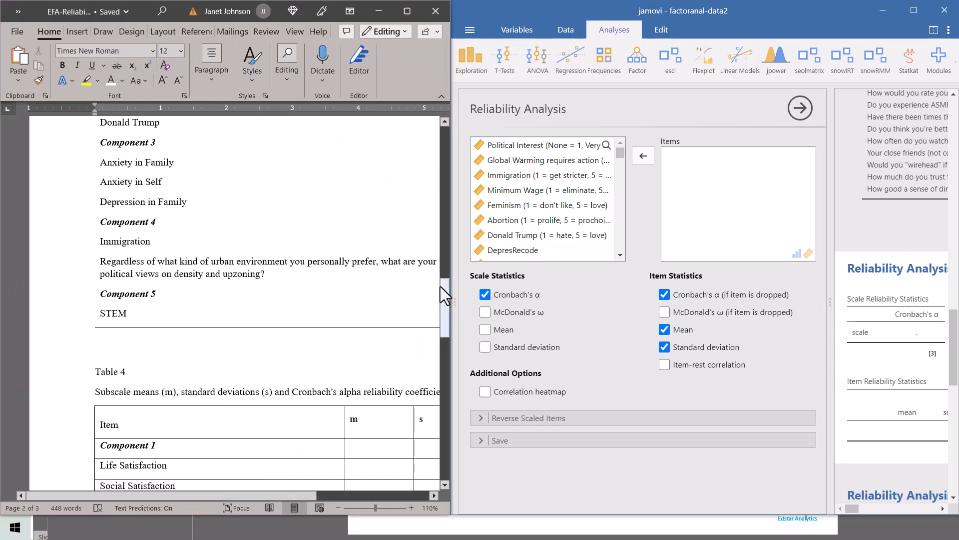
Consult Table 1, then add Life Satisfaction and the listed variables to the reliability Items
scroll("up", 3)
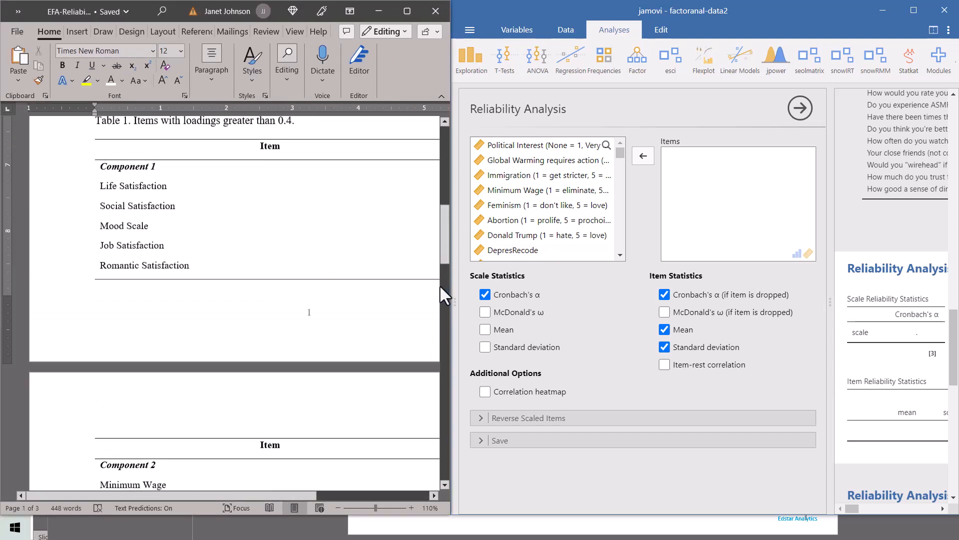
scroll("up", 3)
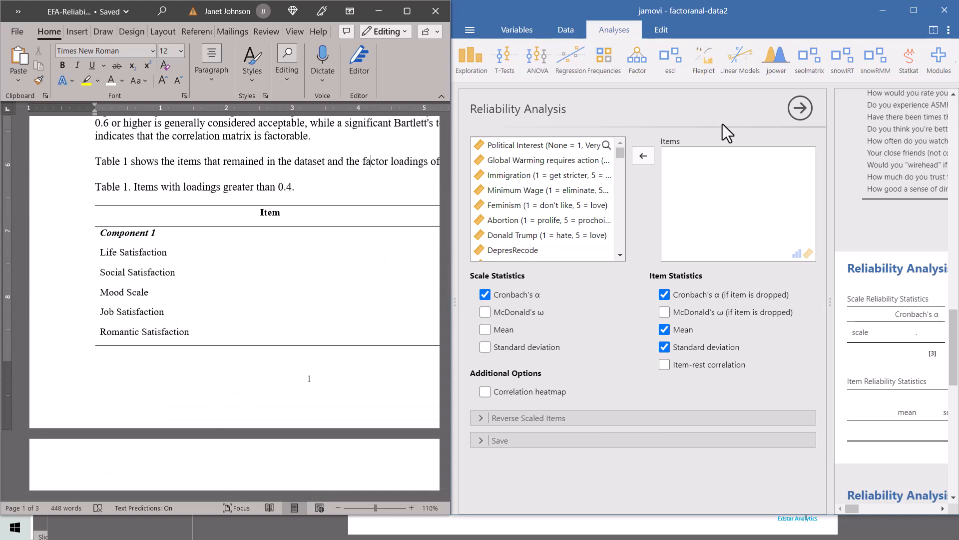
mouse_move(741, 156)
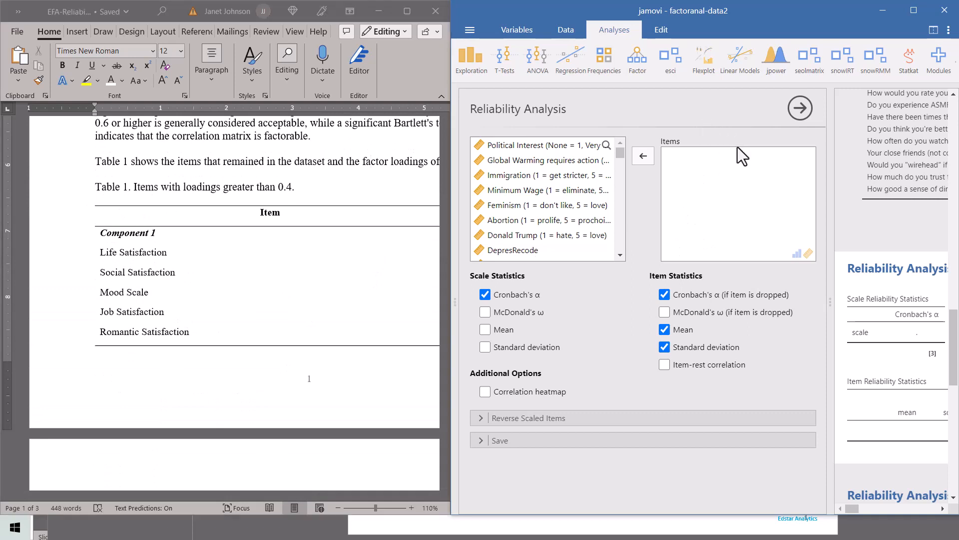
mouse_move(642, 155)
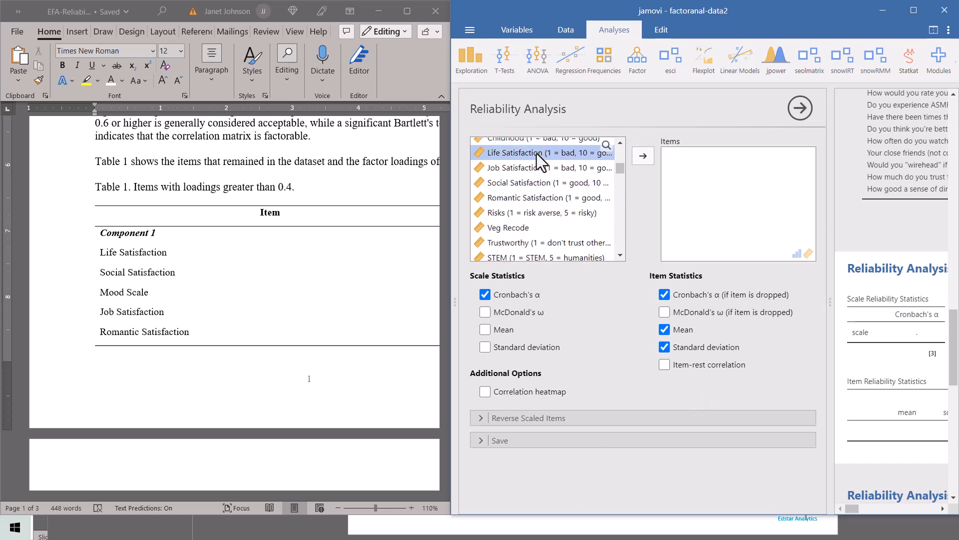
left_click(643, 154)
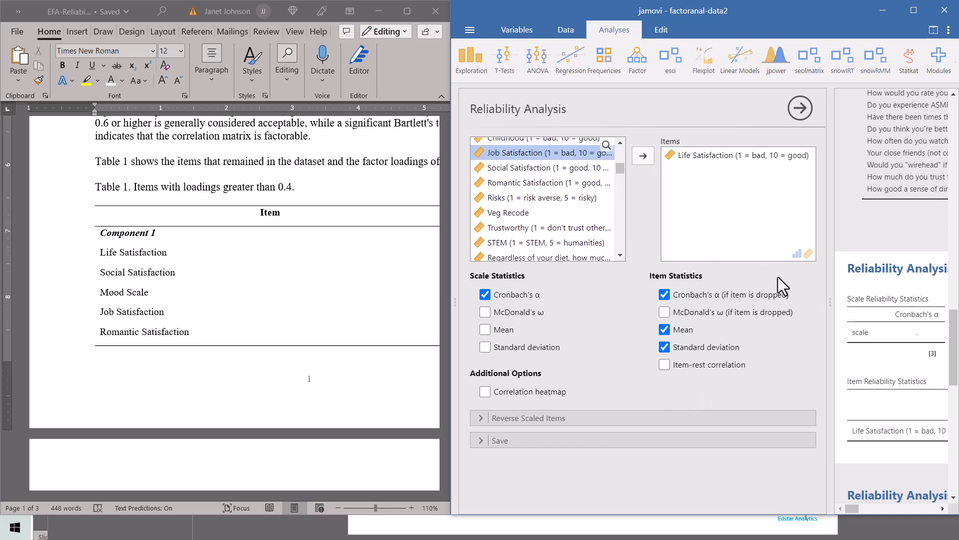
mouse_move(804, 395)
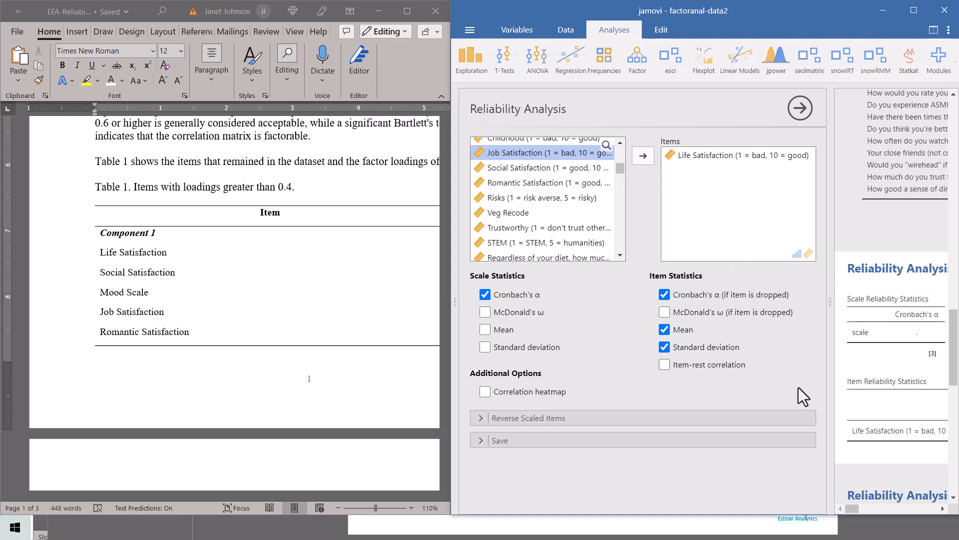
left_click(913, 10)
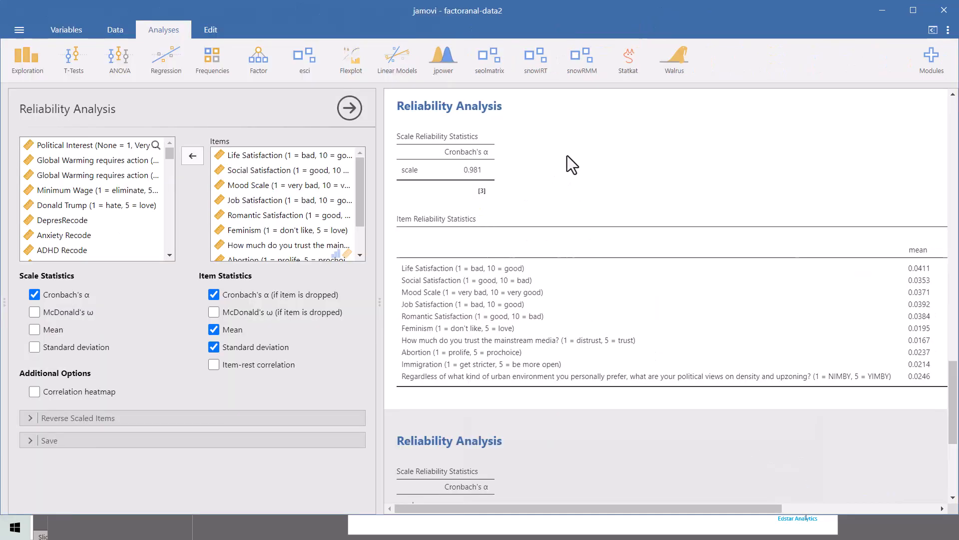
mouse_move(297, 186)
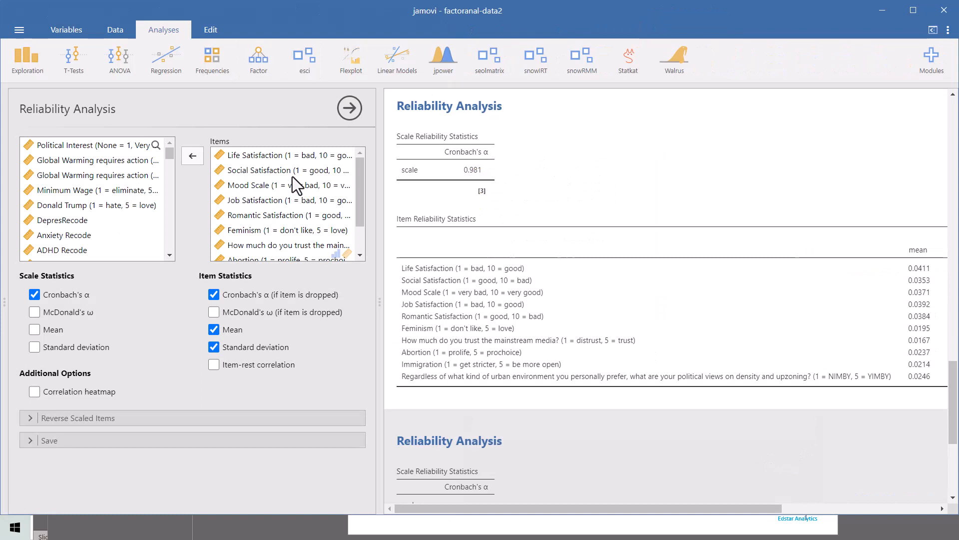
mouse_move(502, 126)
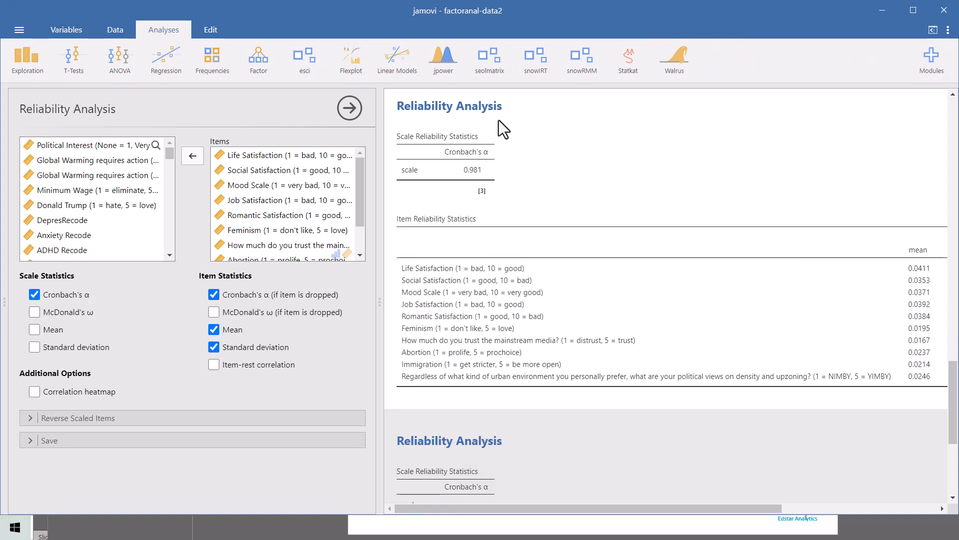
mouse_move(512, 203)
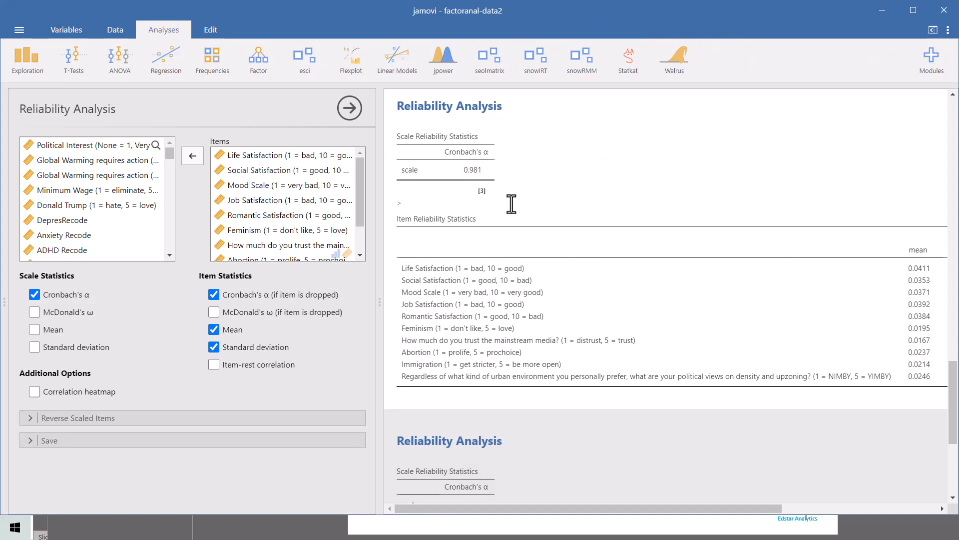
mouse_move(501, 197)
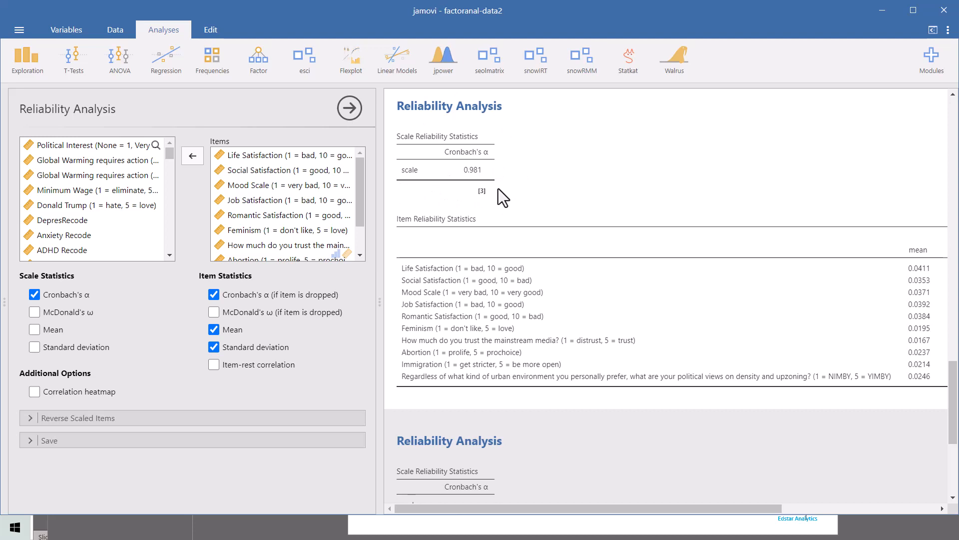
mouse_move(535, 93)
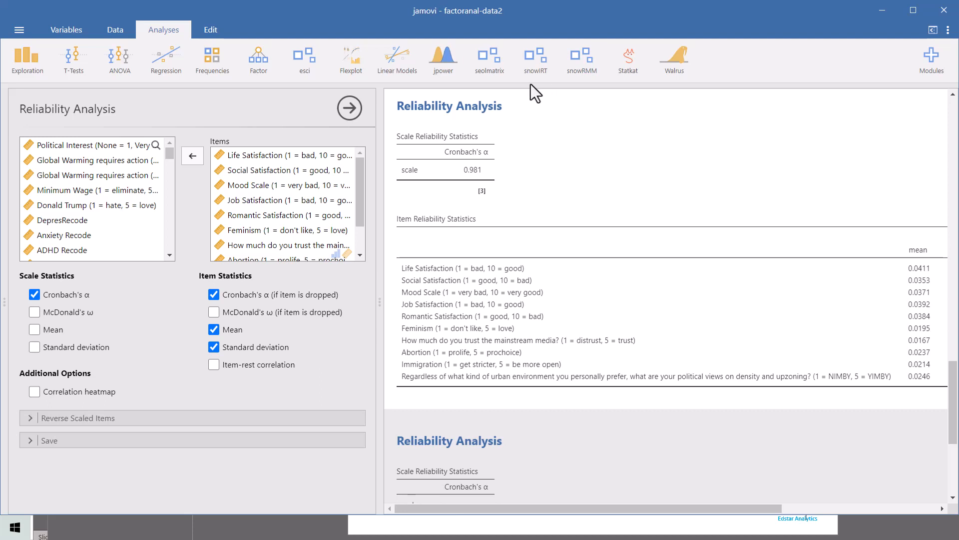
mouse_move(467, 136)
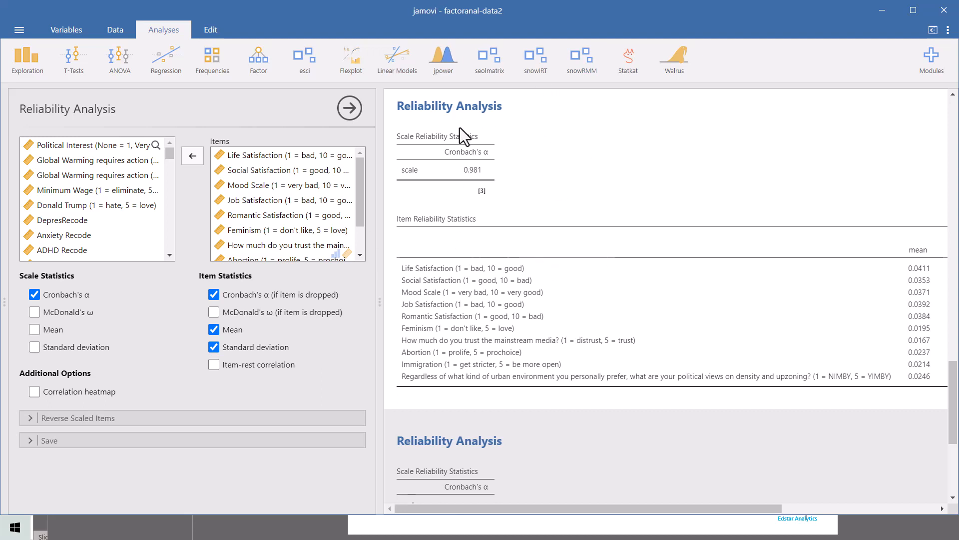
mouse_move(467, 234)
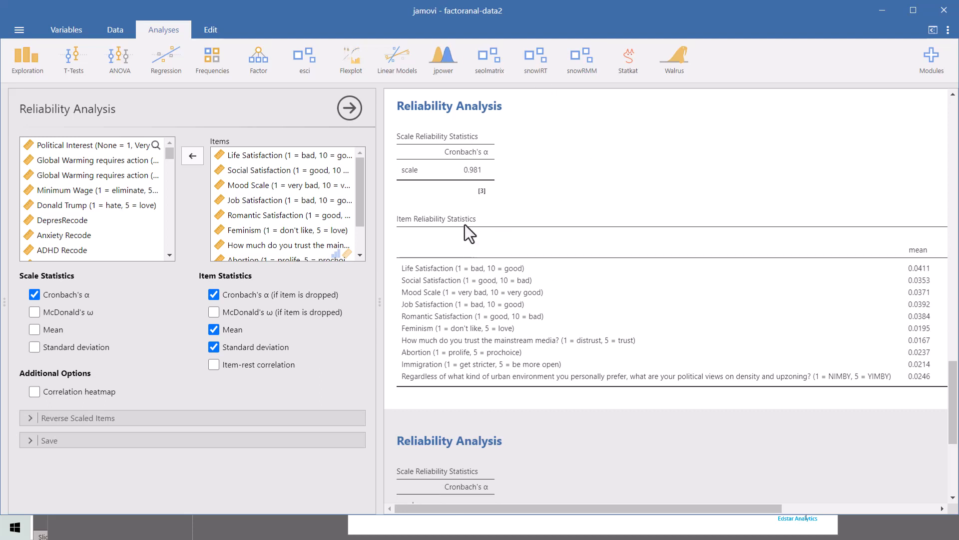
mouse_move(506, 228)
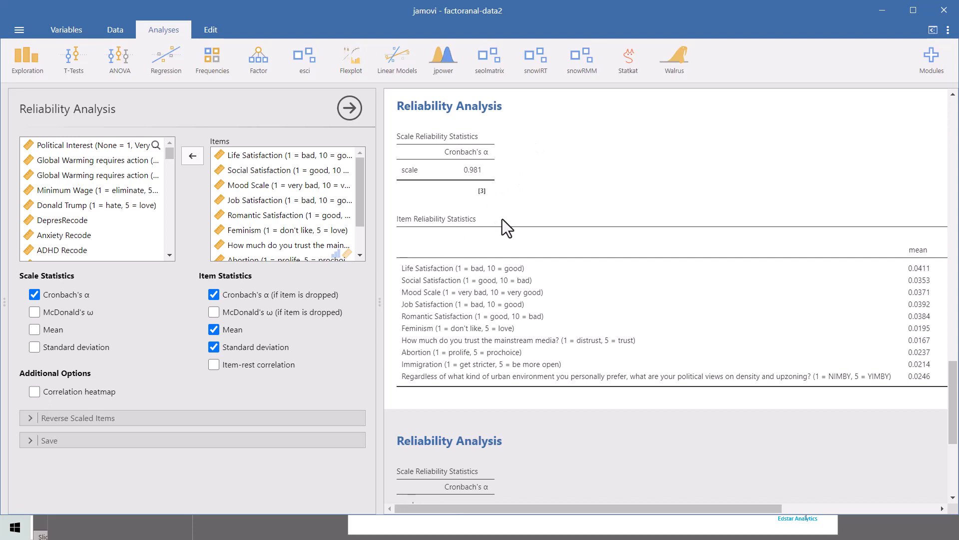
mouse_move(520, 215)
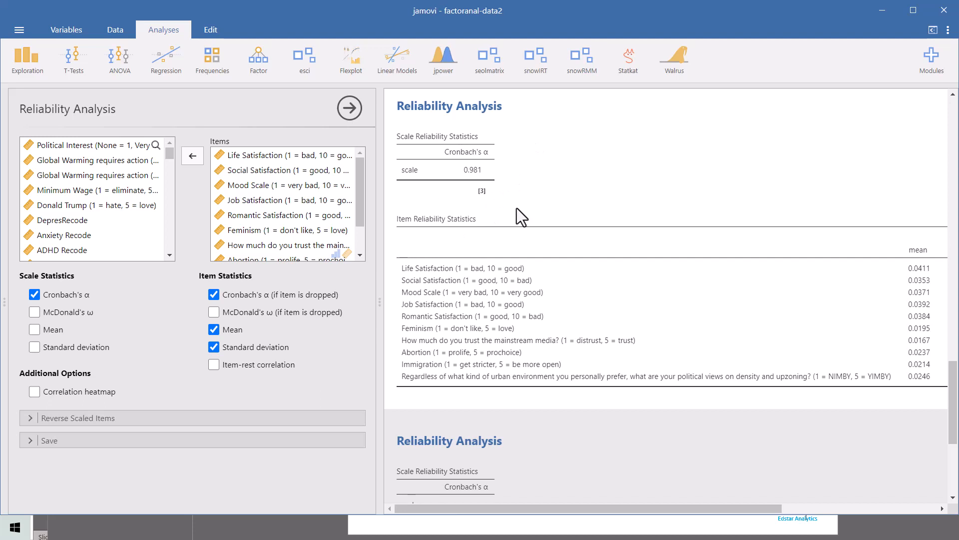
mouse_move(468, 172)
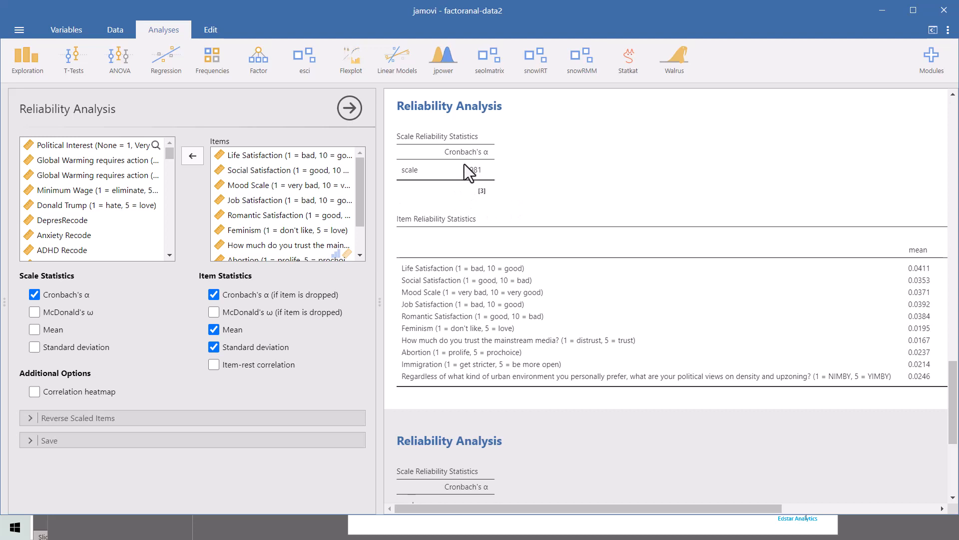
mouse_move(514, 179)
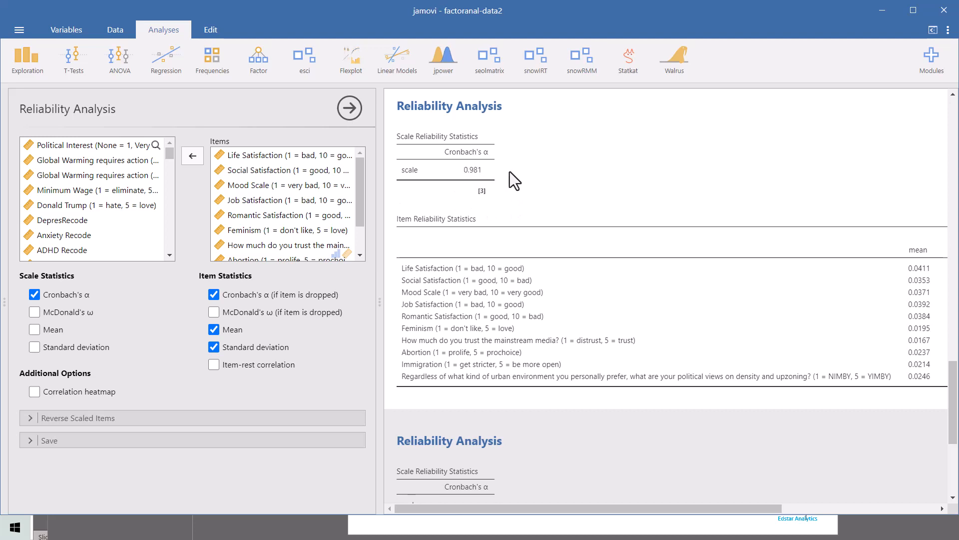
mouse_move(512, 90)
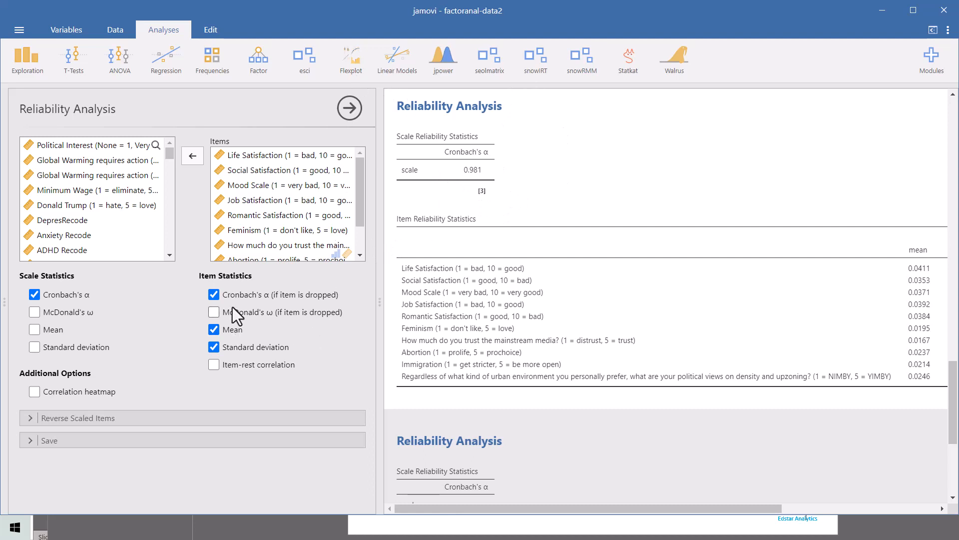
mouse_move(214, 364)
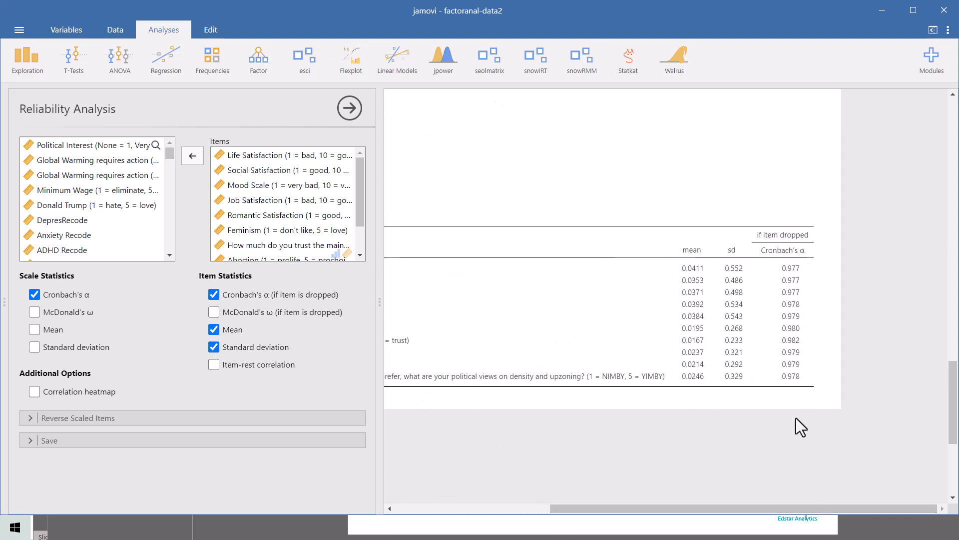
mouse_move(659, 530)
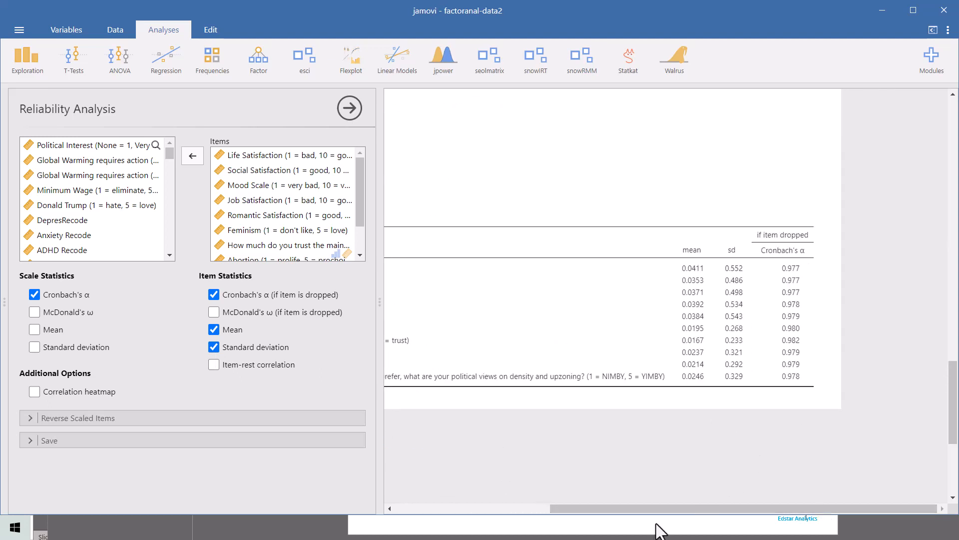
mouse_move(866, 296)
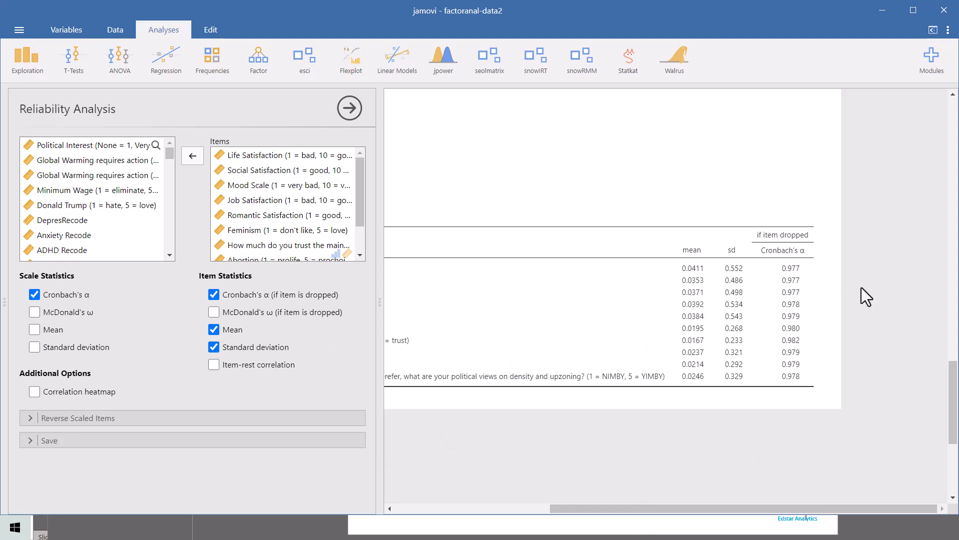
mouse_move(852, 425)
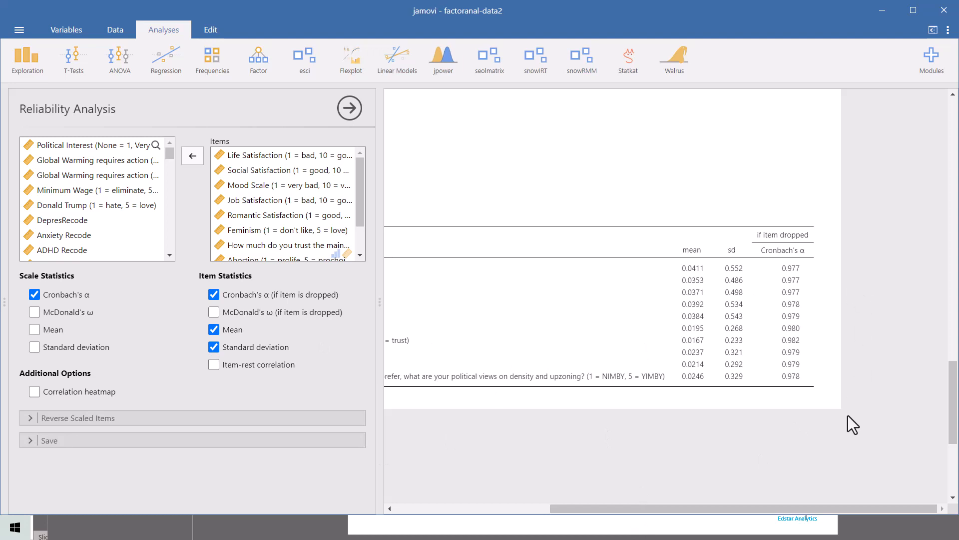